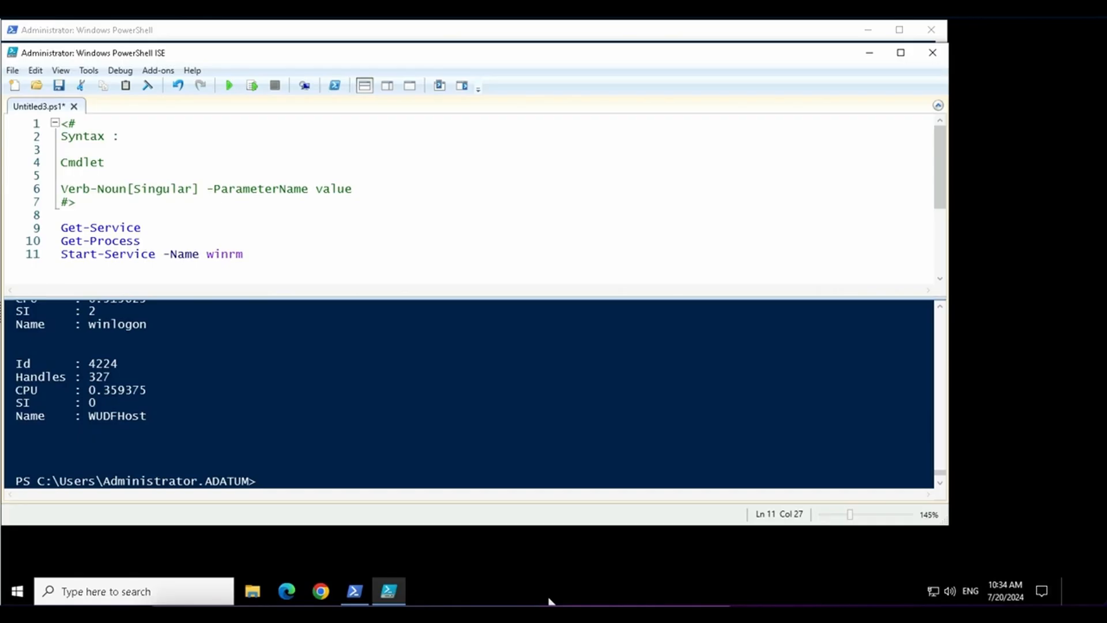
mouse_move(18, 241)
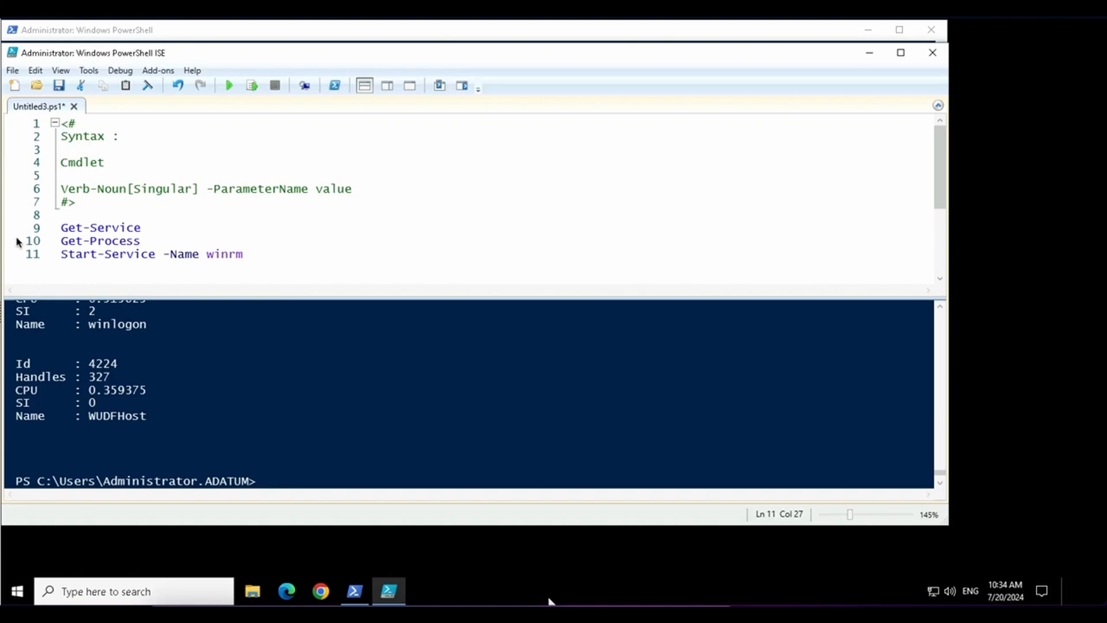
mouse_move(80, 199)
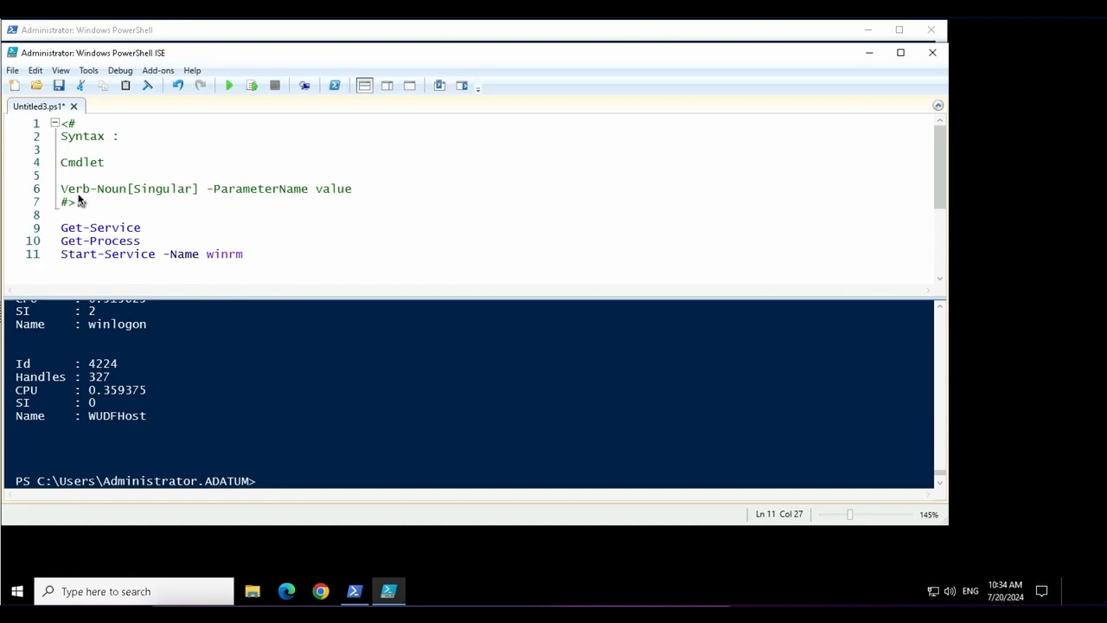
Step: Highlight Verb, Singular, value and the example verbs Start and Get in the syntax notes
double_click(75, 189)
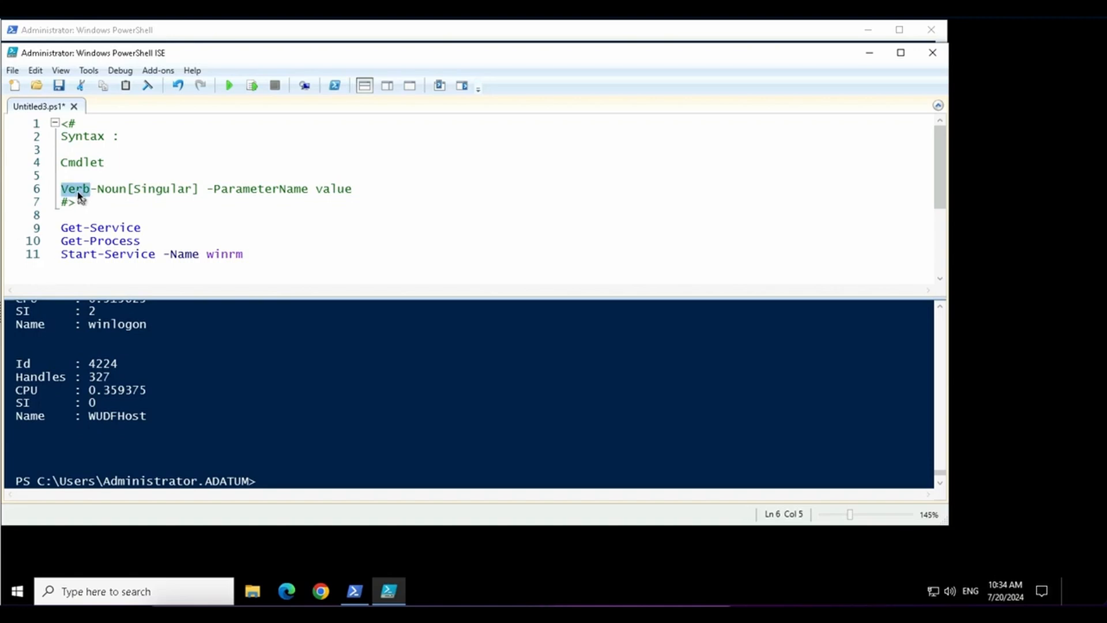
mouse_move(94, 200)
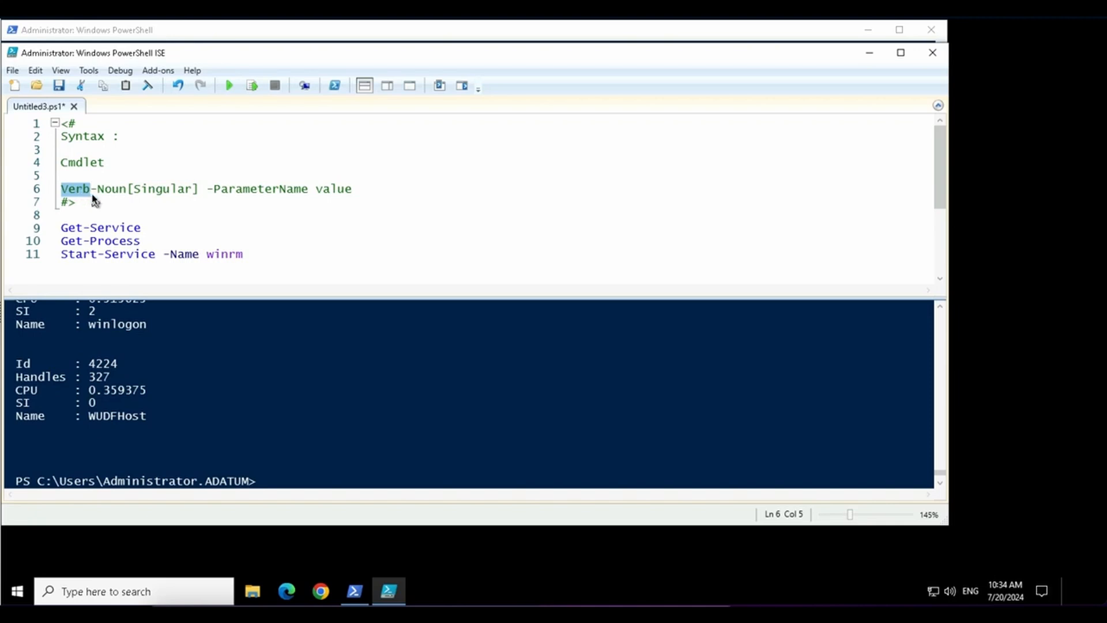
left_click(97, 189)
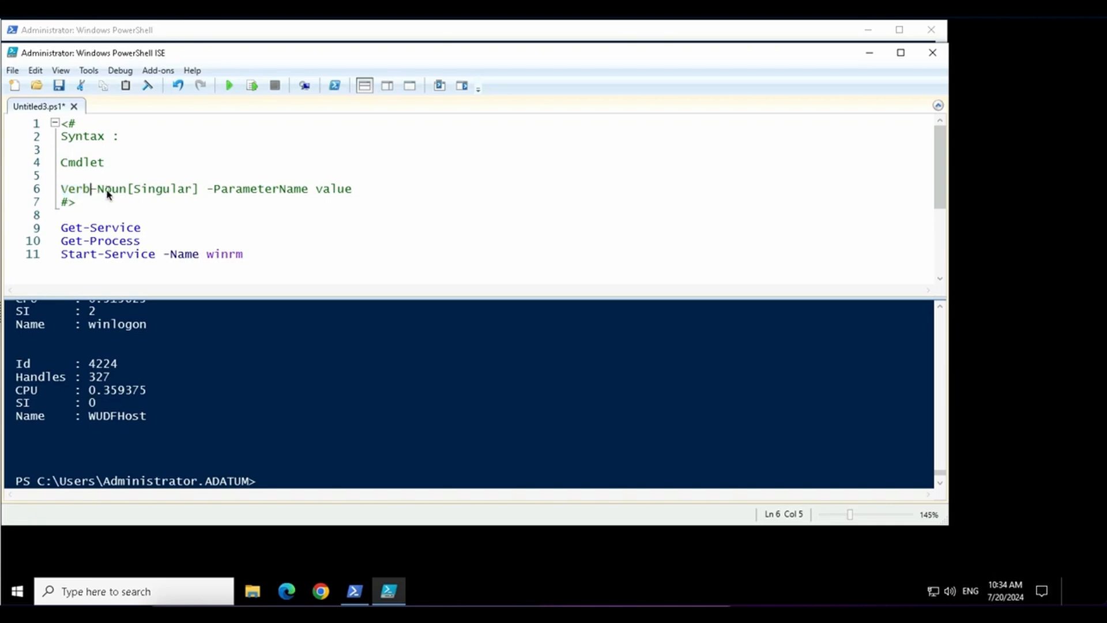
left_click(145, 188)
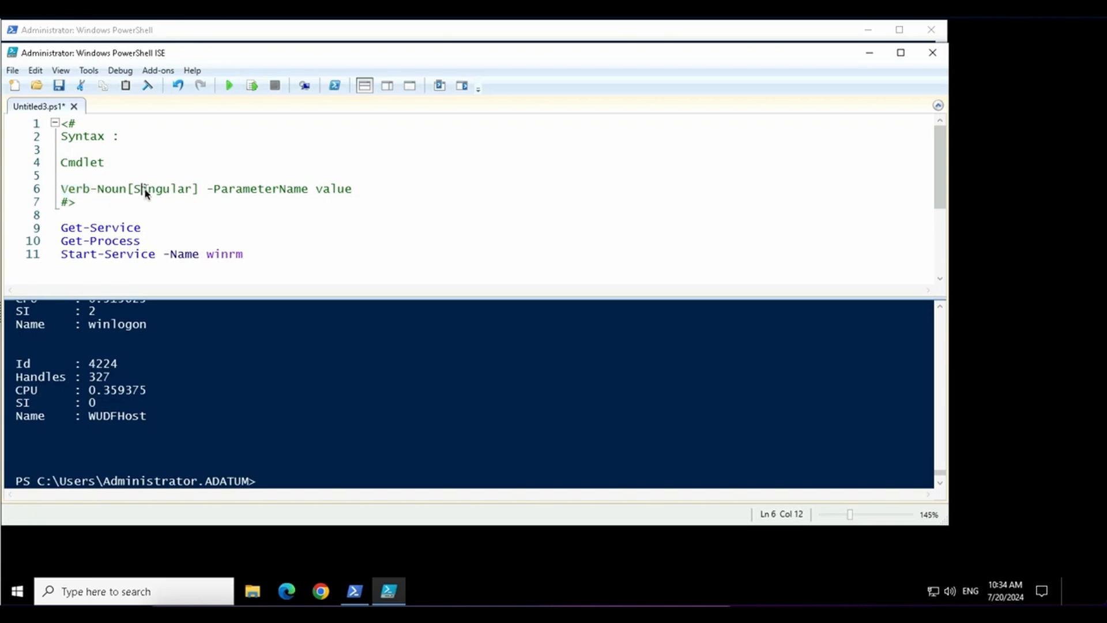
double_click(163, 188)
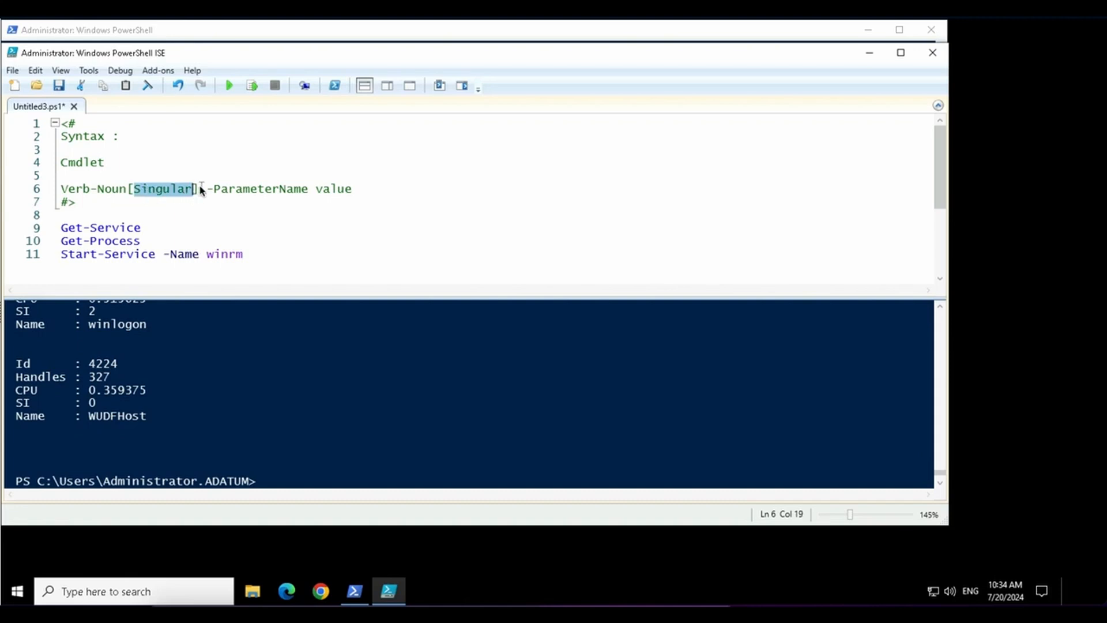
double_click(259, 188)
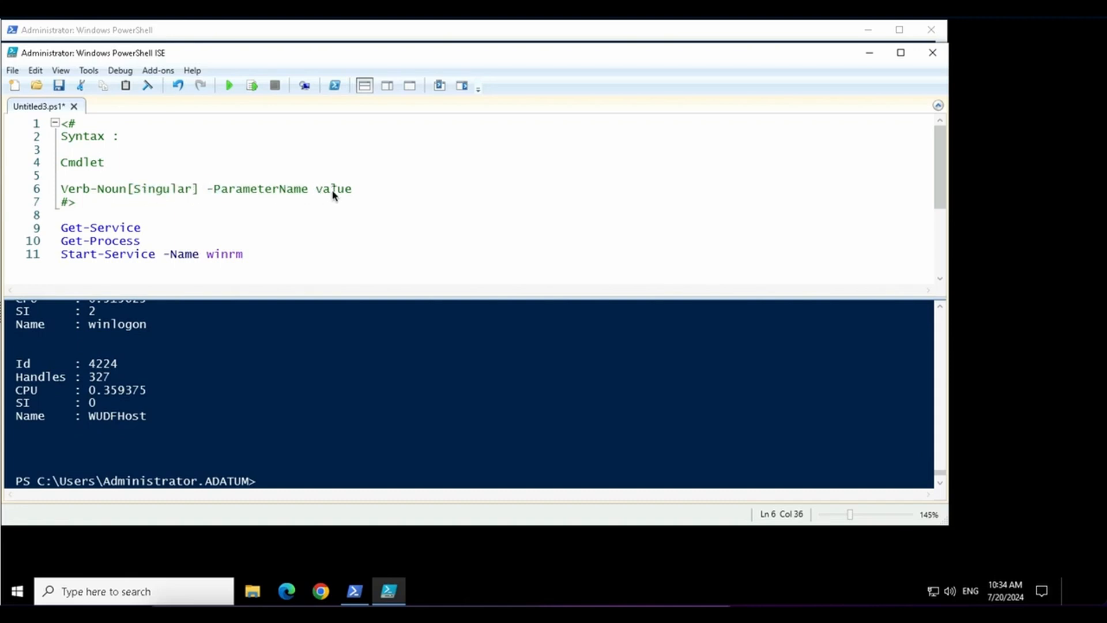
double_click(331, 188)
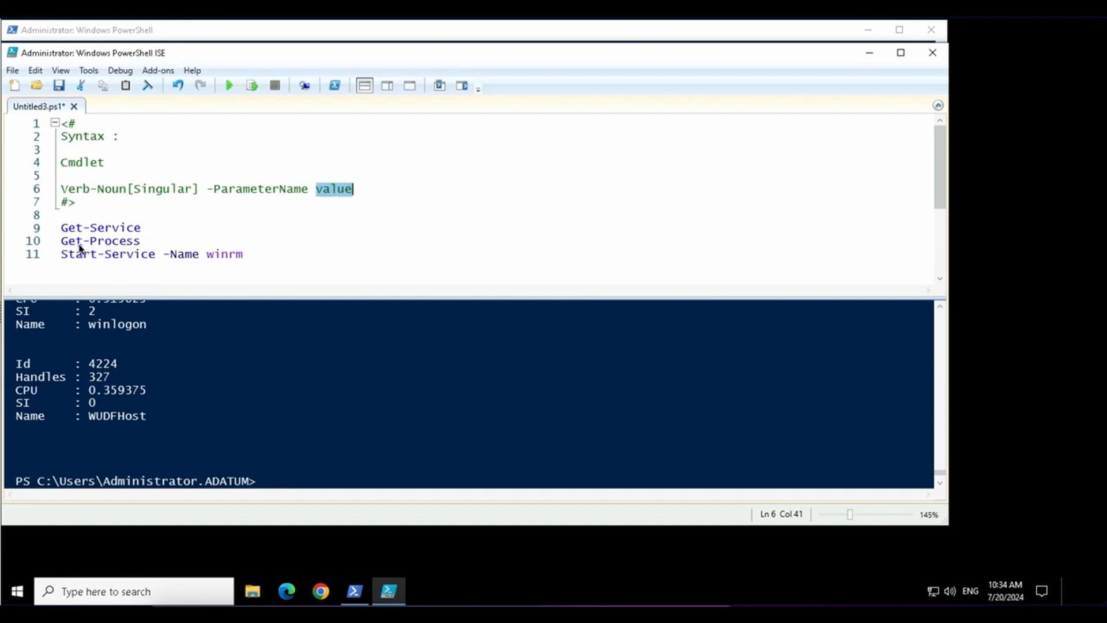
double_click(79, 254)
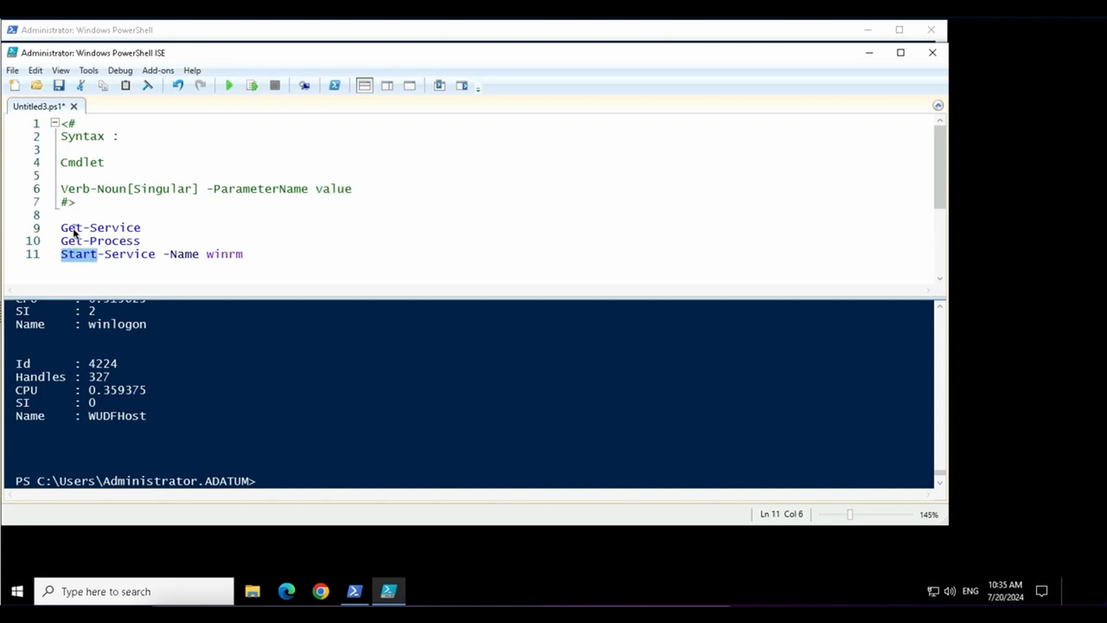
double_click(73, 227)
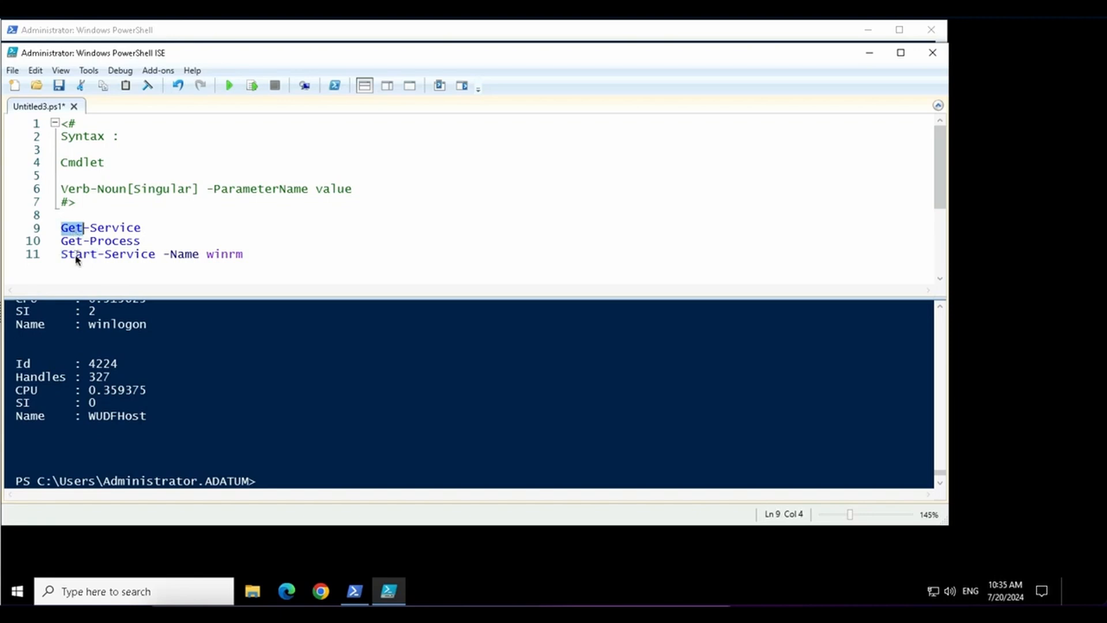
double_click(77, 253)
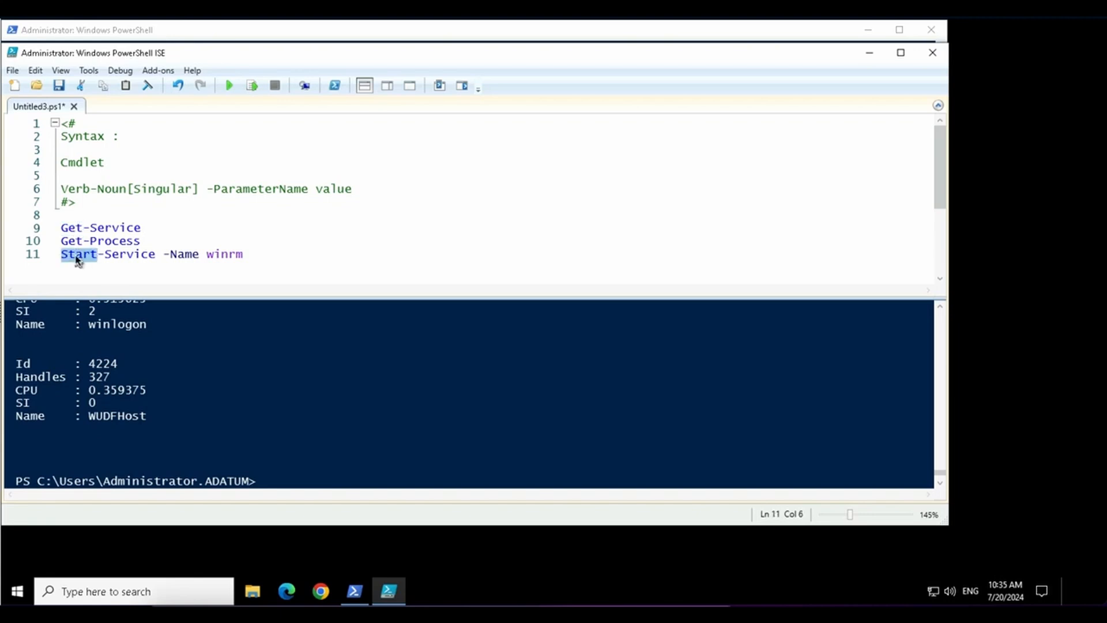
mouse_move(264, 494)
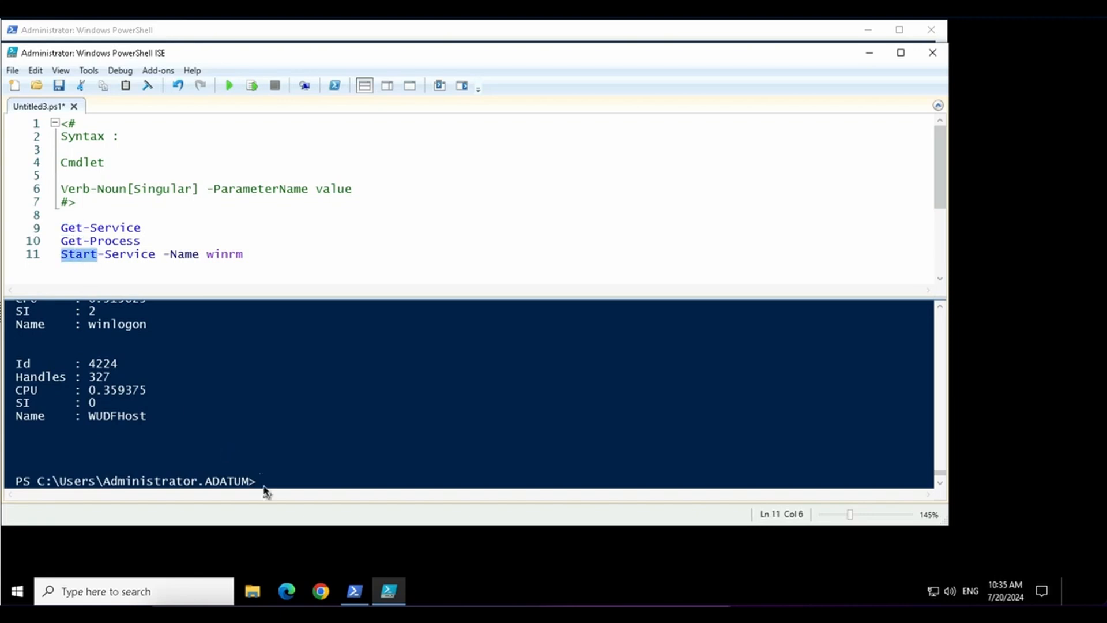
Step: Run Get-Verb in the ISE console to list approved verbs and groups
type("g")
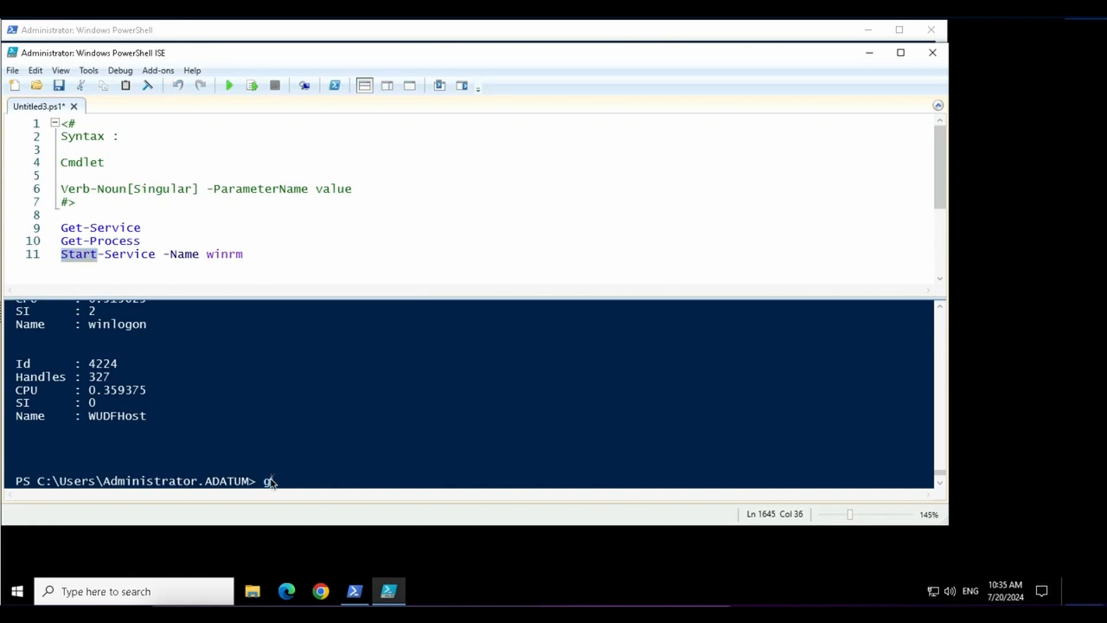
type("et-Verb")
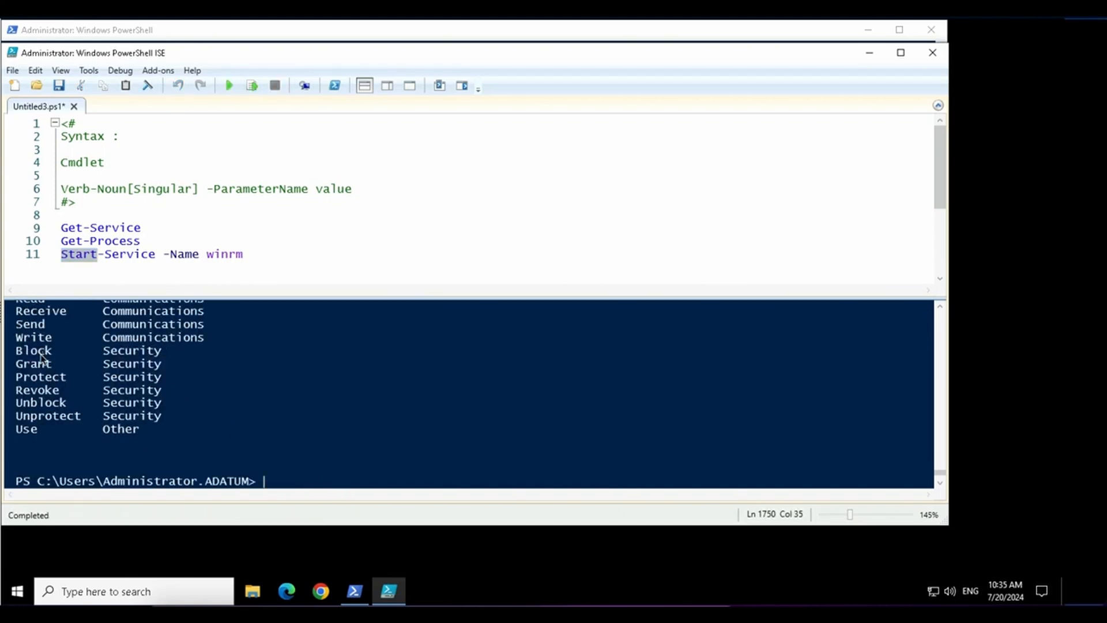
left_click_drag(32, 323, 53, 415)
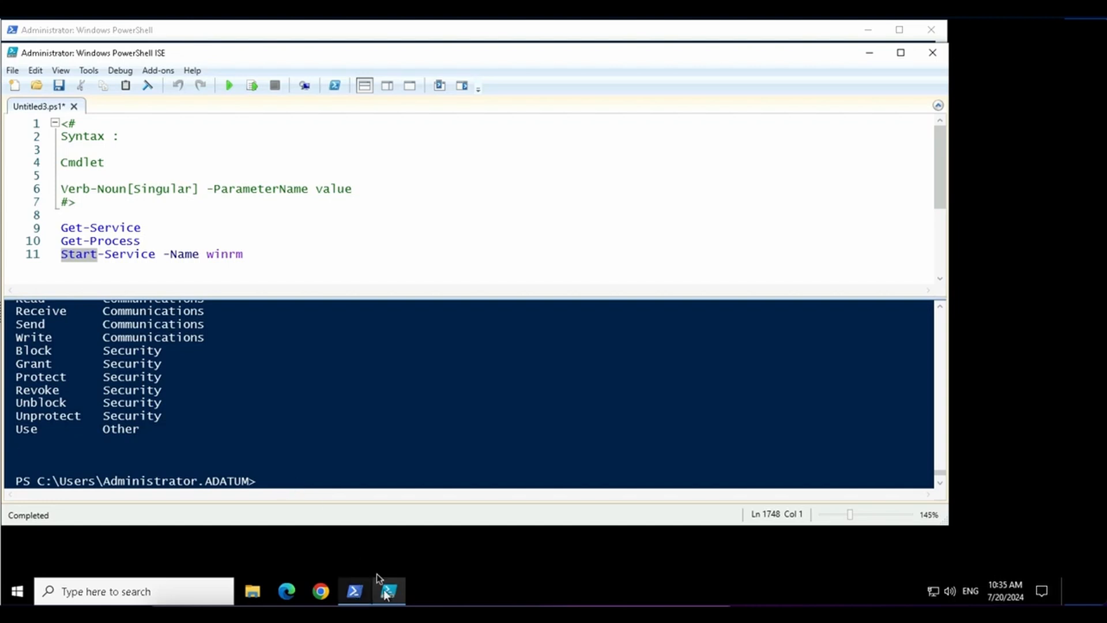
Step: Switch to the PowerShell console, clear it with cls, and run Get-Command
left_click(354, 590)
type("cls")
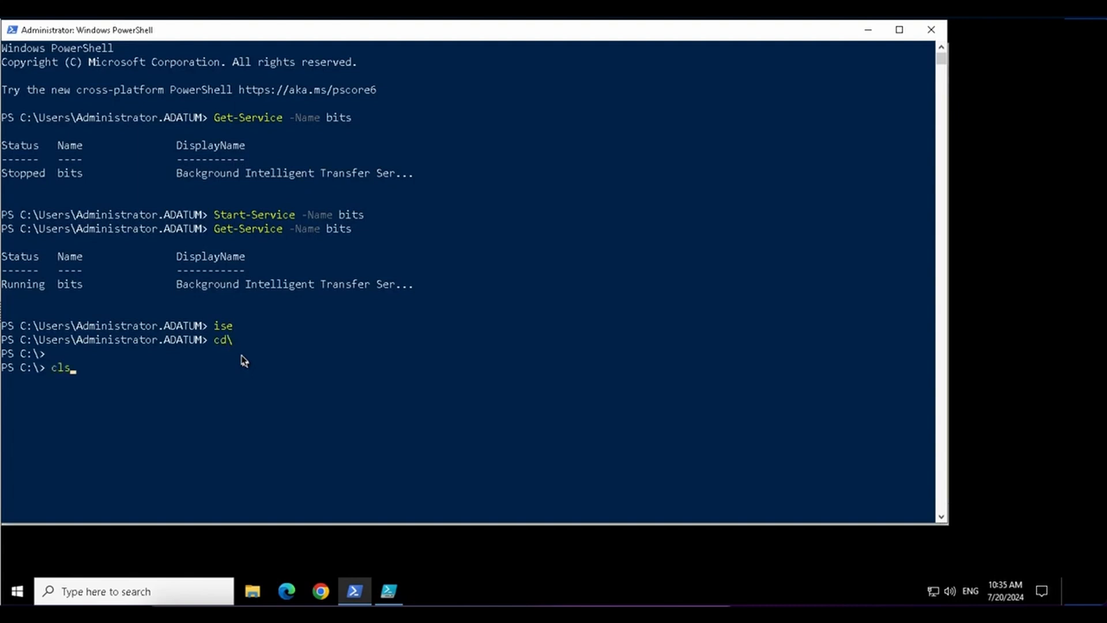
key("Enter")
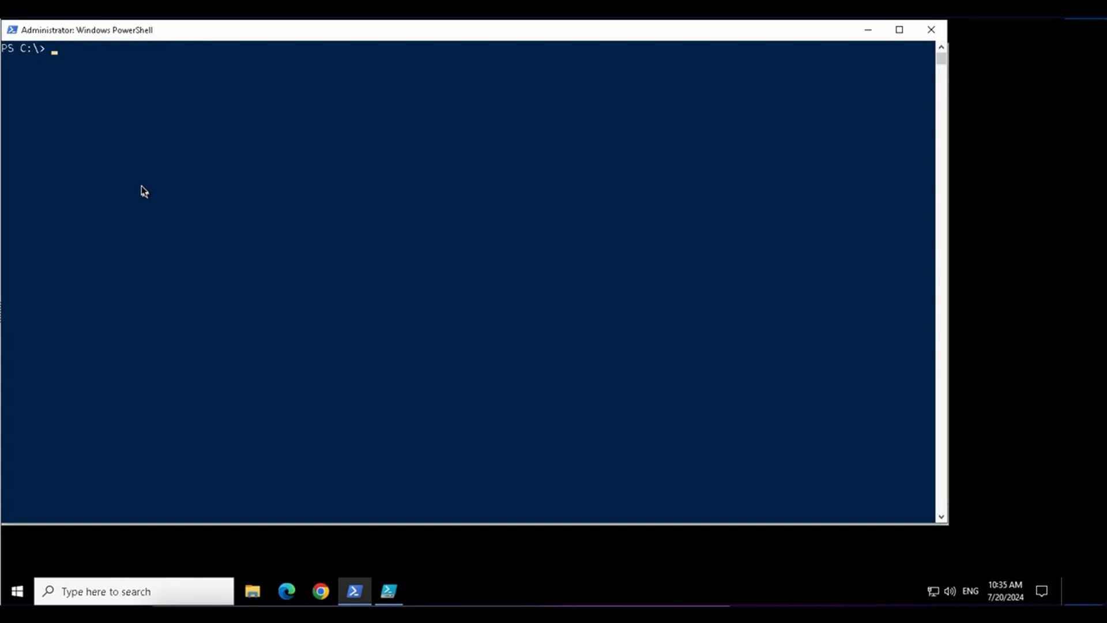
type("Get")
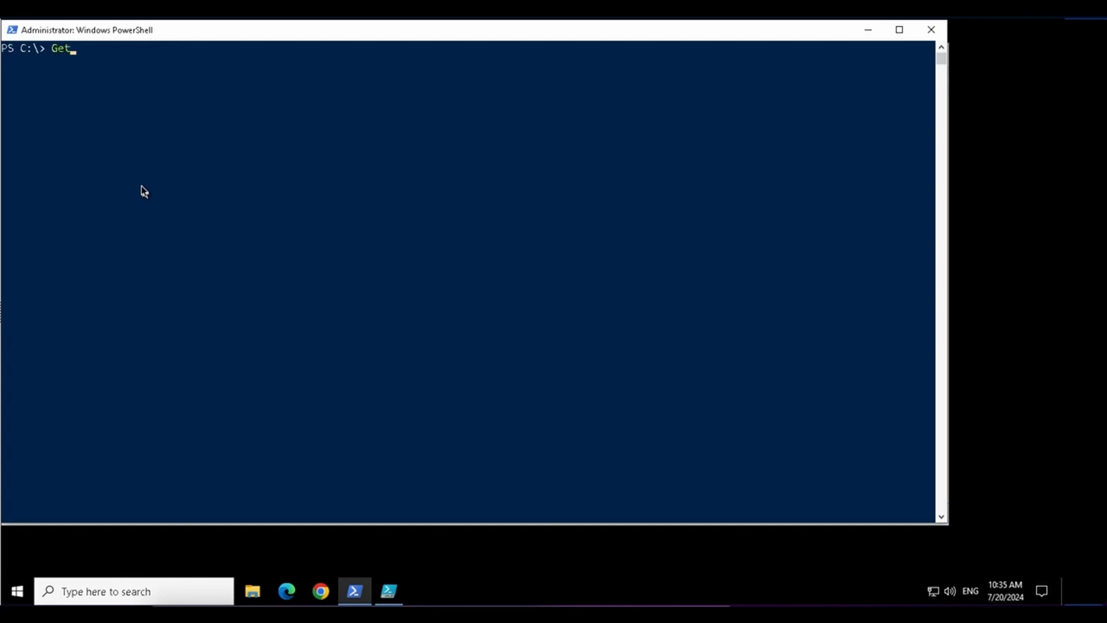
type("-Command")
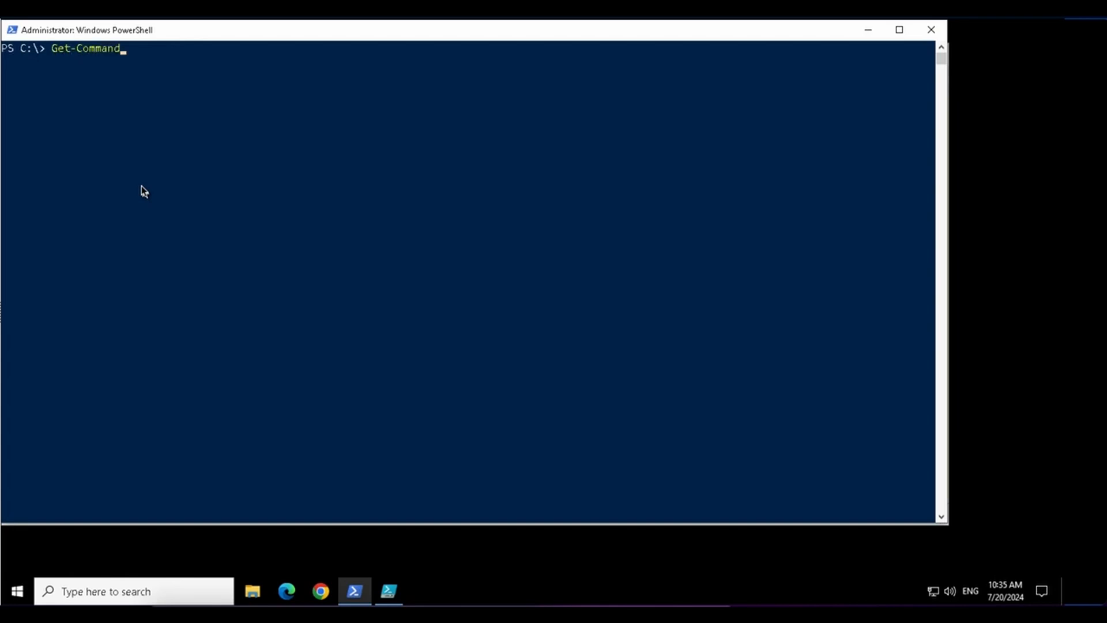
key("Enter")
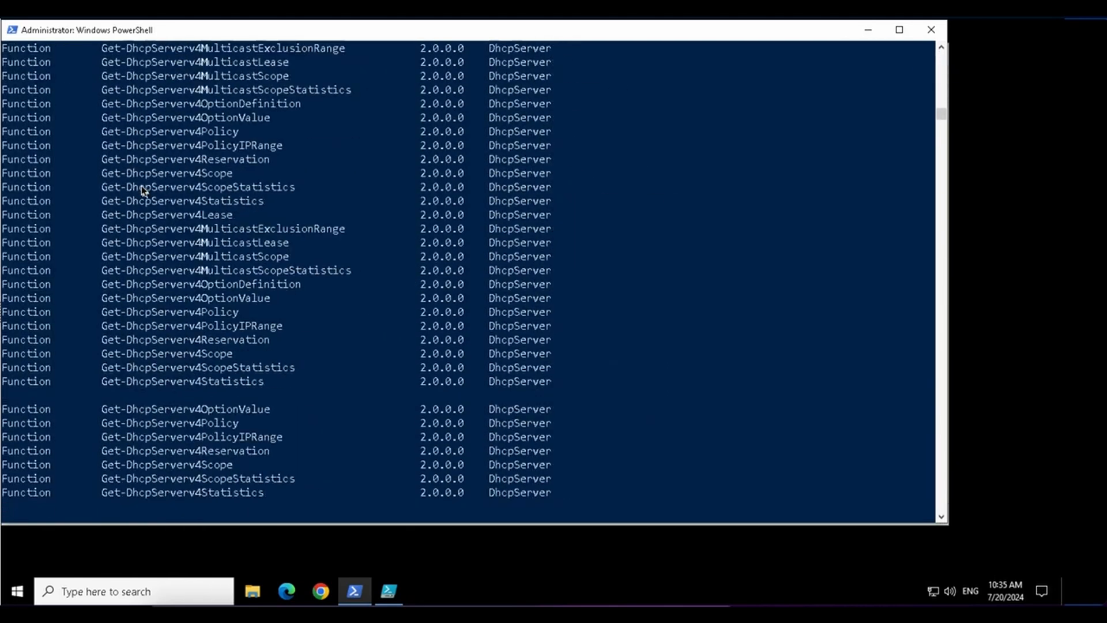
scroll("down", 3)
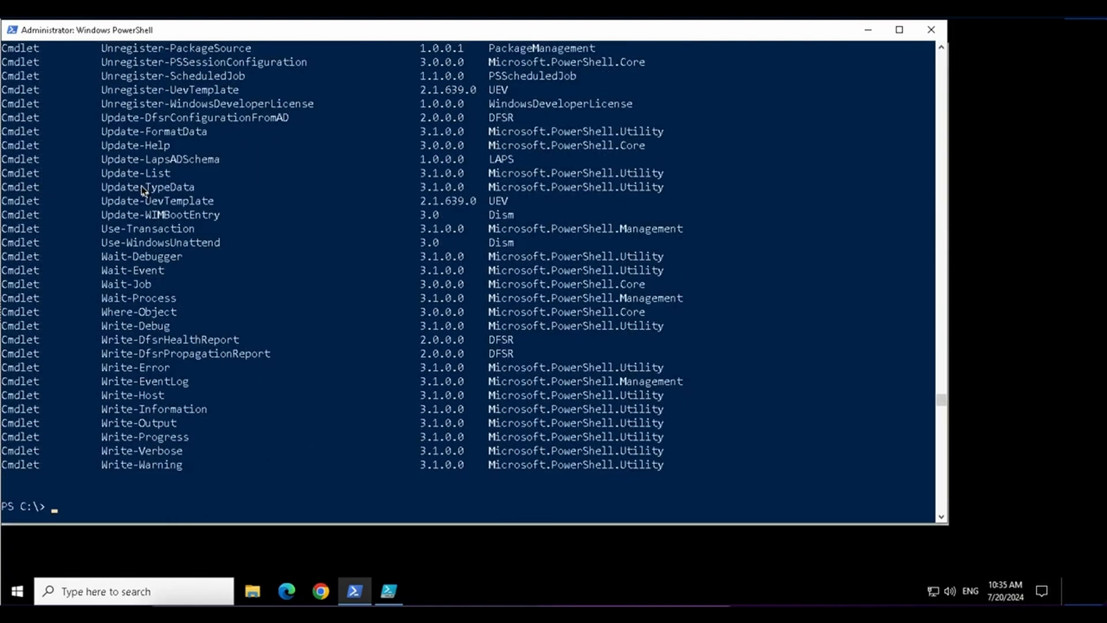
Step: Pipe Get-Command into Measure-Object to count the 2298 available commands
type("Get-Command")
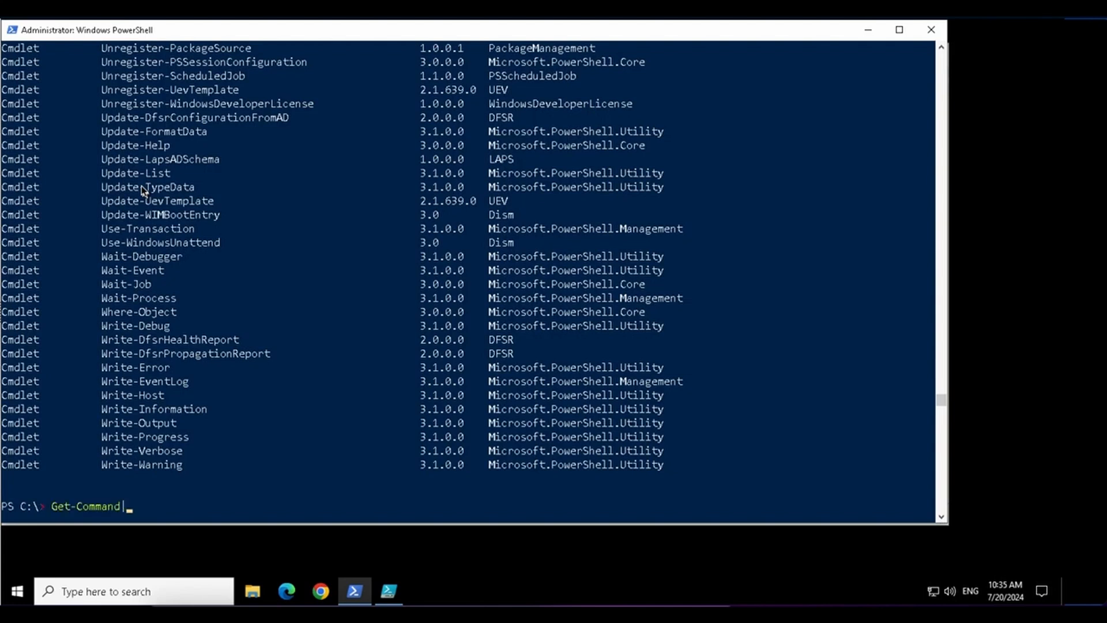
type("|measure")
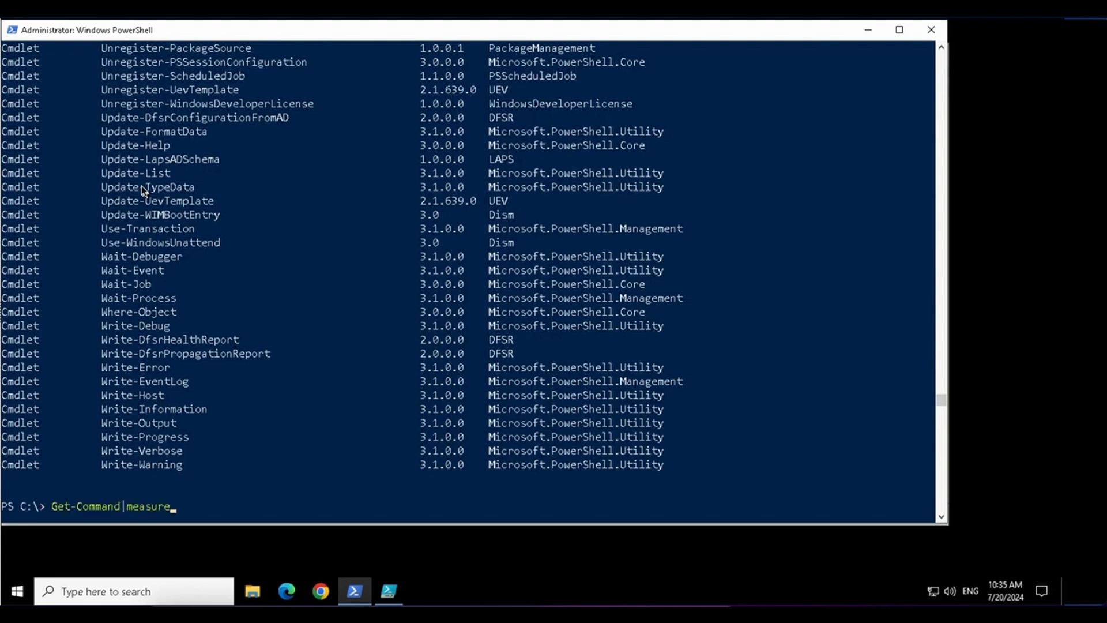
key("Tab")
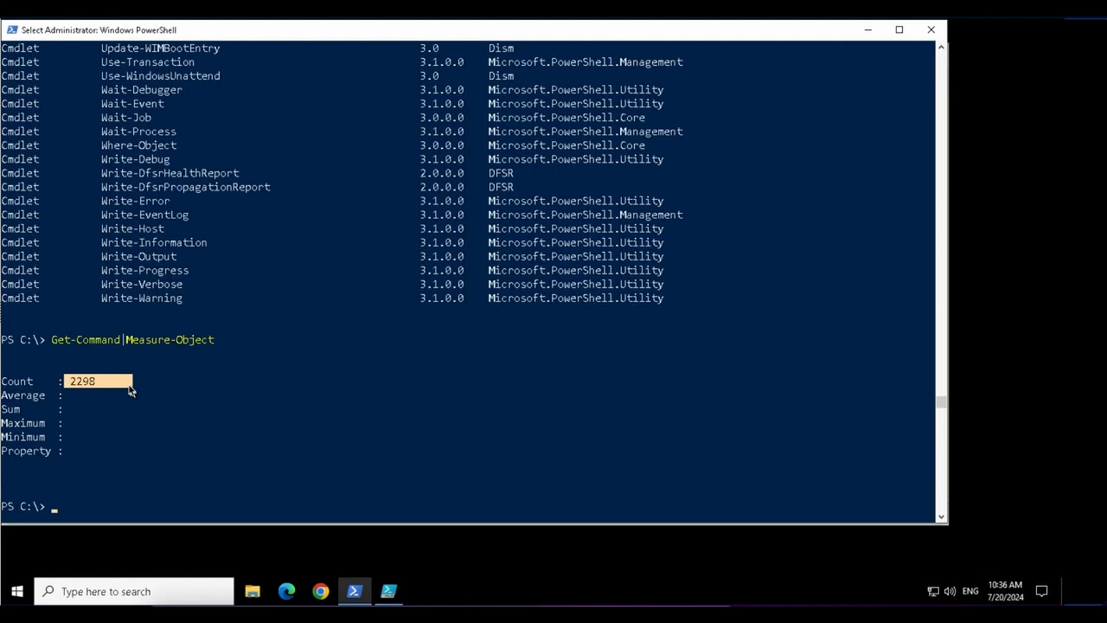
mouse_move(142, 250)
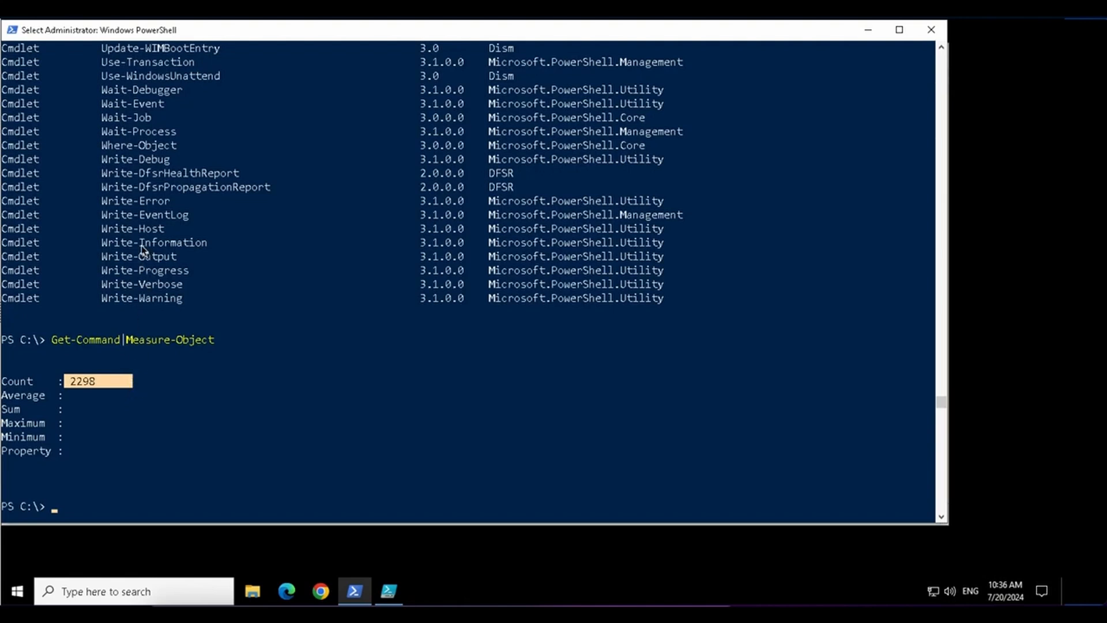
mouse_move(104, 505)
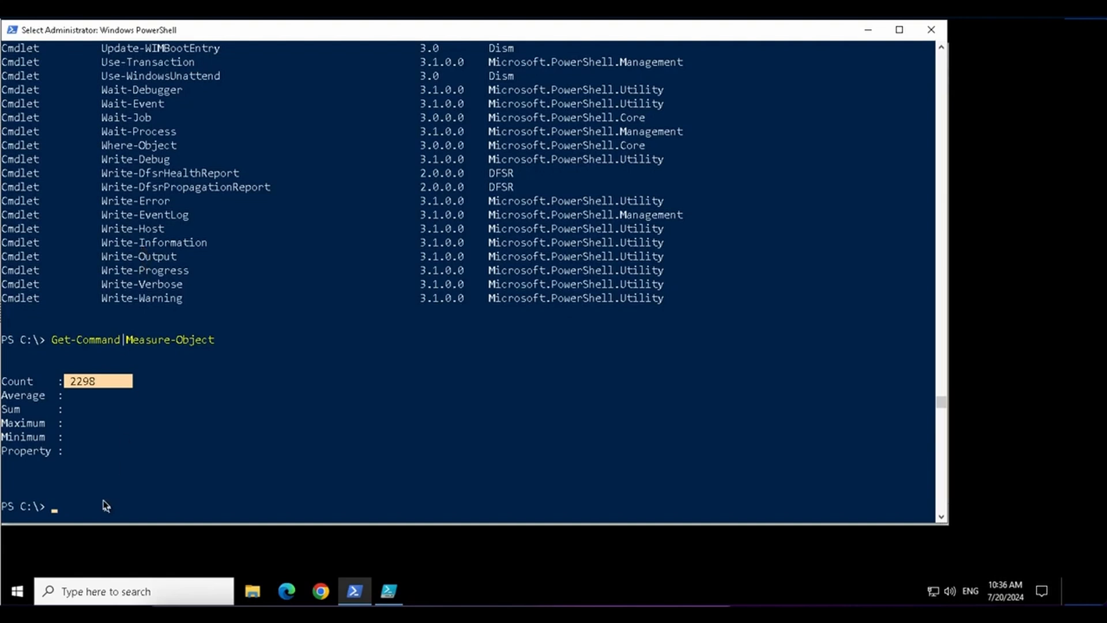
Step: Run Get-Command -Verb start, then Get-Command -Verb stop
type("Get-Command")
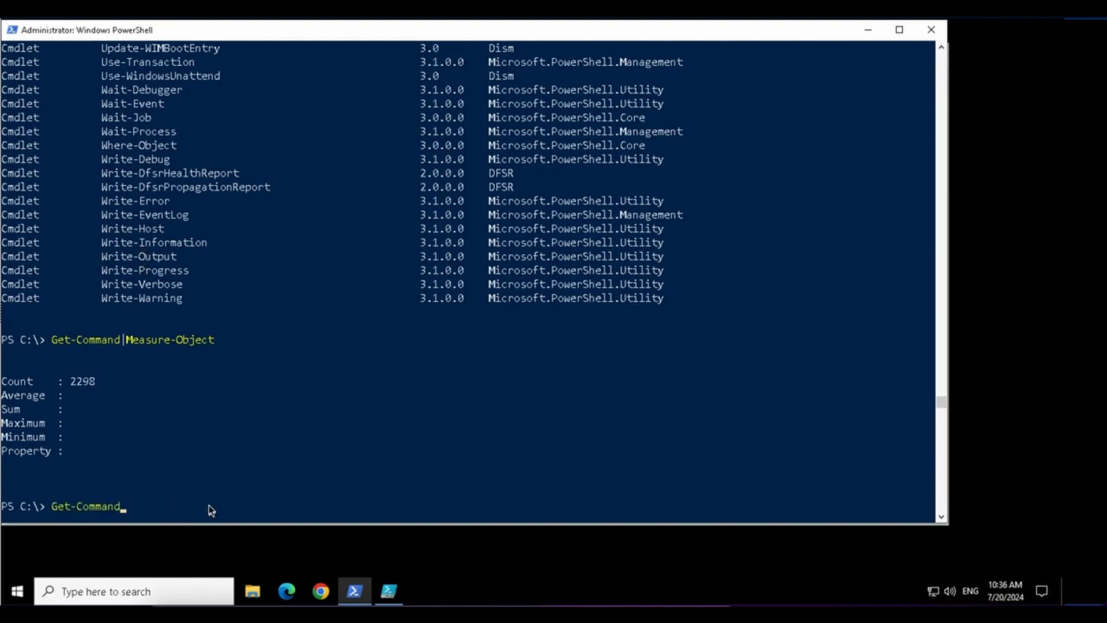
type("-ver")
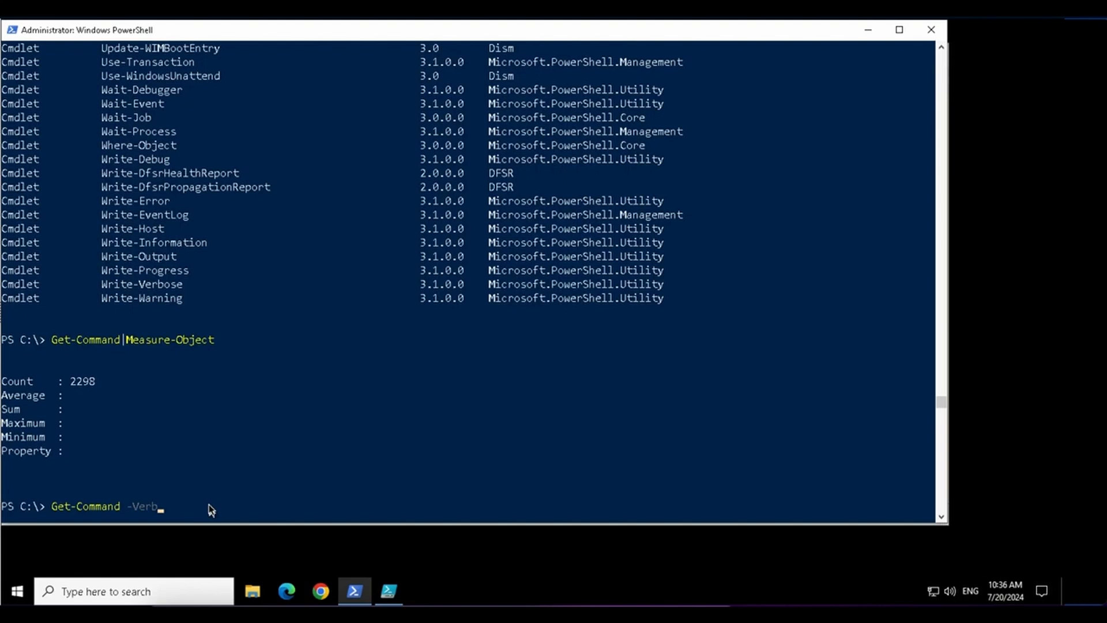
mouse_move(146, 520)
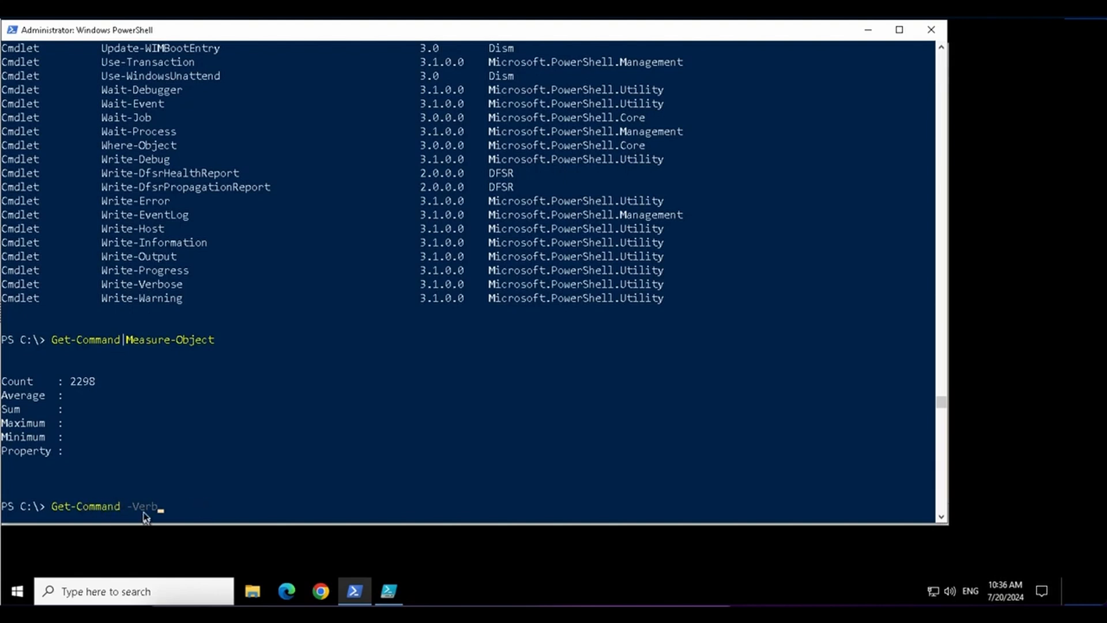
mouse_move(191, 517)
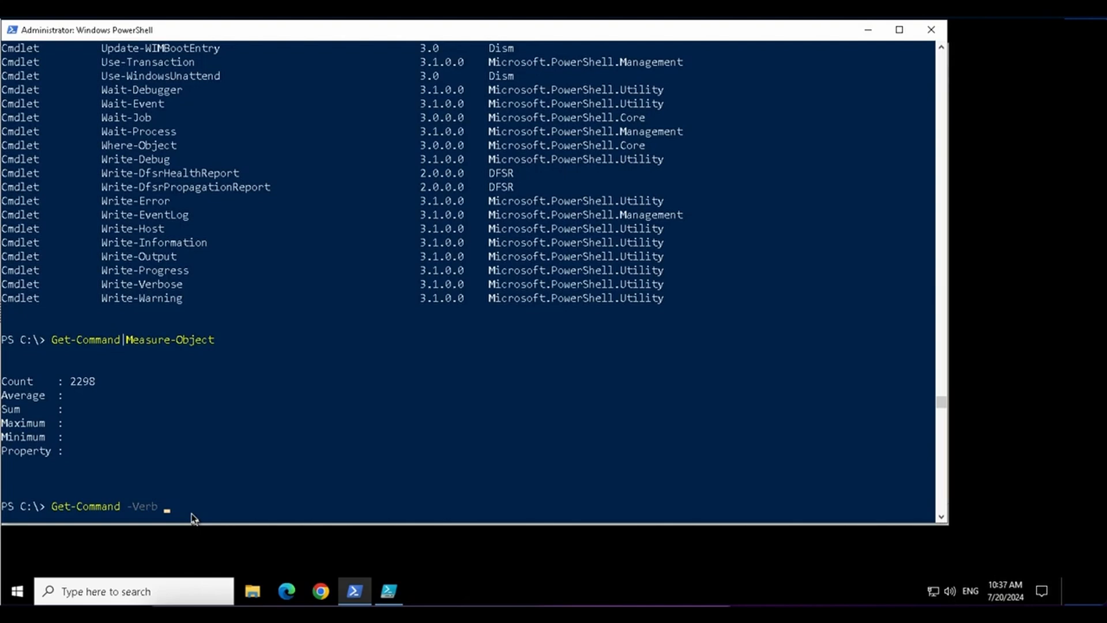
type("start")
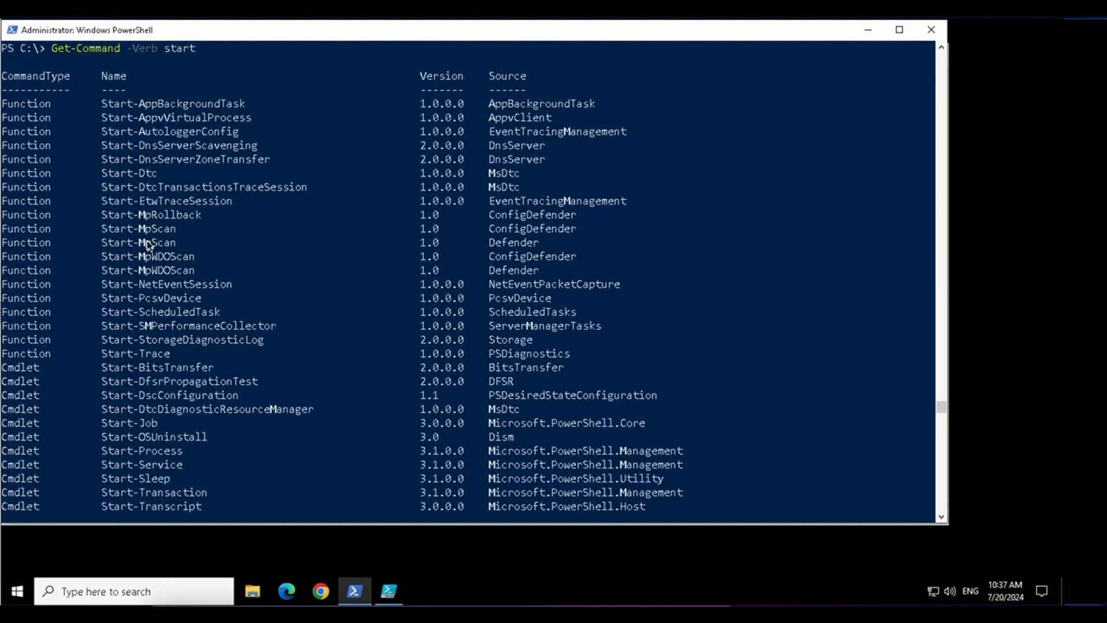
mouse_move(112, 105)
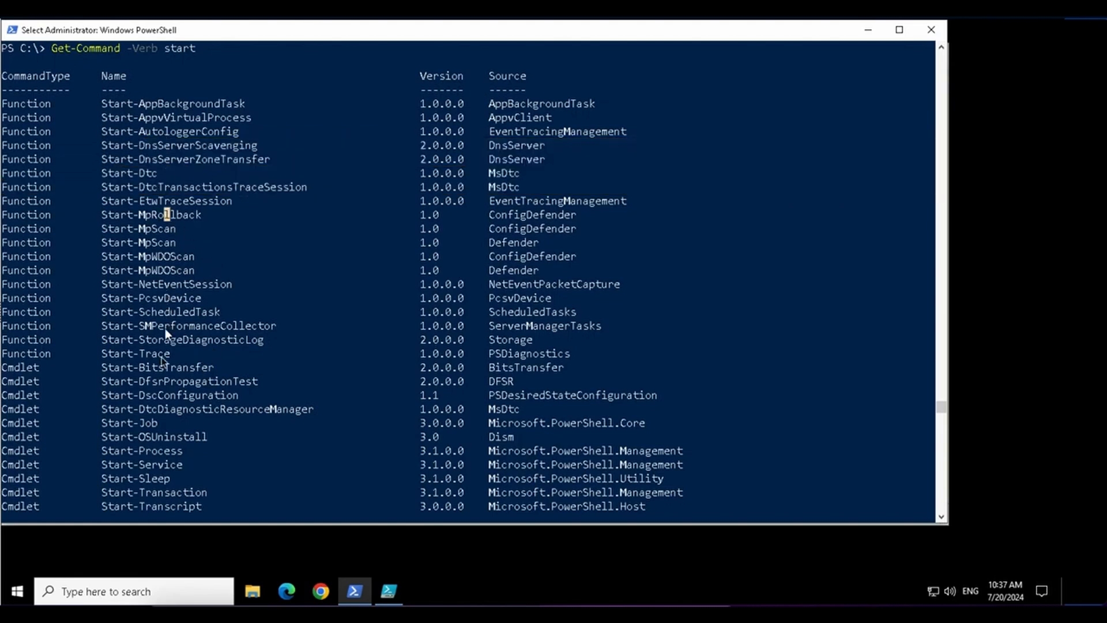
scroll("down", 3)
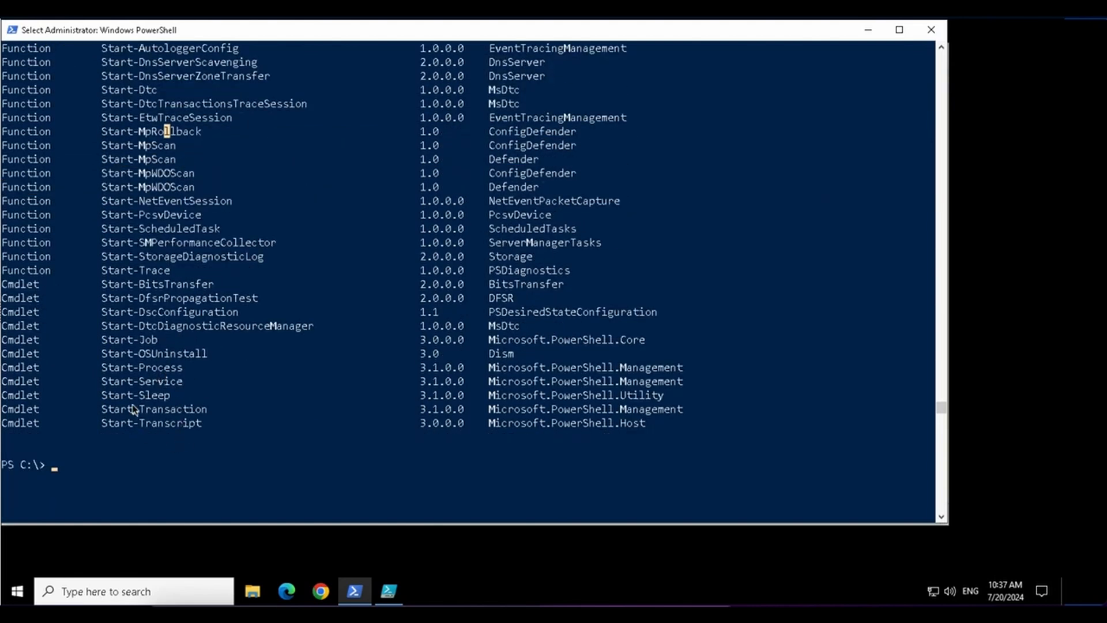
mouse_move(122, 460)
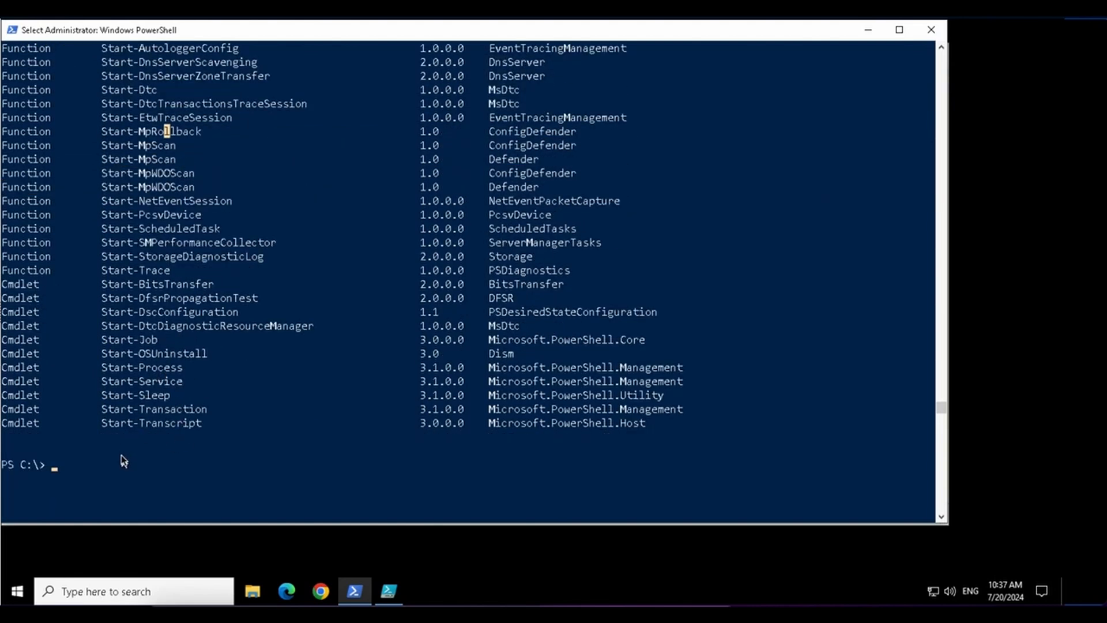
type("Get-Command -Verb sta")
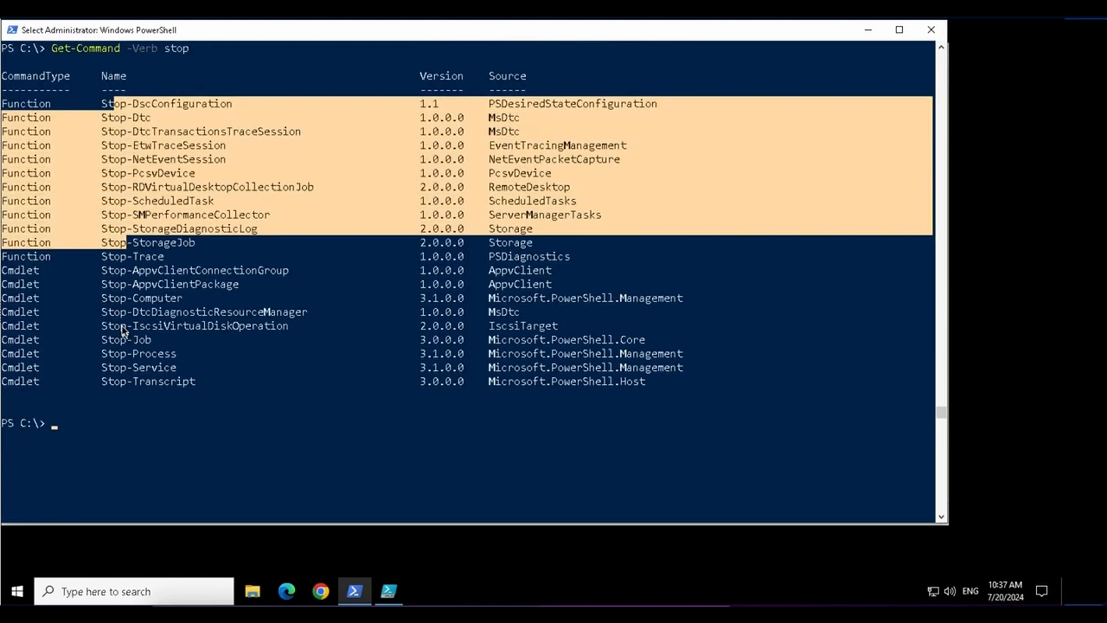
Step: Run Get-Verb, then Get-Verb|measure showing 98 approved verbs
type("Get-Verb")
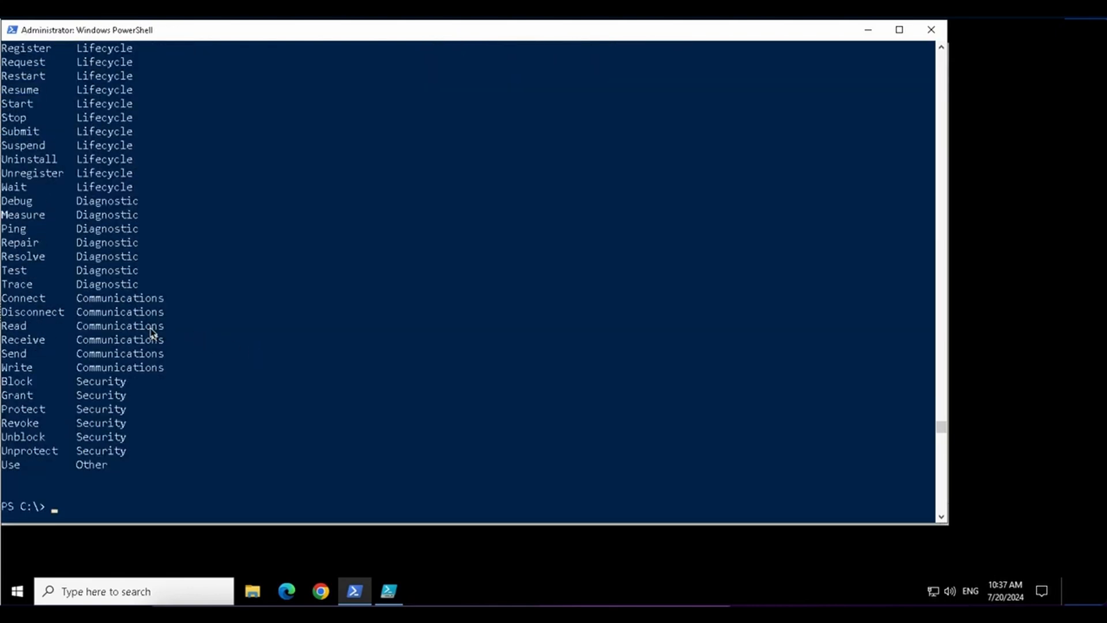
type("Get-Verb|measure")
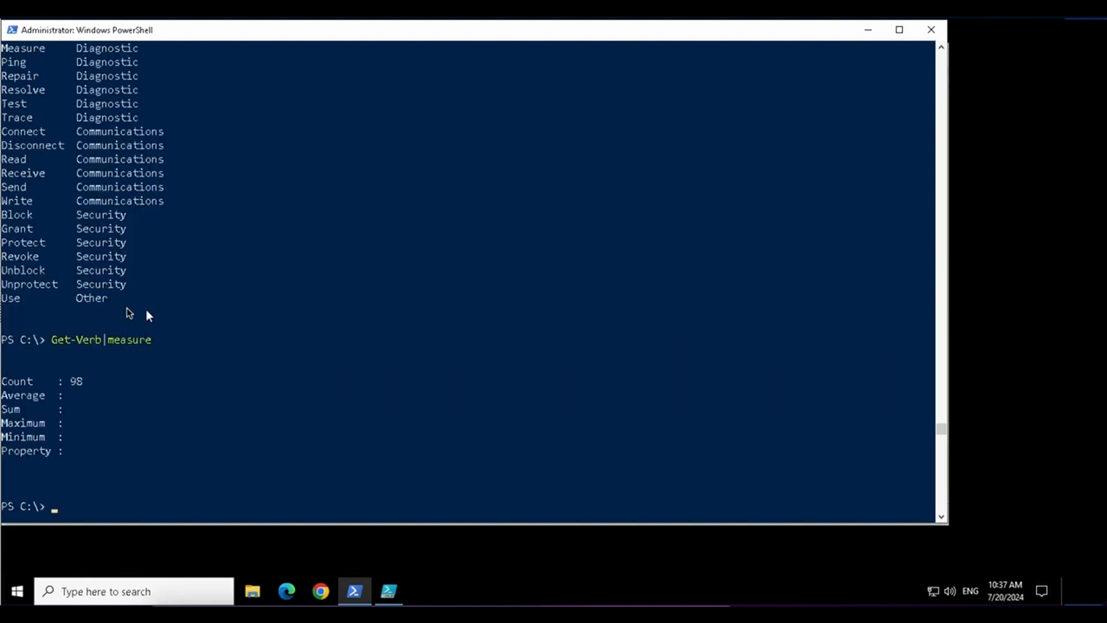
left_click_drag(70, 380, 134, 394)
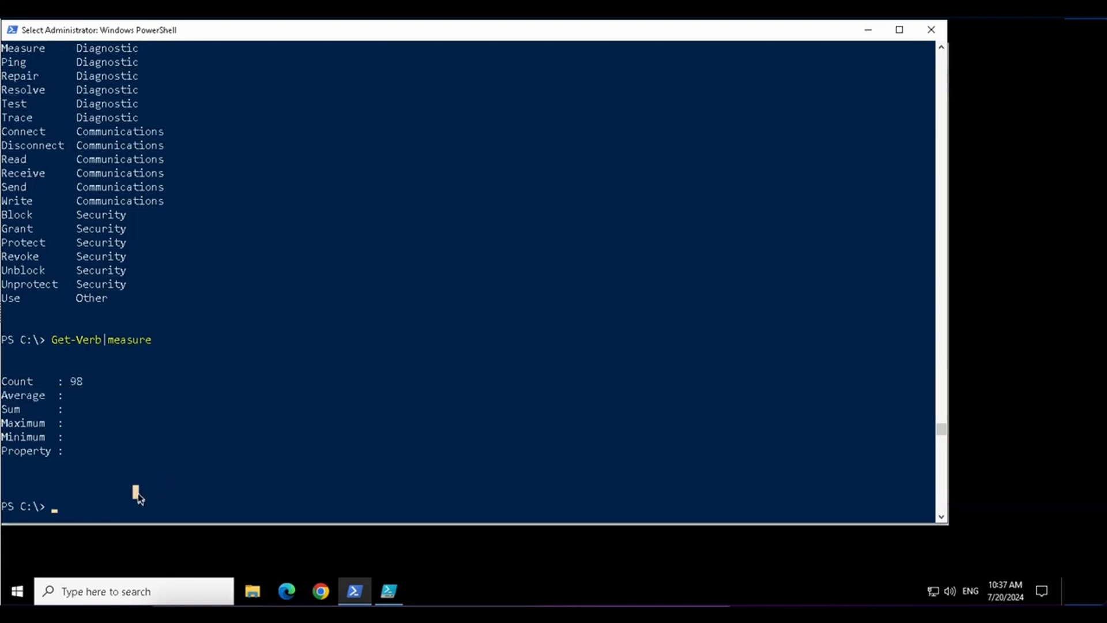
type("Get-Verb")
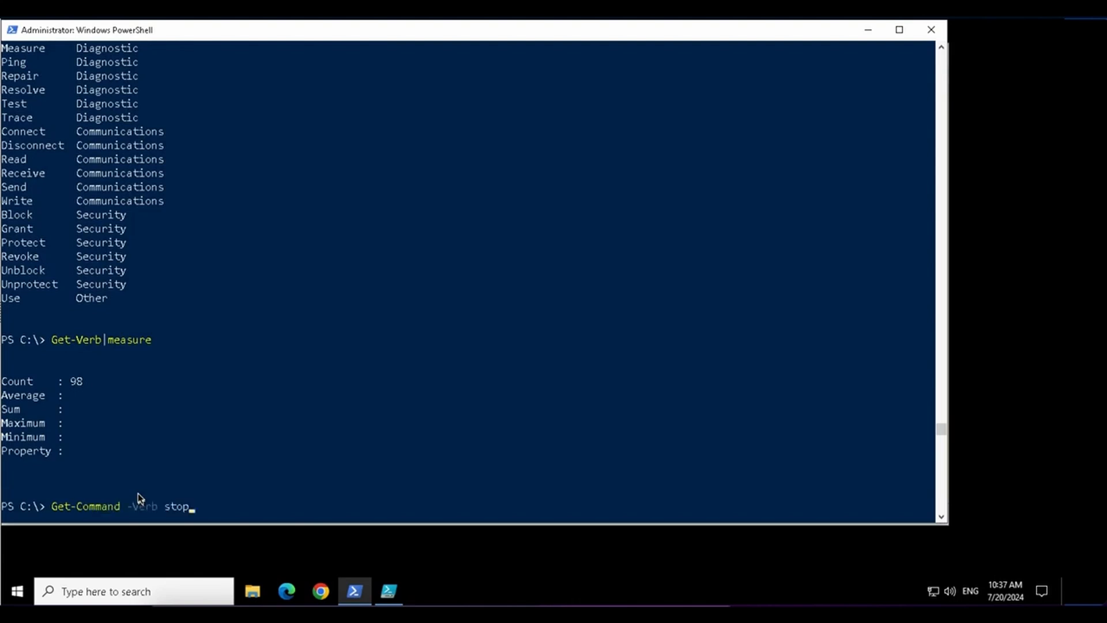
Step: Run Get-Command -Verb use and highlight Use-Transaction and Use-WindowsUnattend
key("Backspace")
type("use")
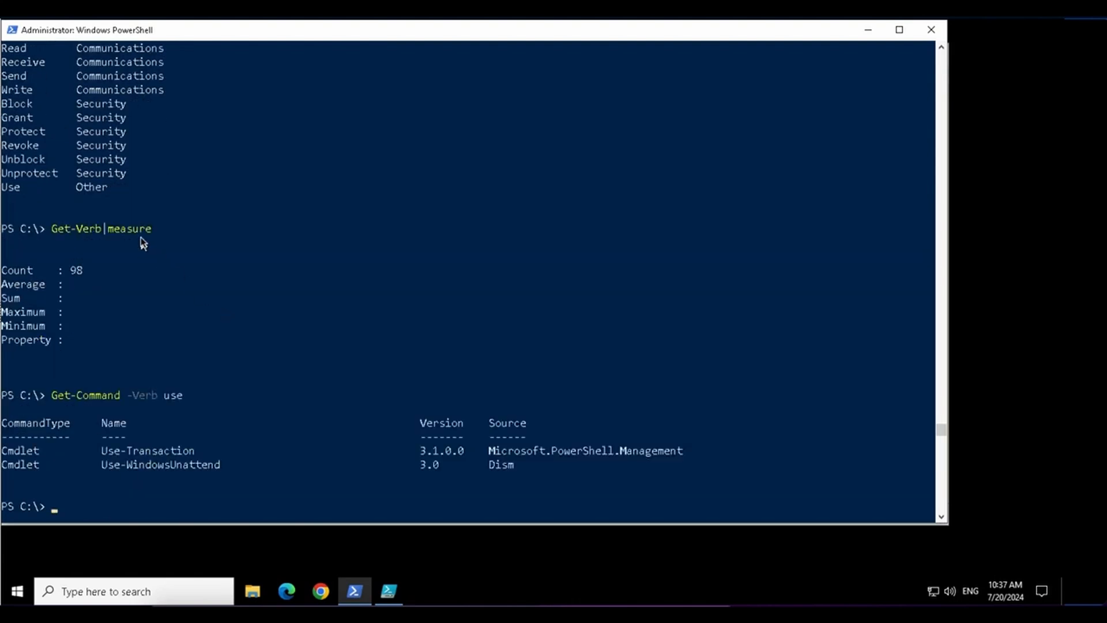
left_click_drag(126, 450, 175, 480)
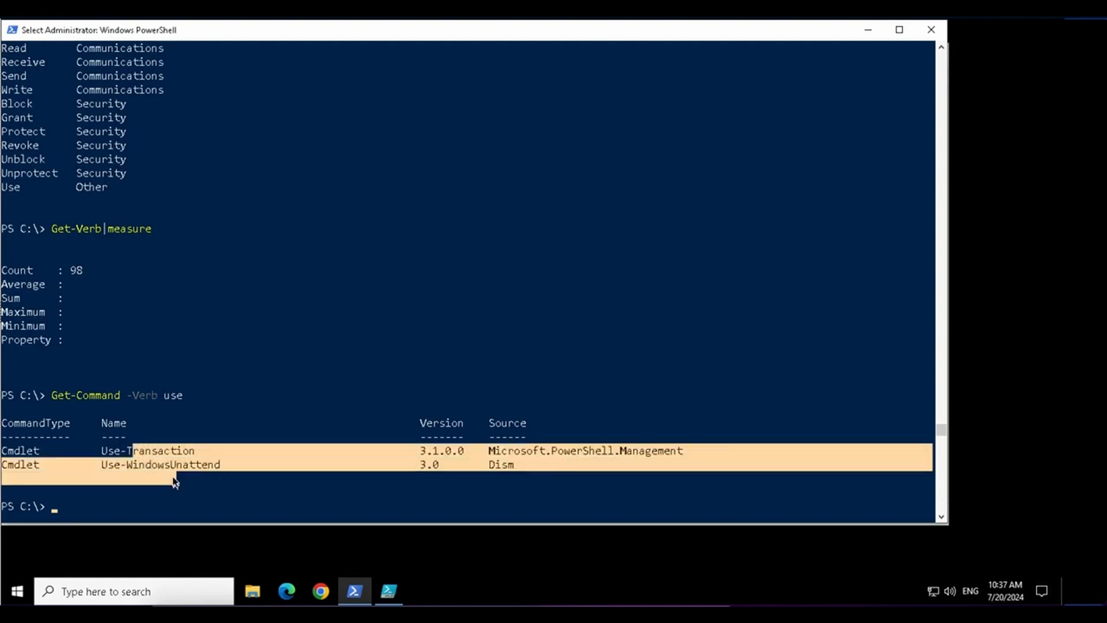
scroll("down", 3)
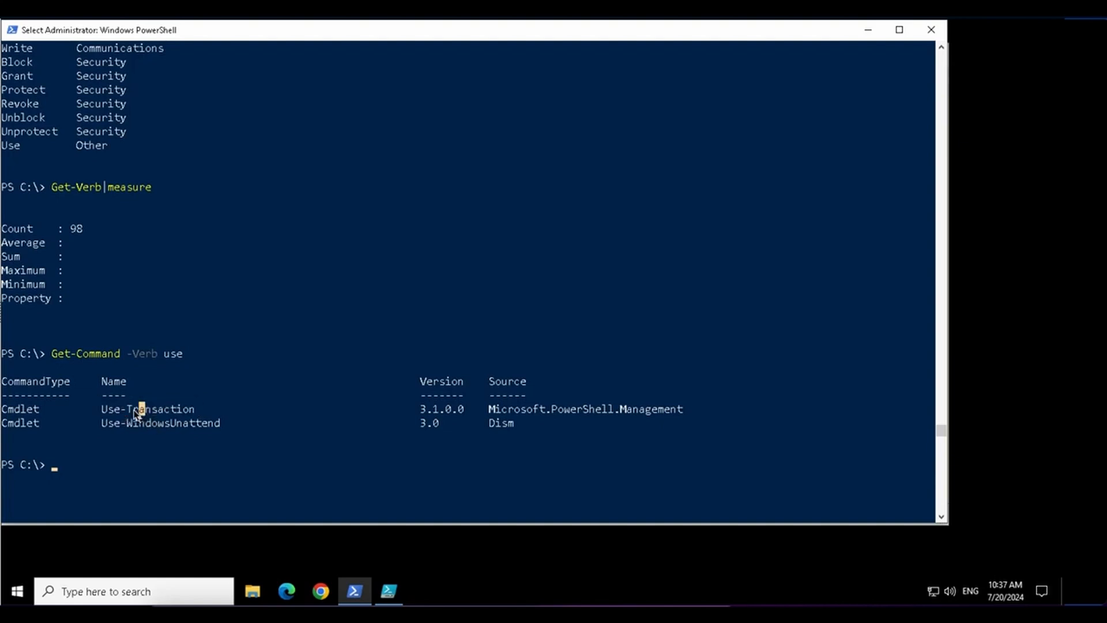
double_click(162, 409)
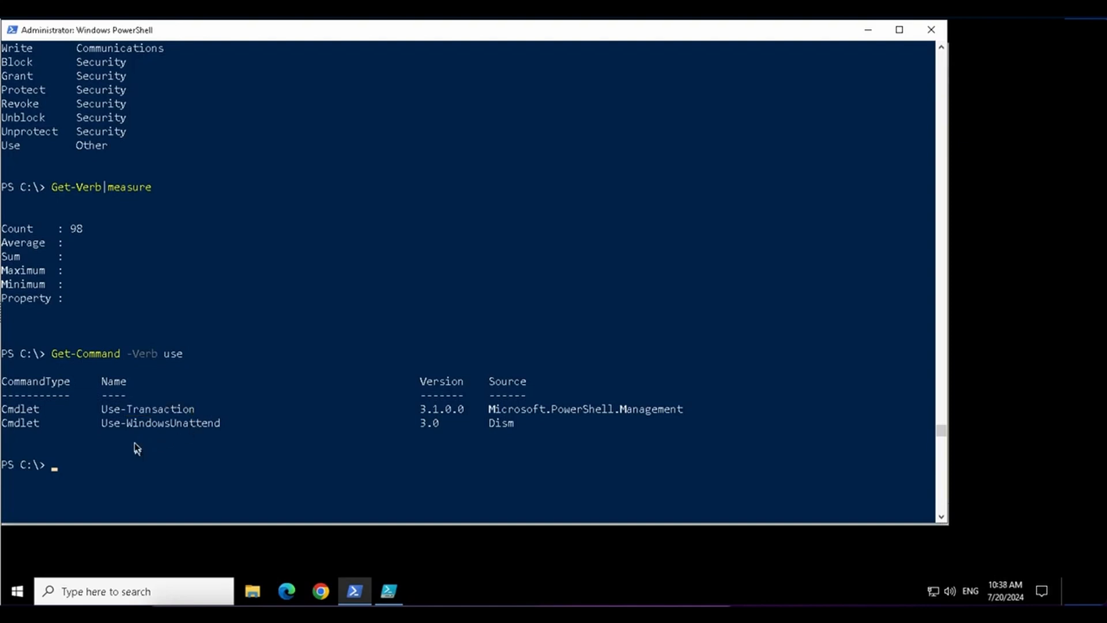
Step: Run Get-Command -Noun *Transaction*, then type Get-Command -Noun *Transaction
type("Get-Command")
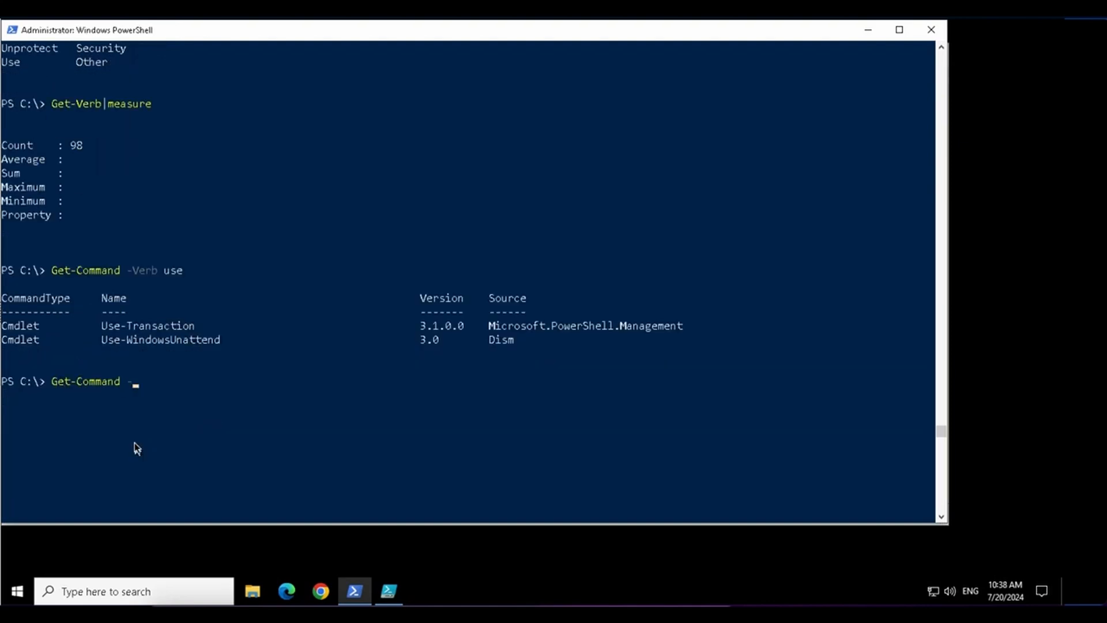
type("-Noun Transaction")
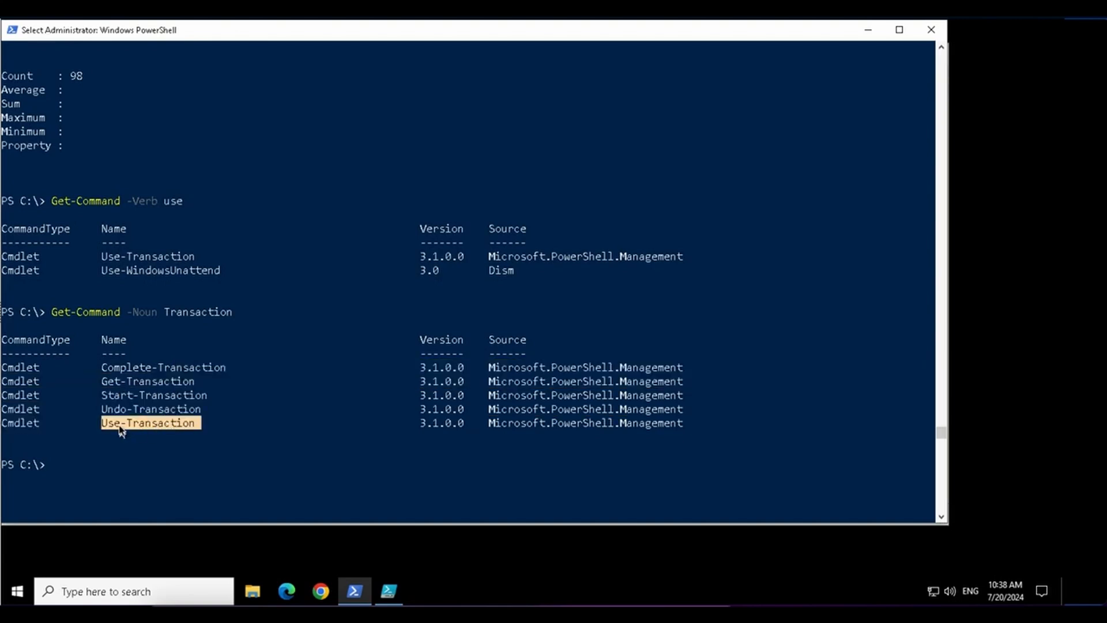
mouse_move(146, 400)
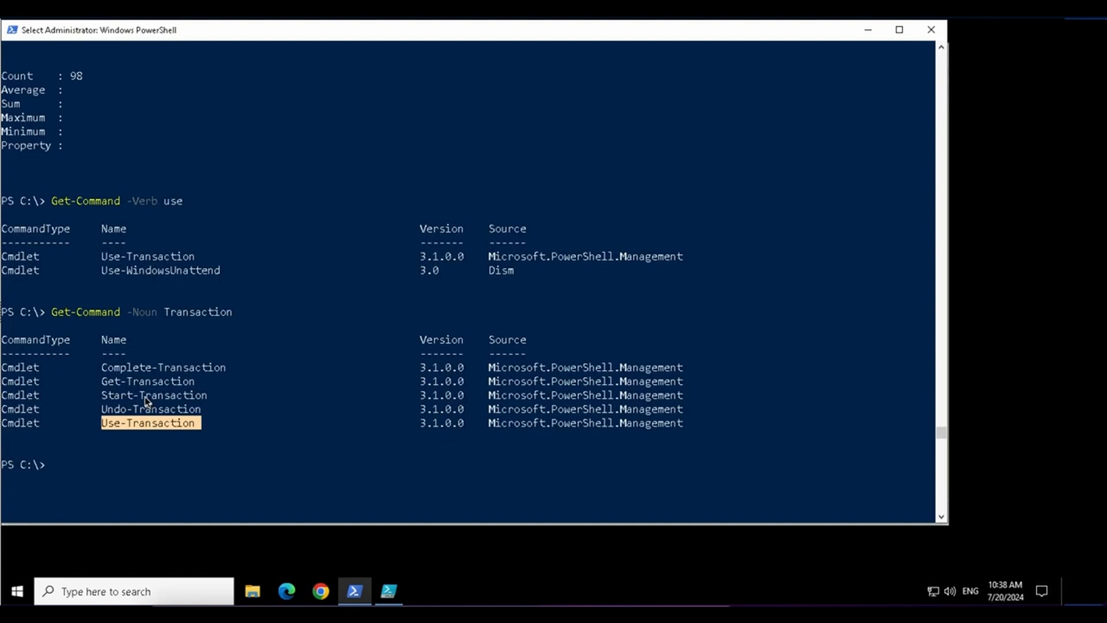
mouse_move(127, 450)
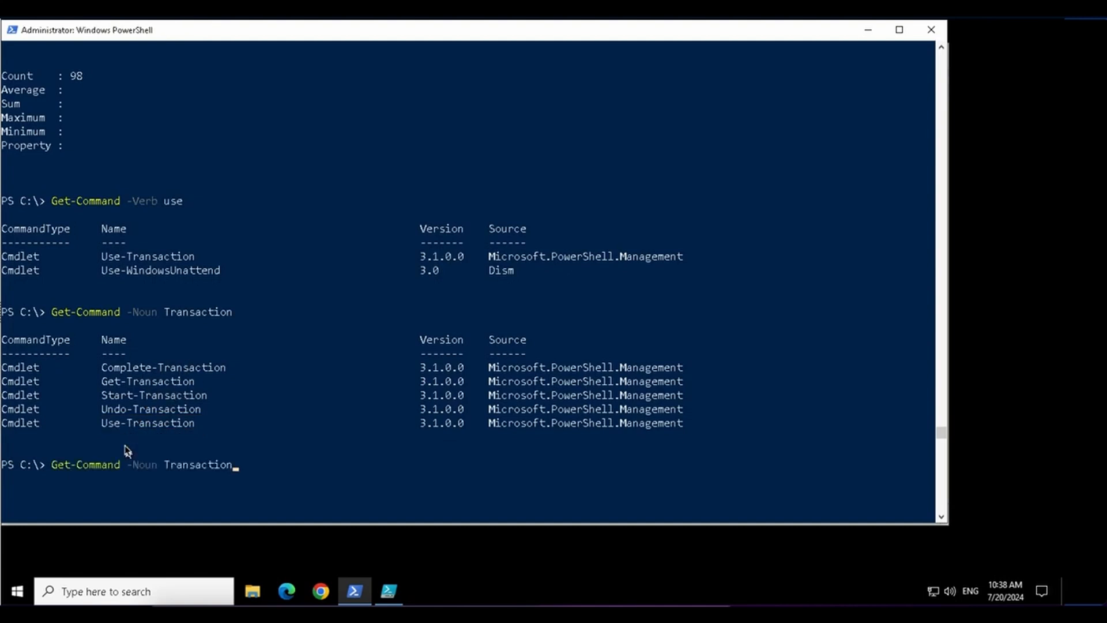
type("*")
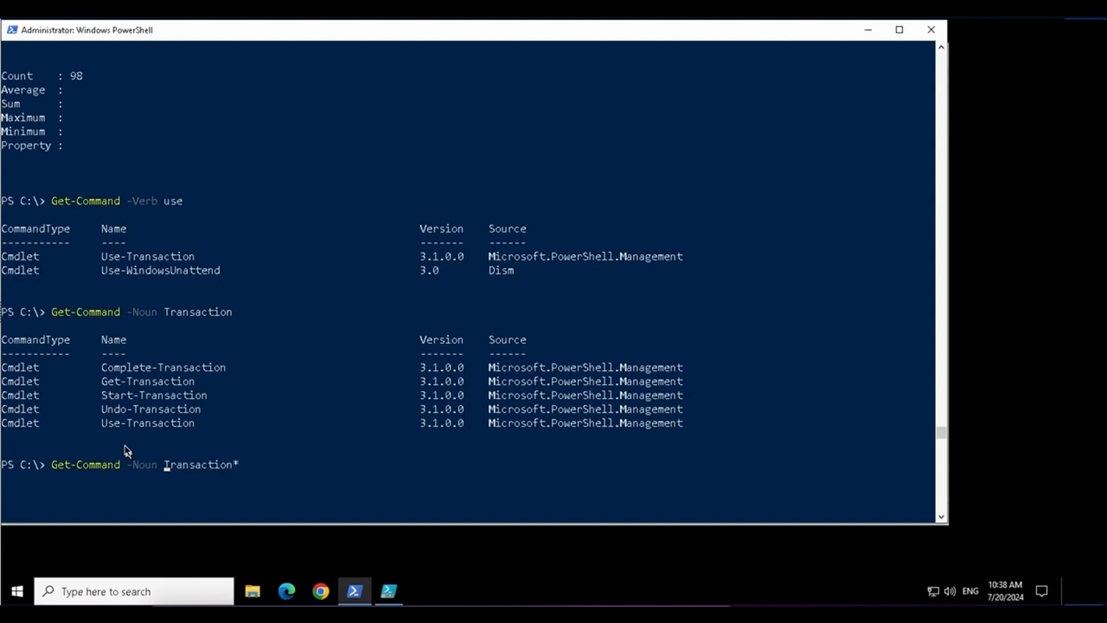
type("*")
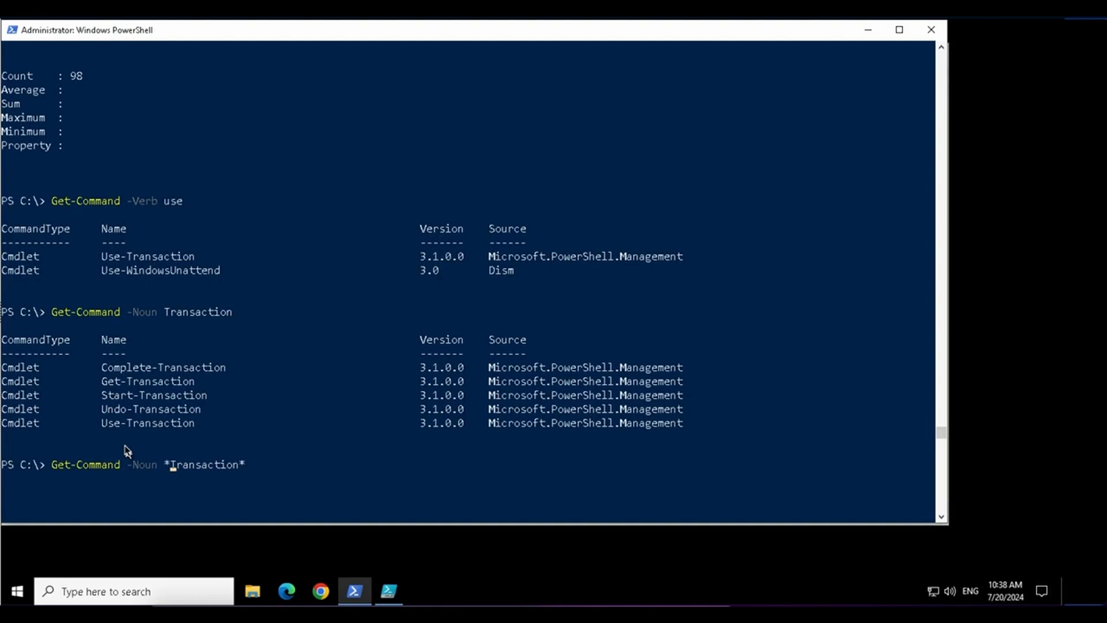
mouse_move(157, 327)
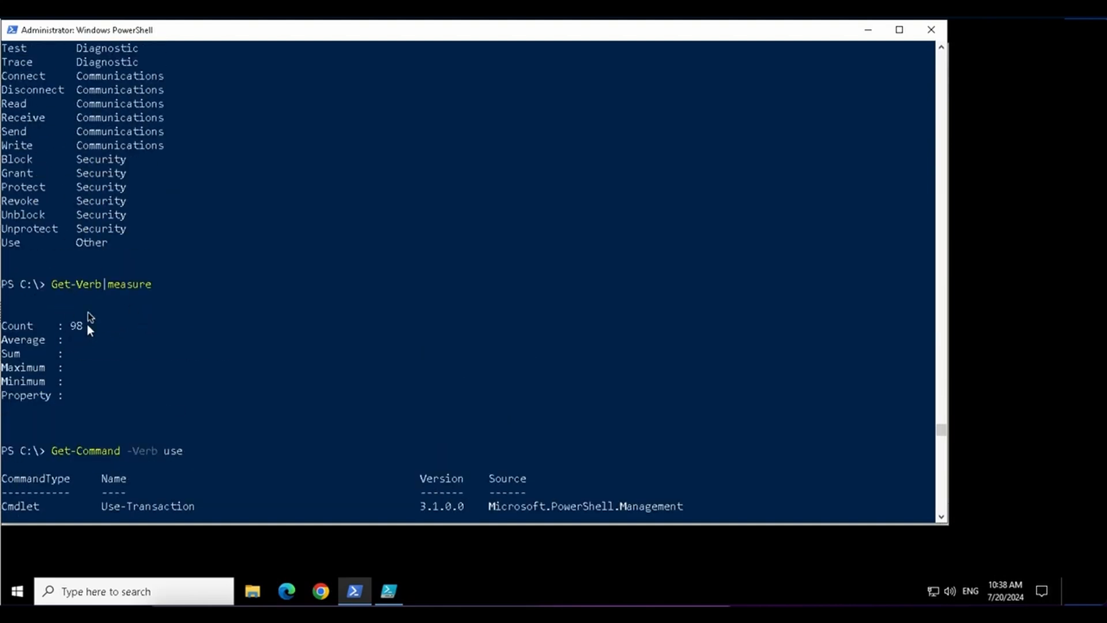
mouse_move(67, 202)
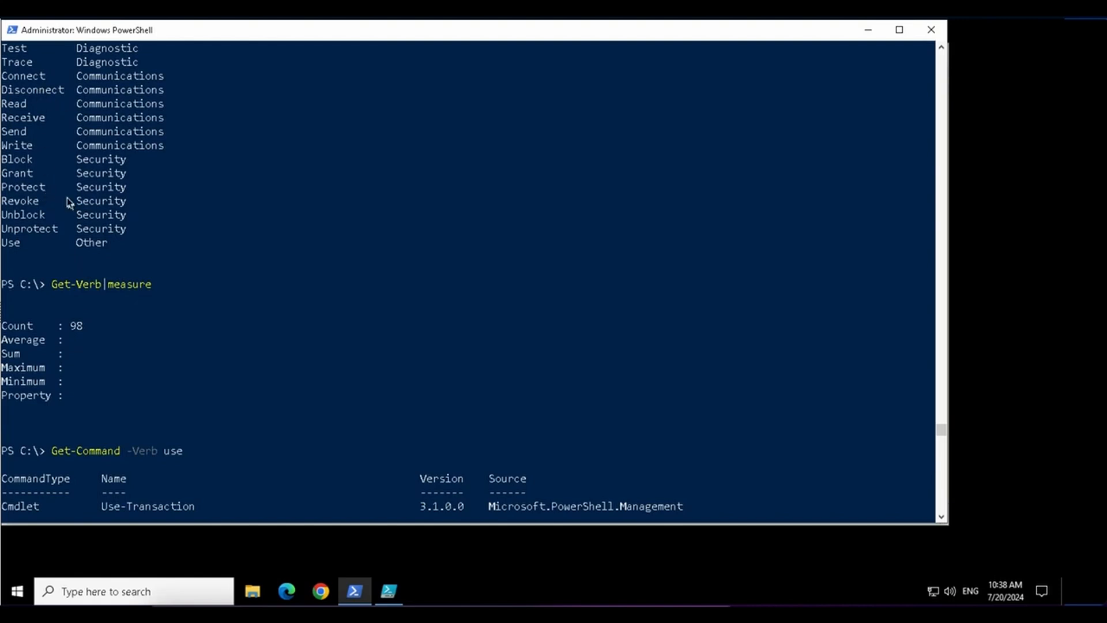
mouse_move(200, 397)
type("Get-Command -Noun *Transaction*")
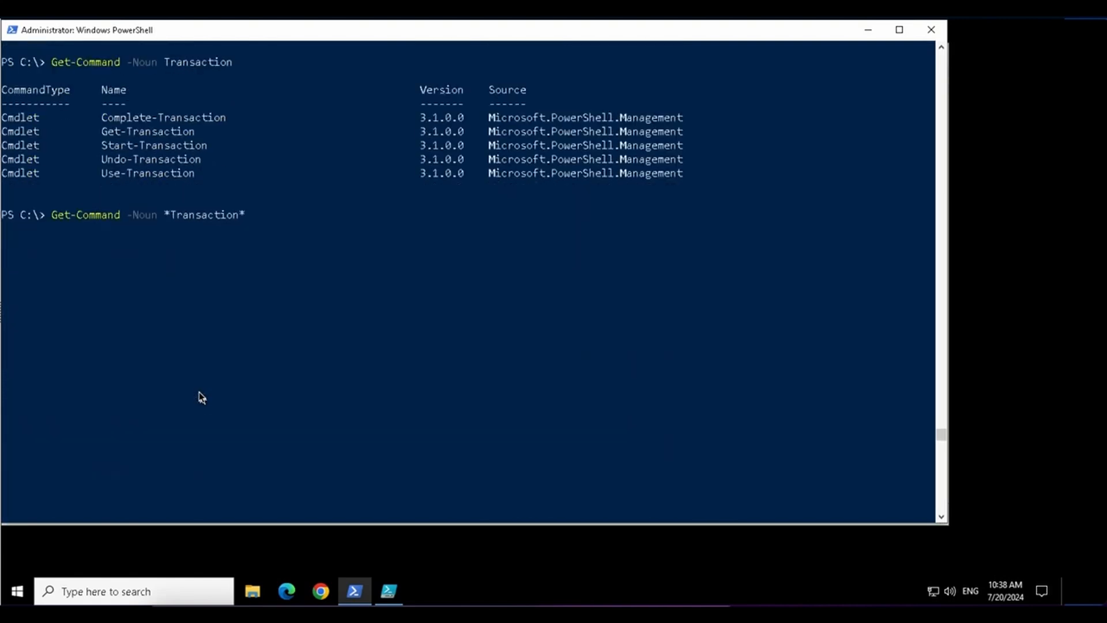
mouse_move(166, 228)
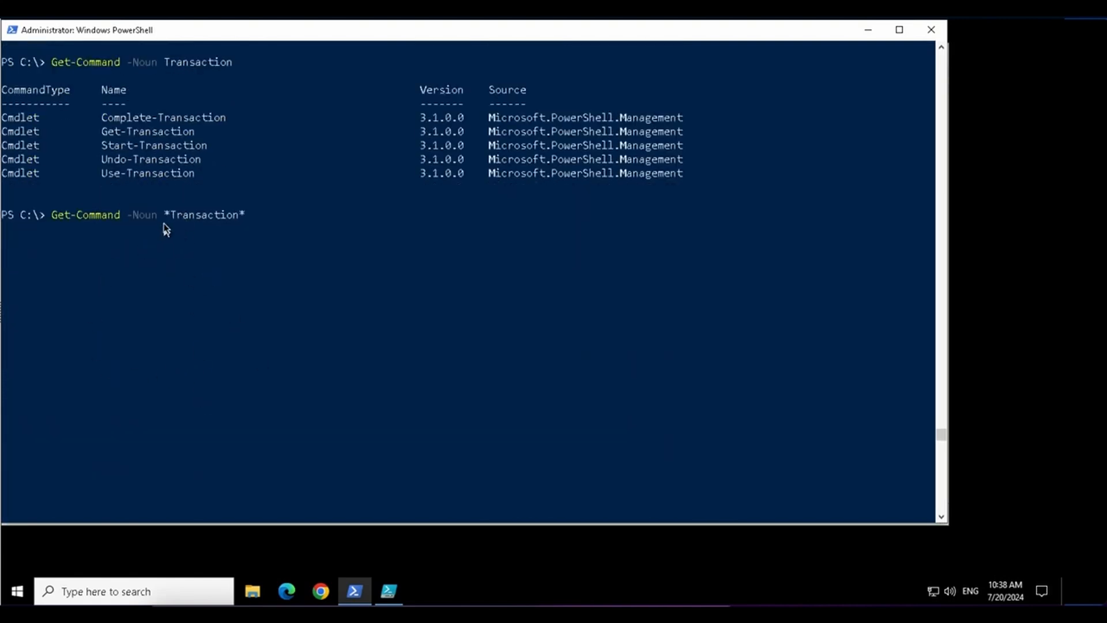
mouse_move(252, 220)
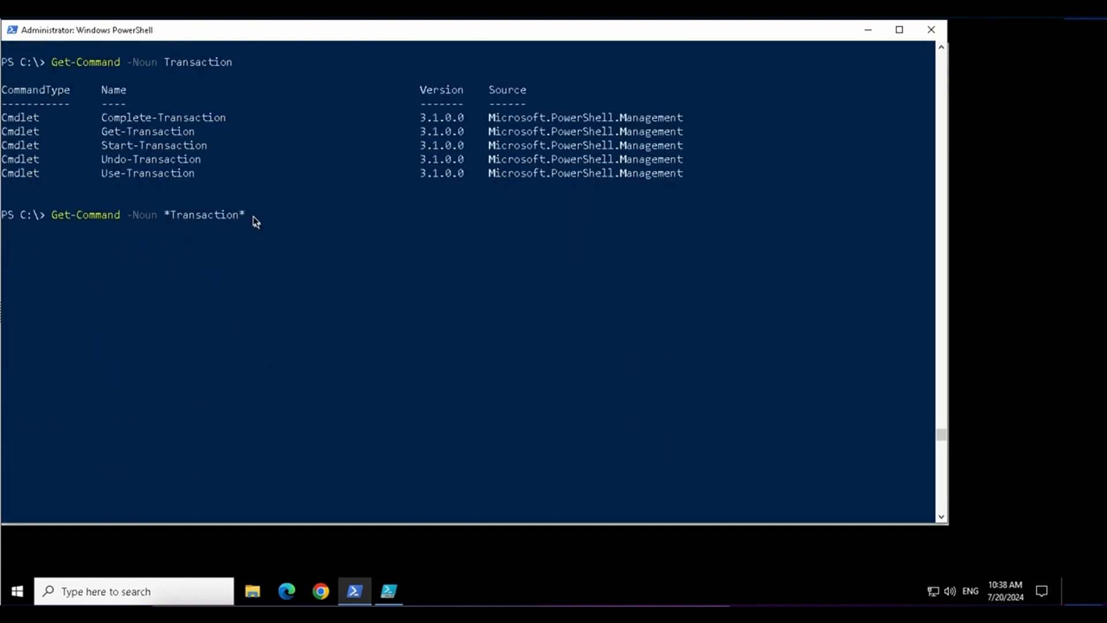
key("Enter")
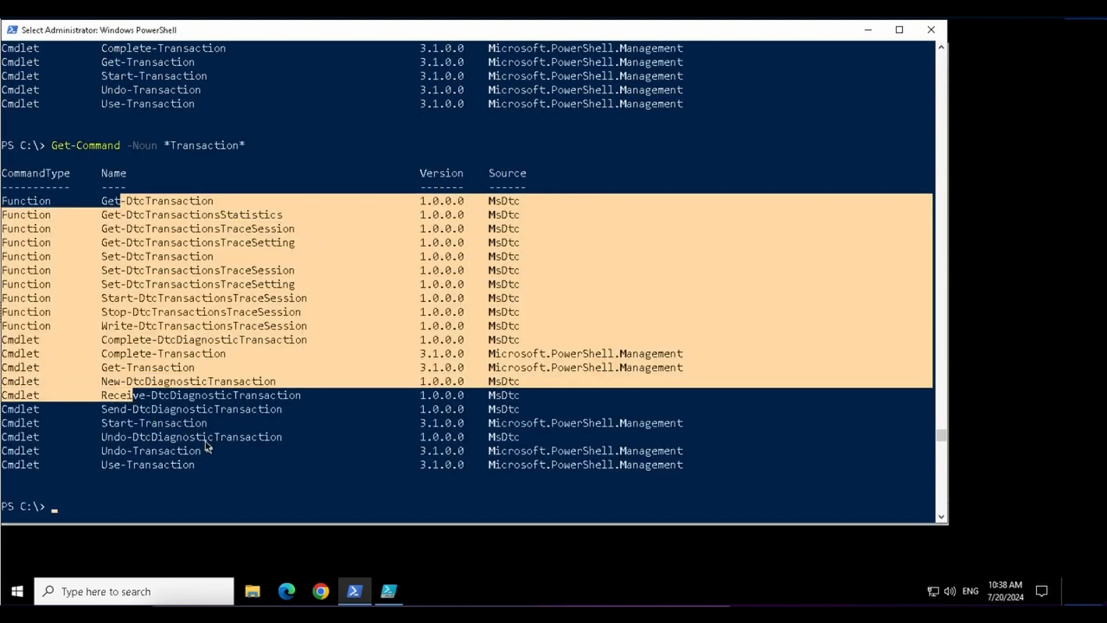
scroll("down", 3)
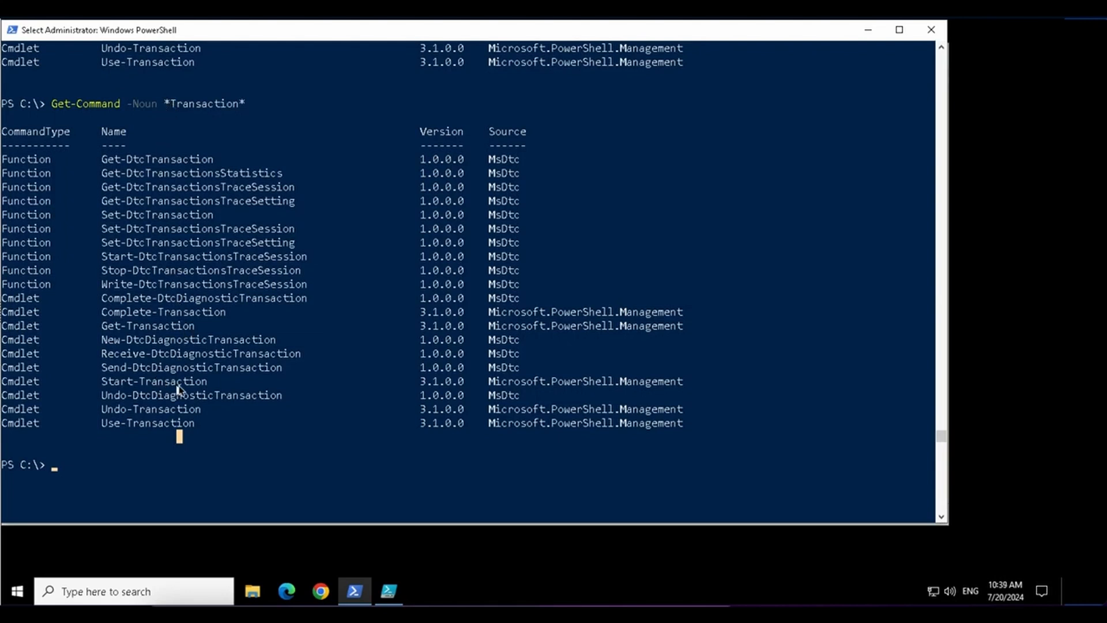
mouse_move(148, 413)
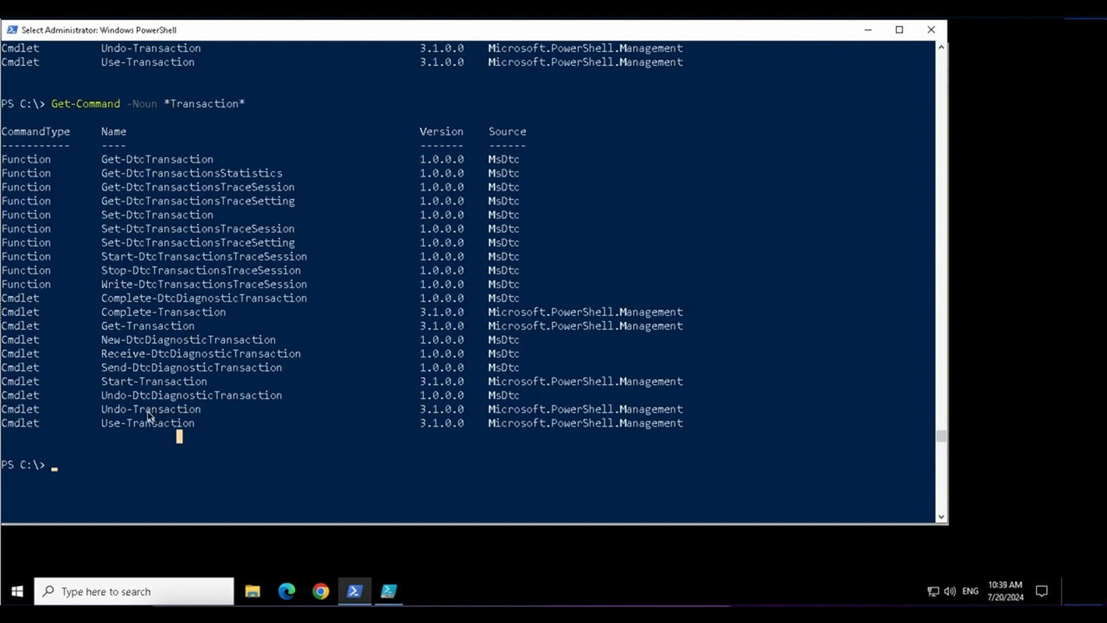
mouse_move(161, 378)
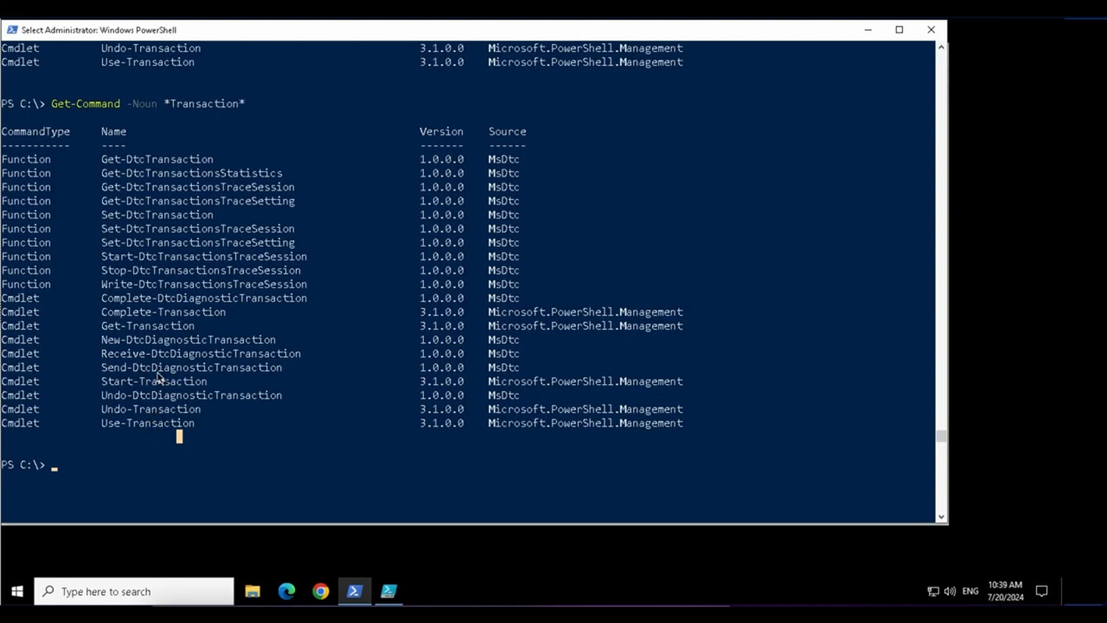
double_click(181, 367)
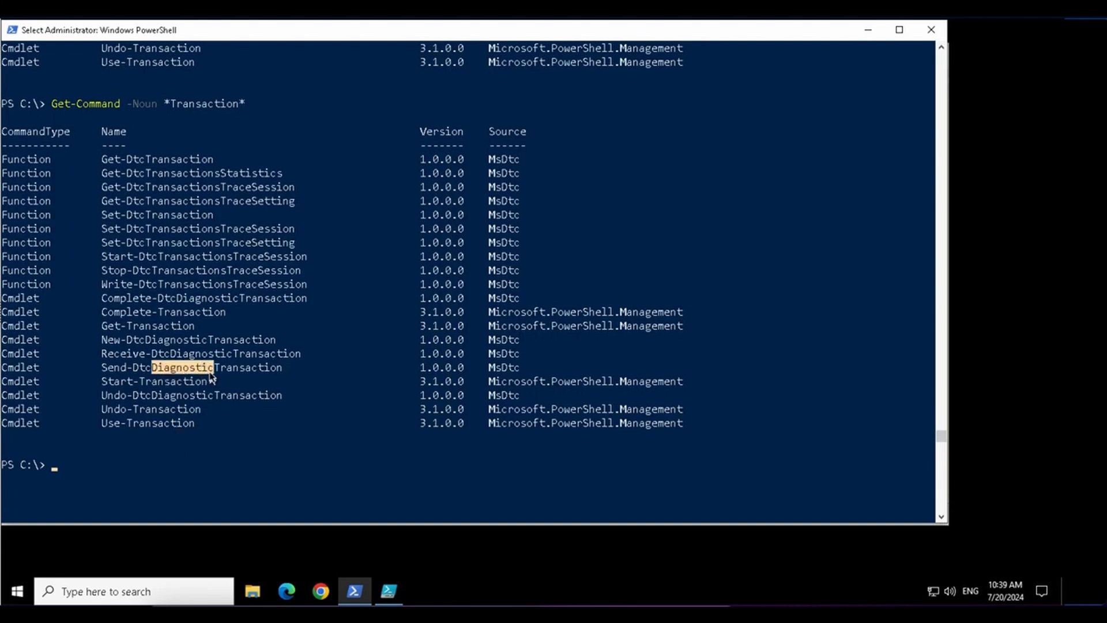
mouse_move(160, 437)
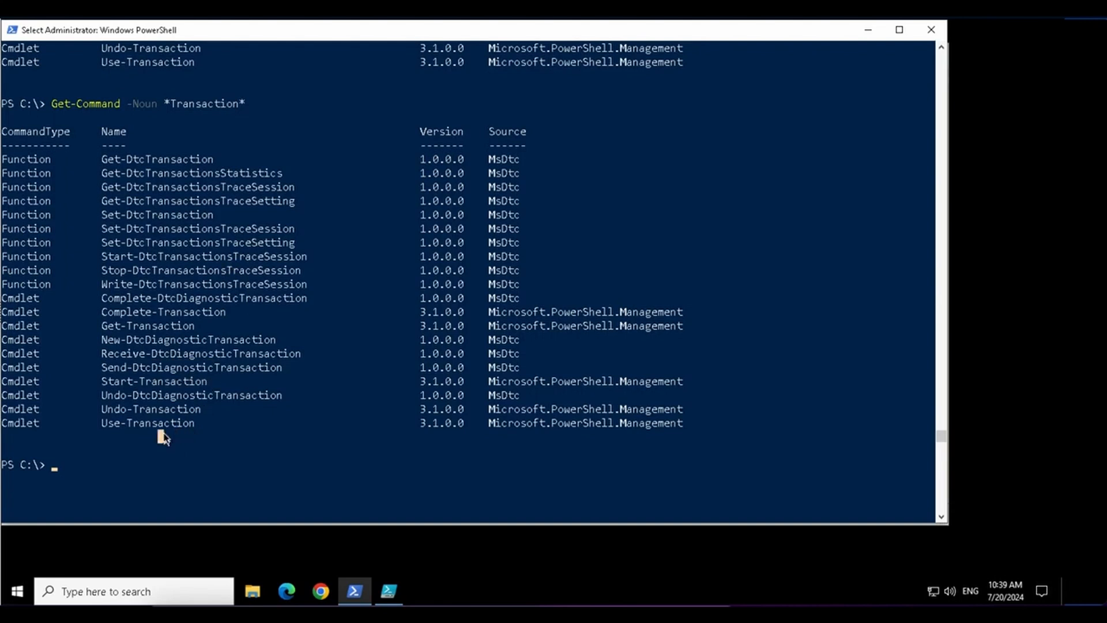
type("Get-Command -Noun *Transaction")
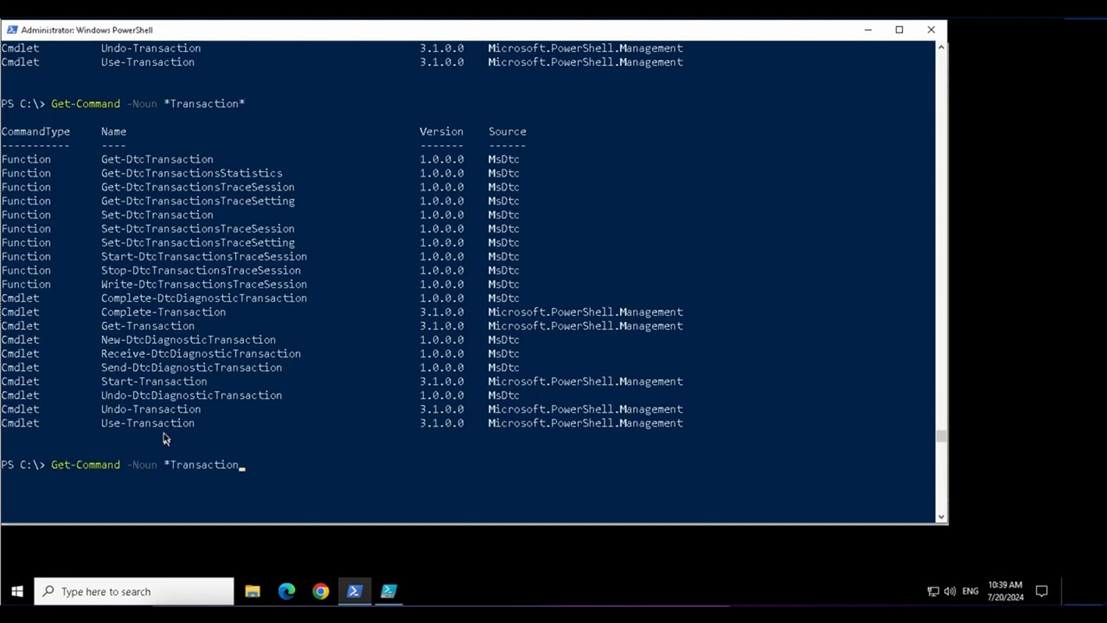
Step: Run Get-Command -Noun *Transaction, then edit the filter to ???Transaction
key("Enter")
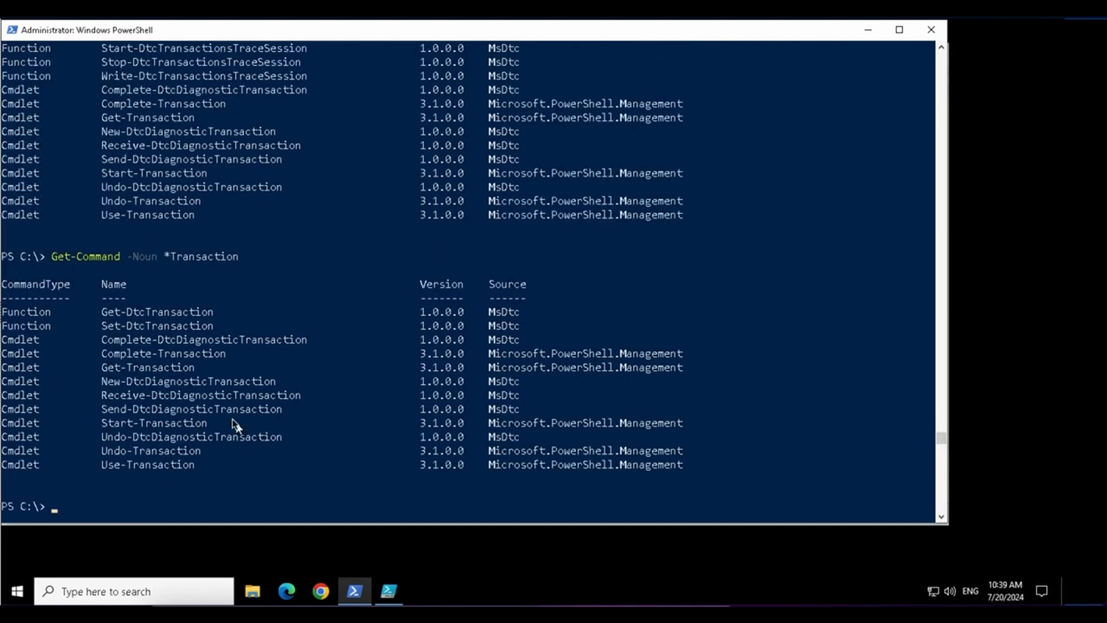
mouse_move(160, 328)
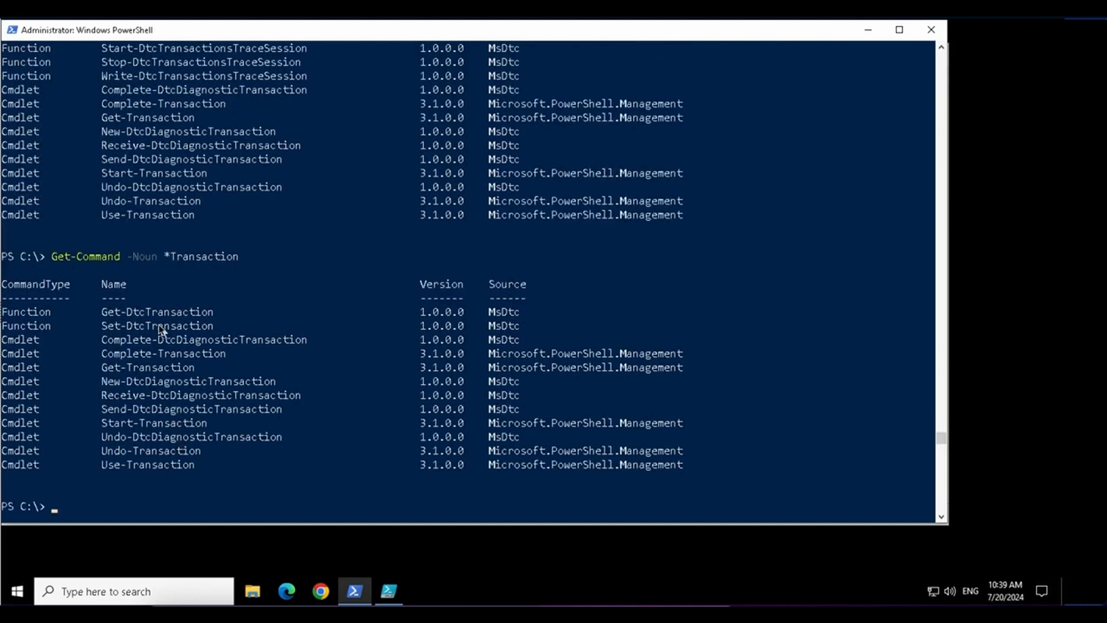
double_click(139, 311)
type("Get-Command -Noun ?Transaction")
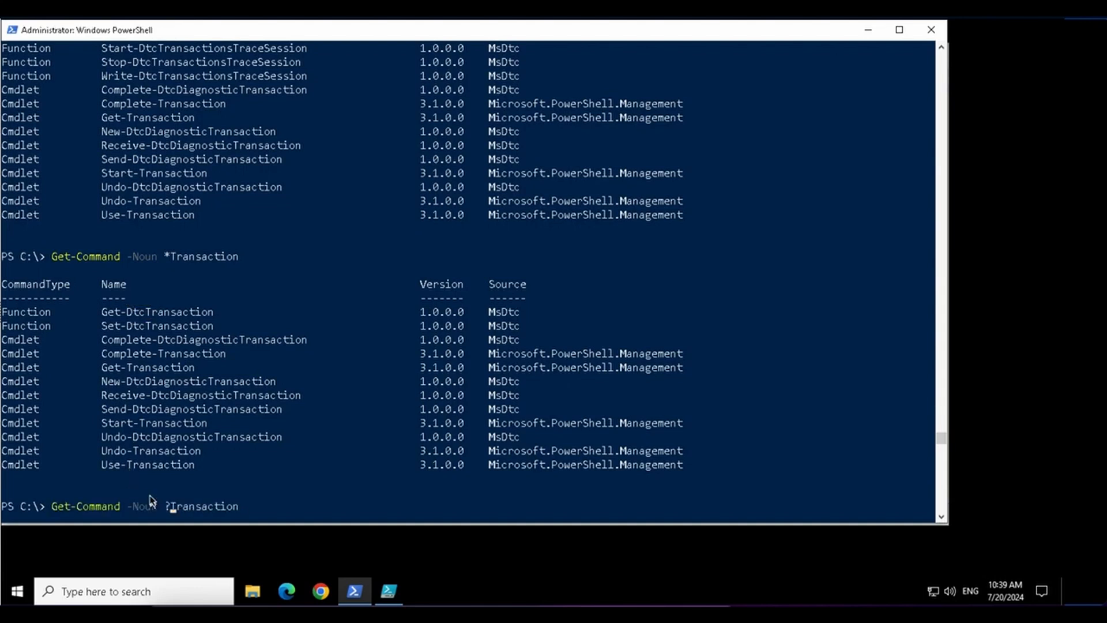
type("??")
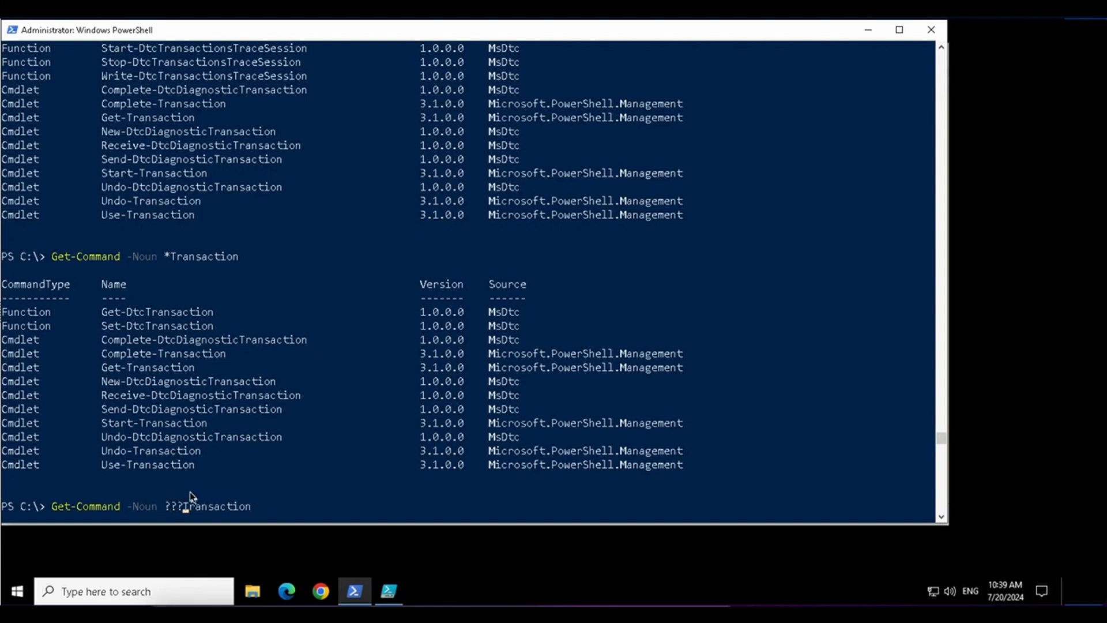
scroll("down", 3)
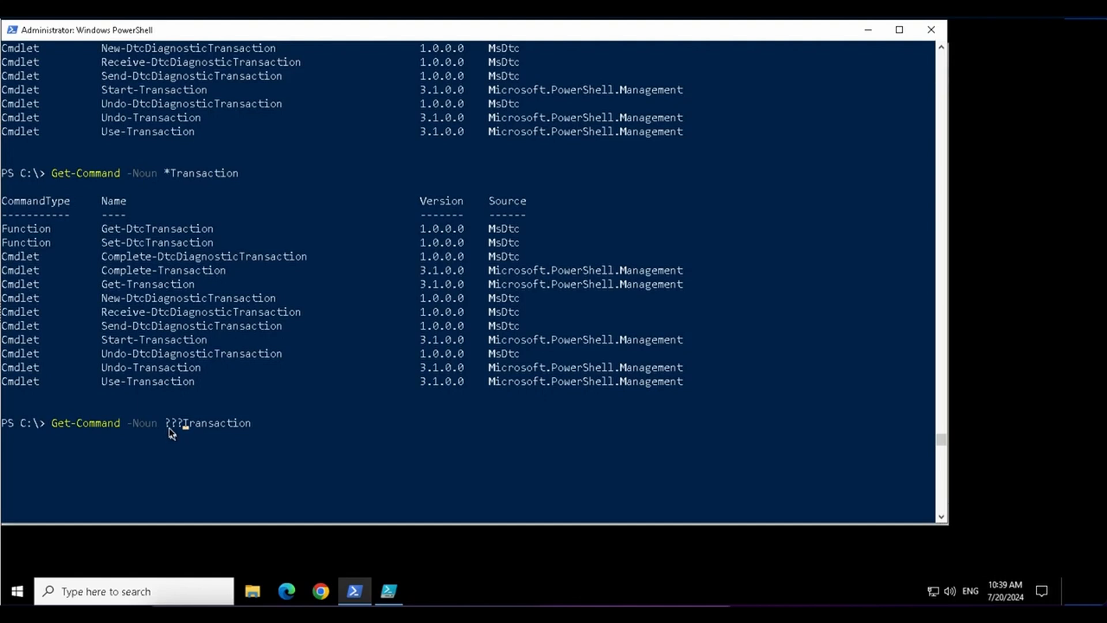
mouse_move(185, 437)
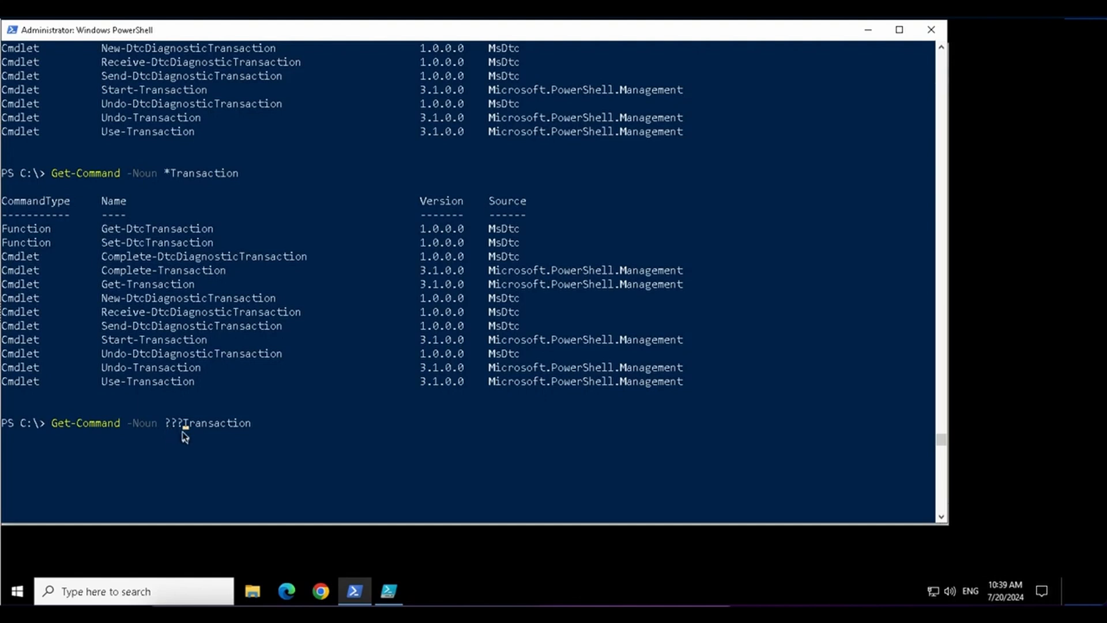
mouse_move(153, 250)
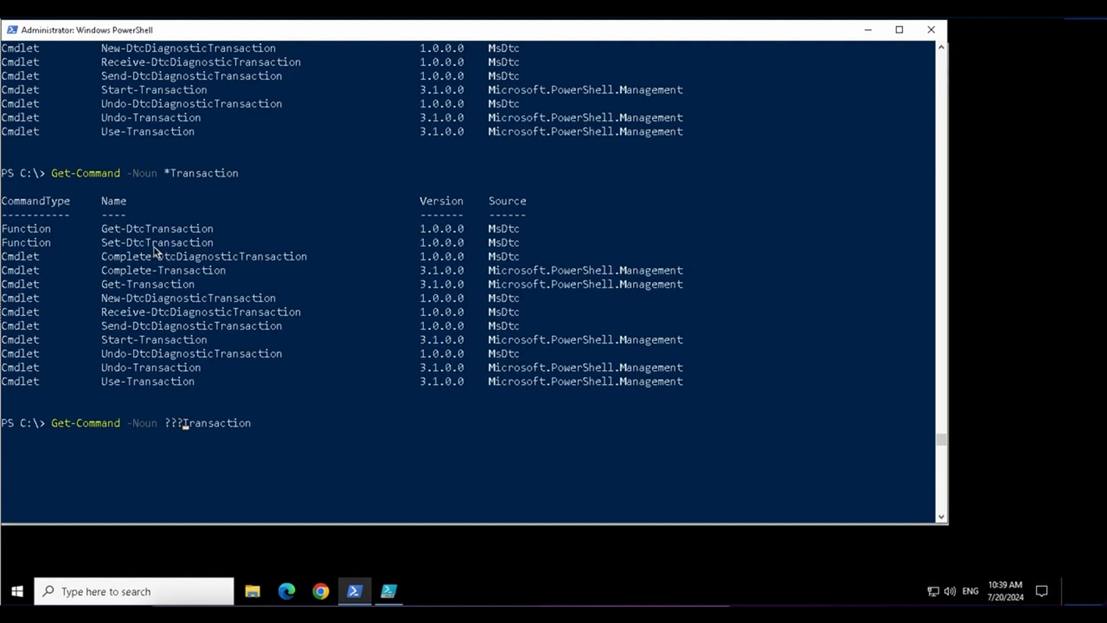
mouse_move(170, 395)
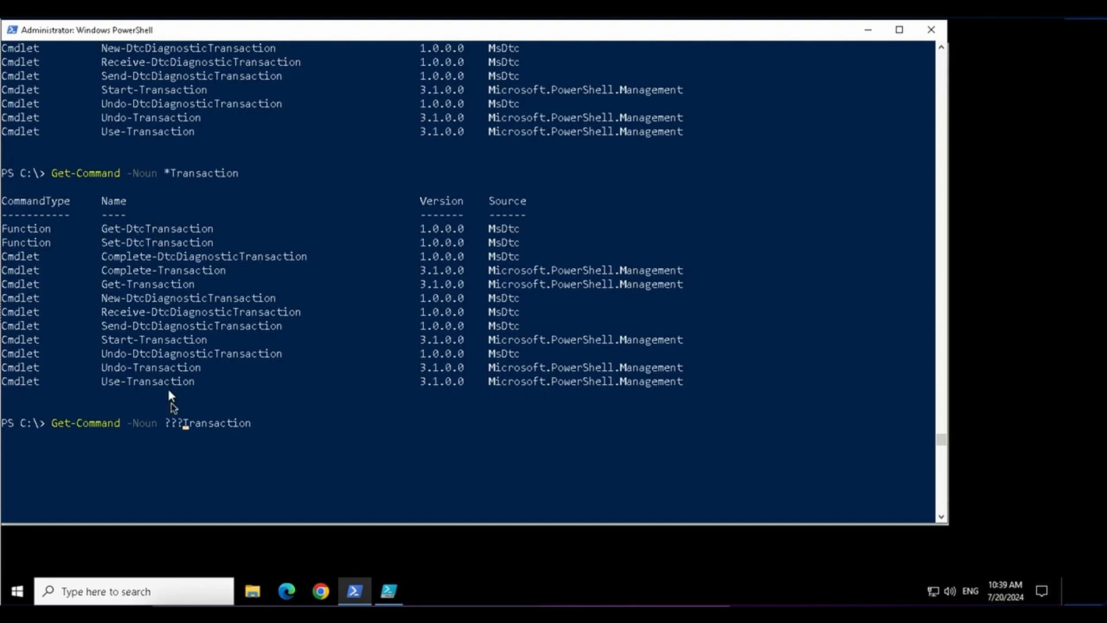
mouse_move(185, 438)
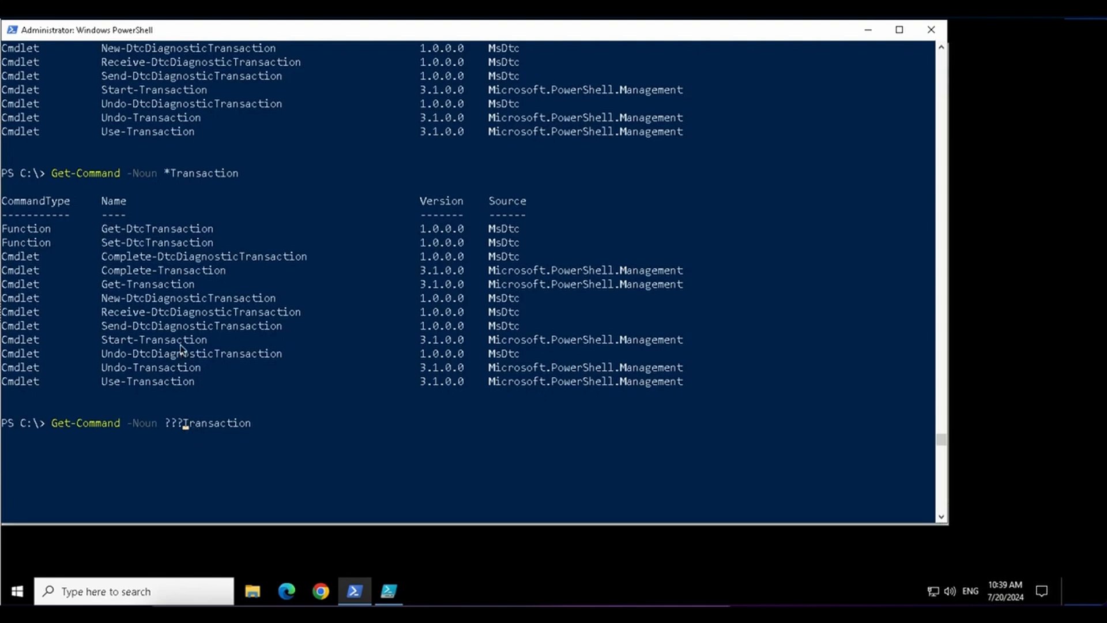
double_click(164, 297)
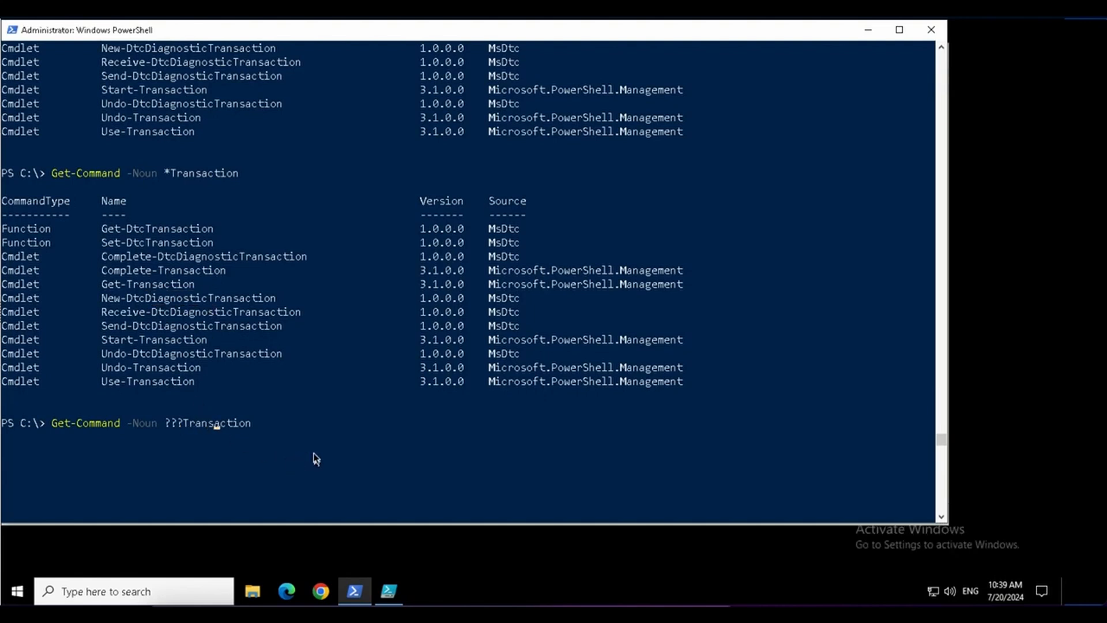
Step: Run the ???Transaction noun query and highlight Dtc in Get-DtcTransaction
key("Enter")
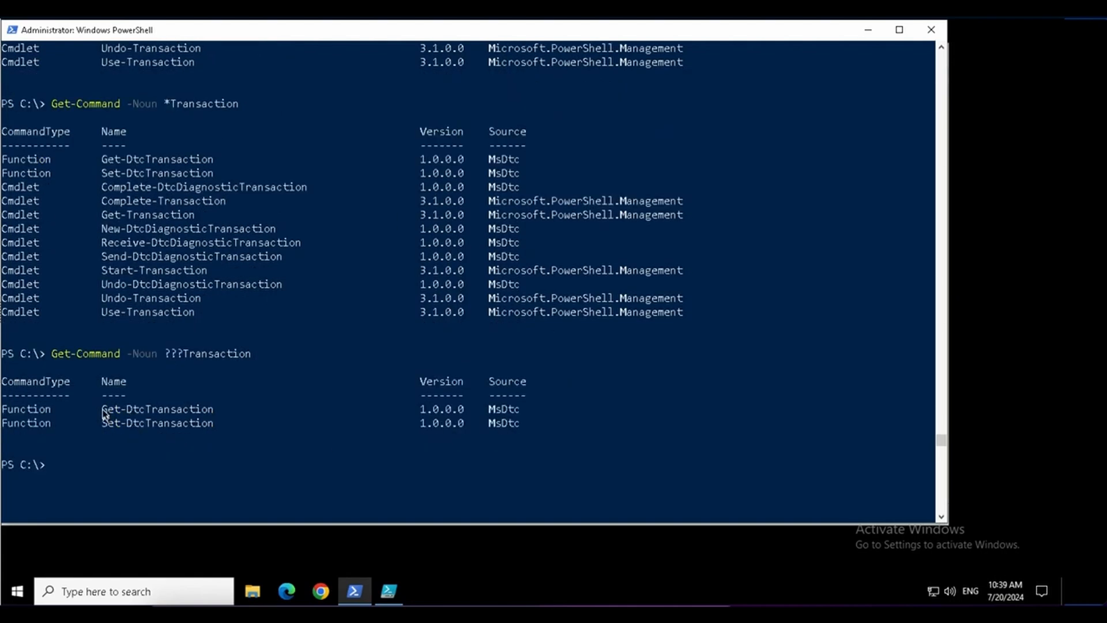
left_click_drag(103, 408, 226, 422)
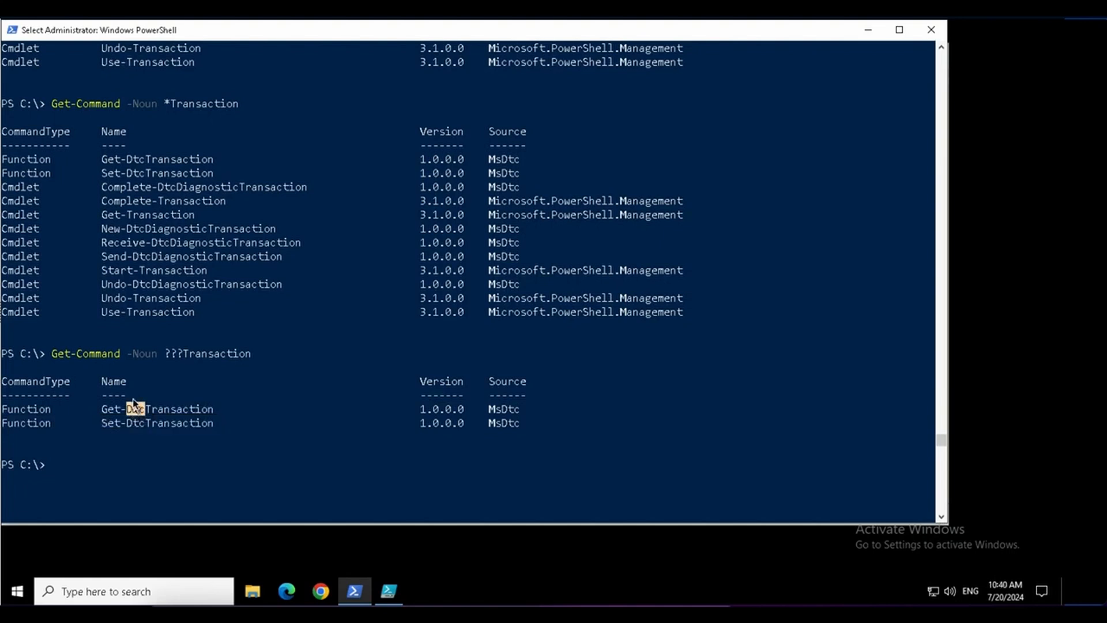
double_click(135, 408)
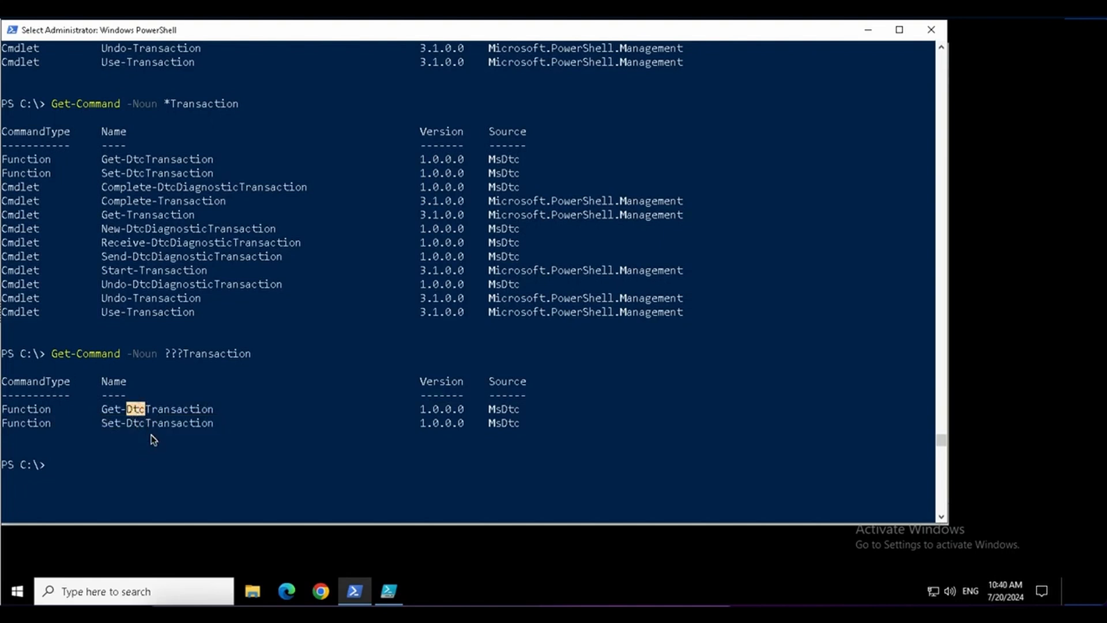
mouse_move(154, 472)
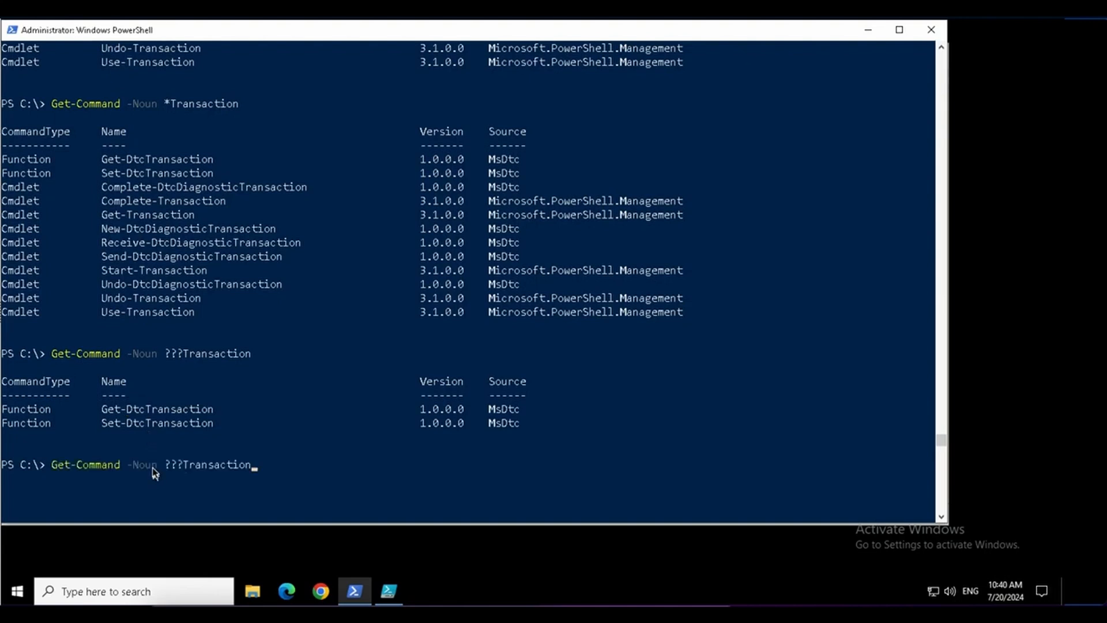
Step: Run Get-Command -Noun *dtc*trans* and point out the dtc part of the query
type("*Transaction*")
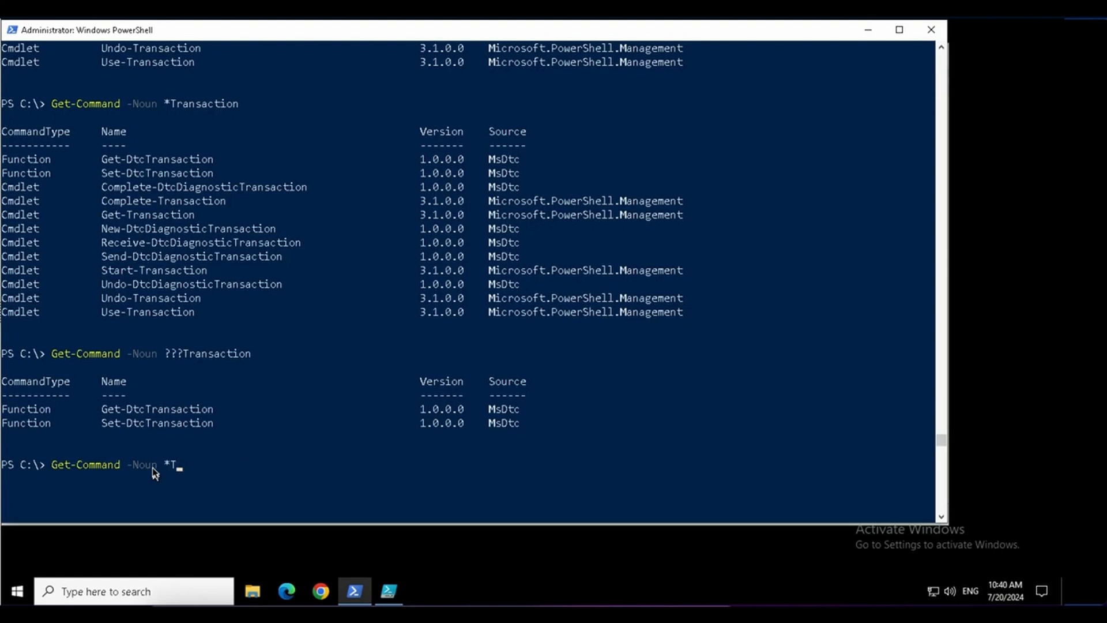
type("dtc")
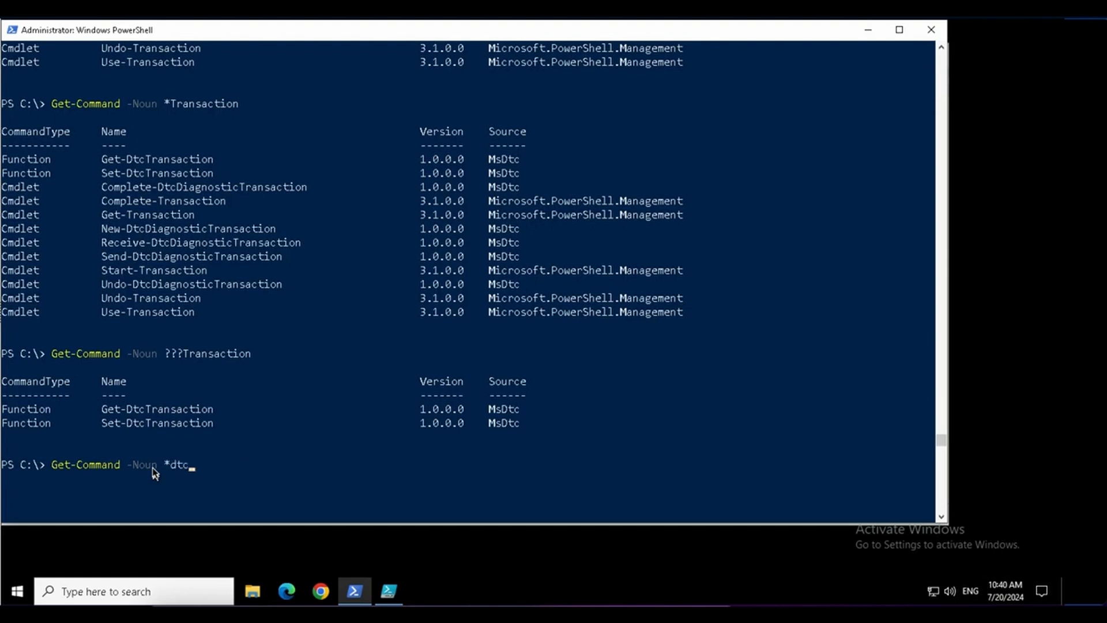
type("*")
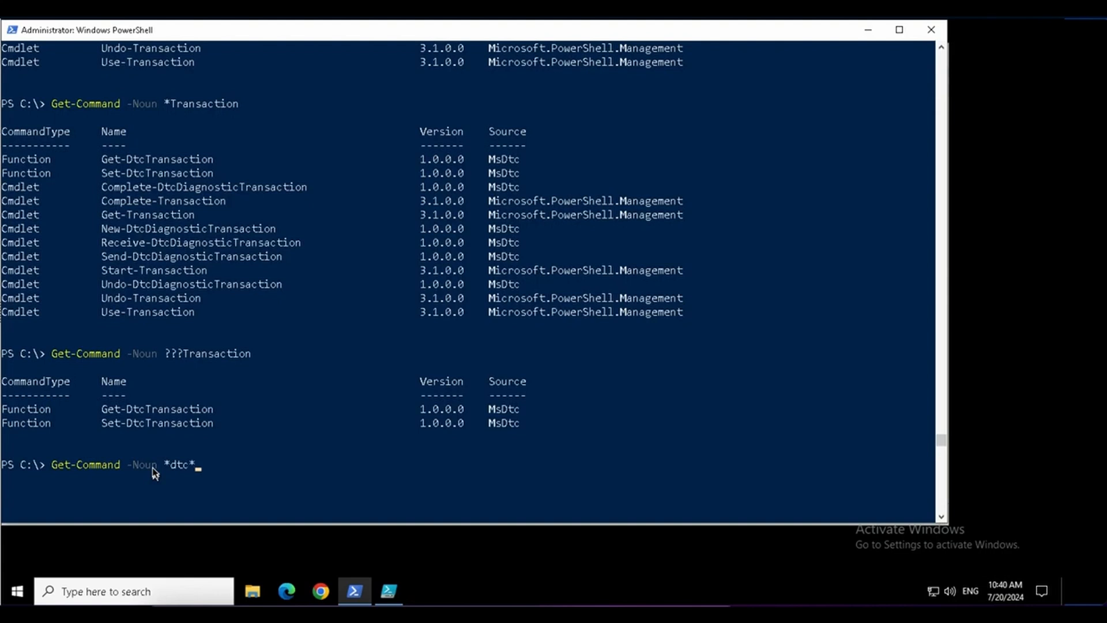
type("trans")
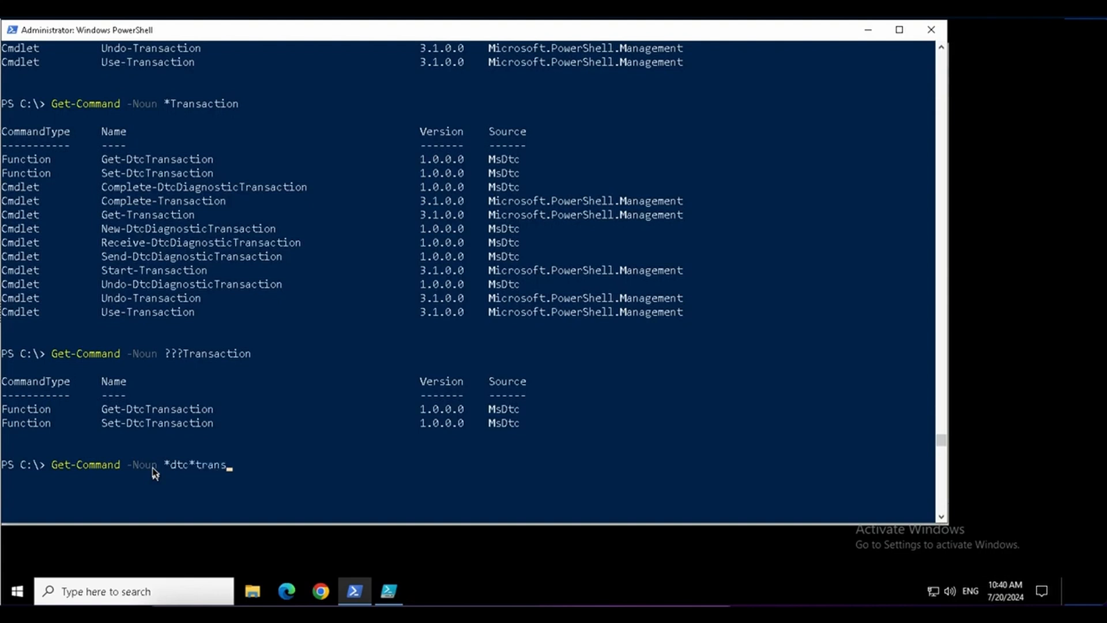
type("*")
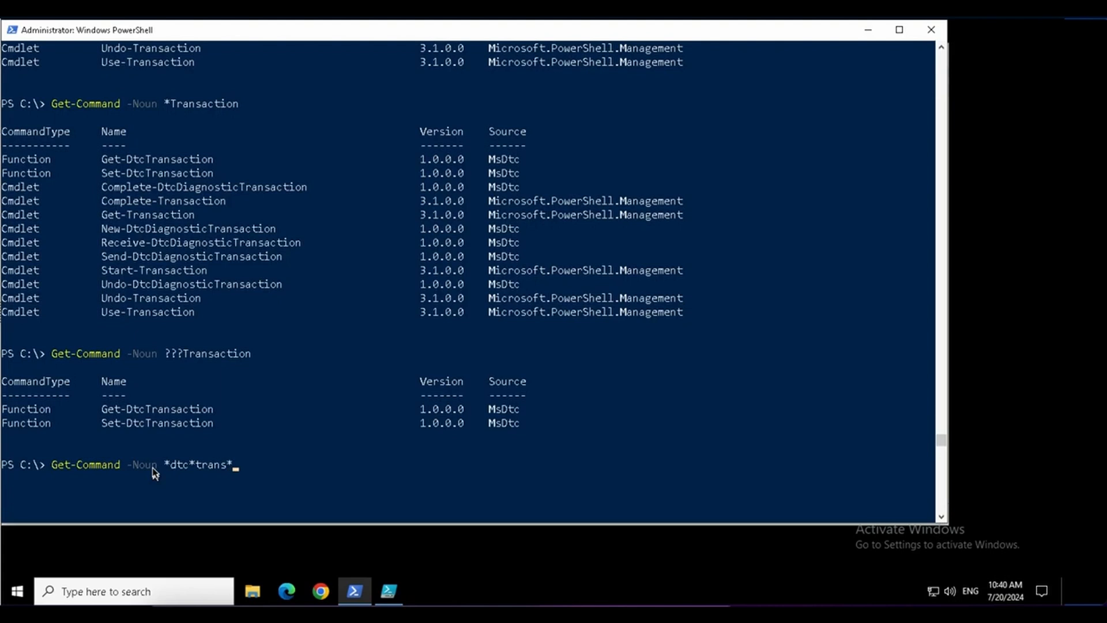
key("Enter")
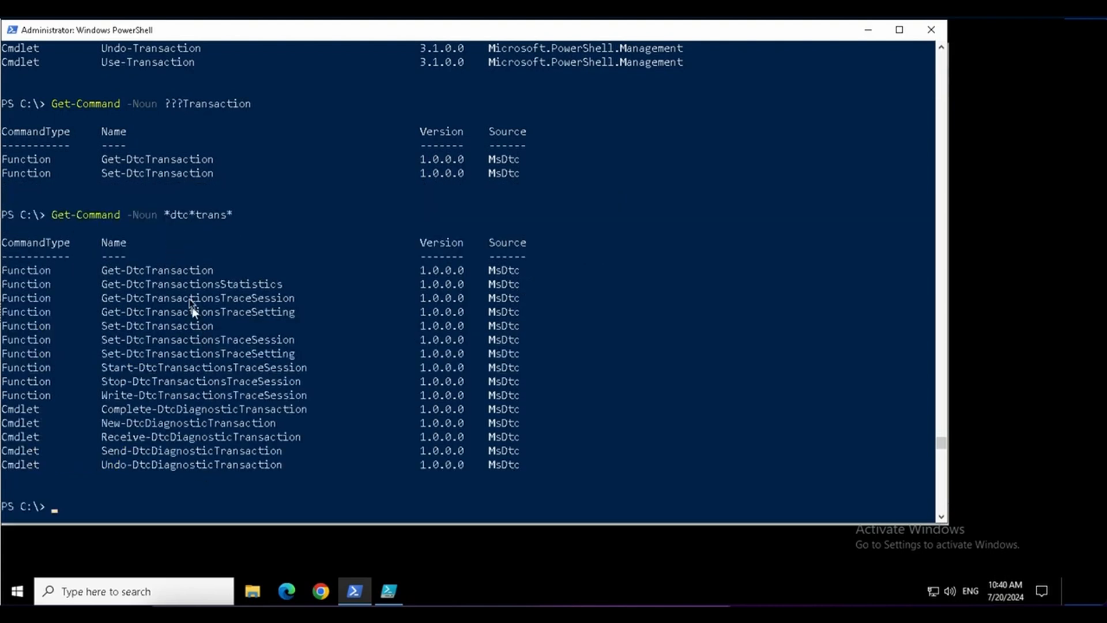
left_click_drag(163, 270, 211, 450)
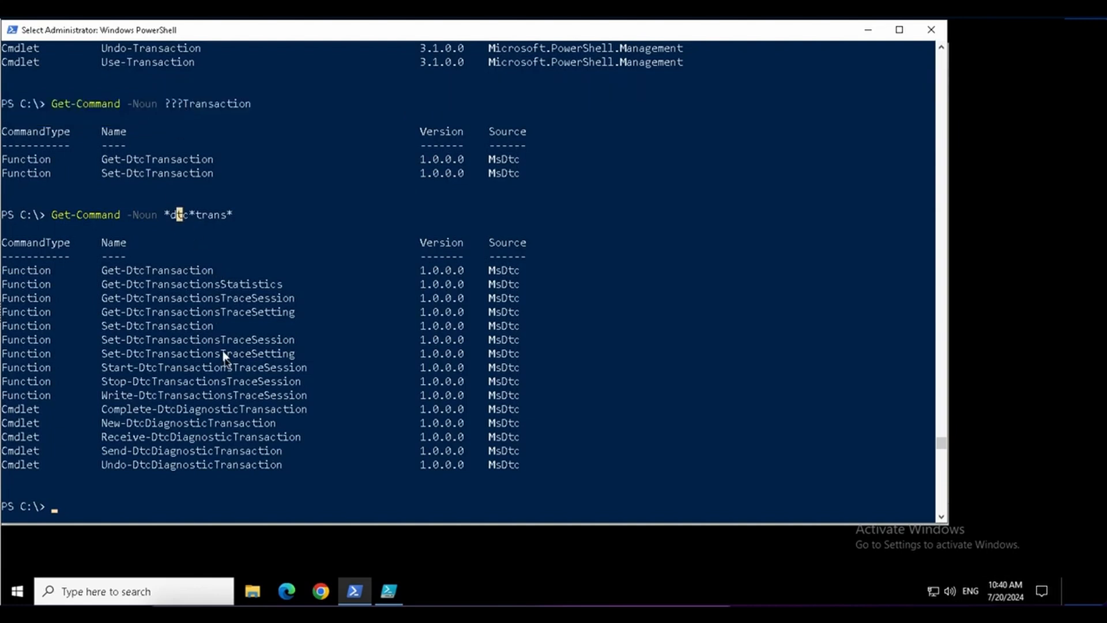
scroll("down", 3)
type("Get-Command ")
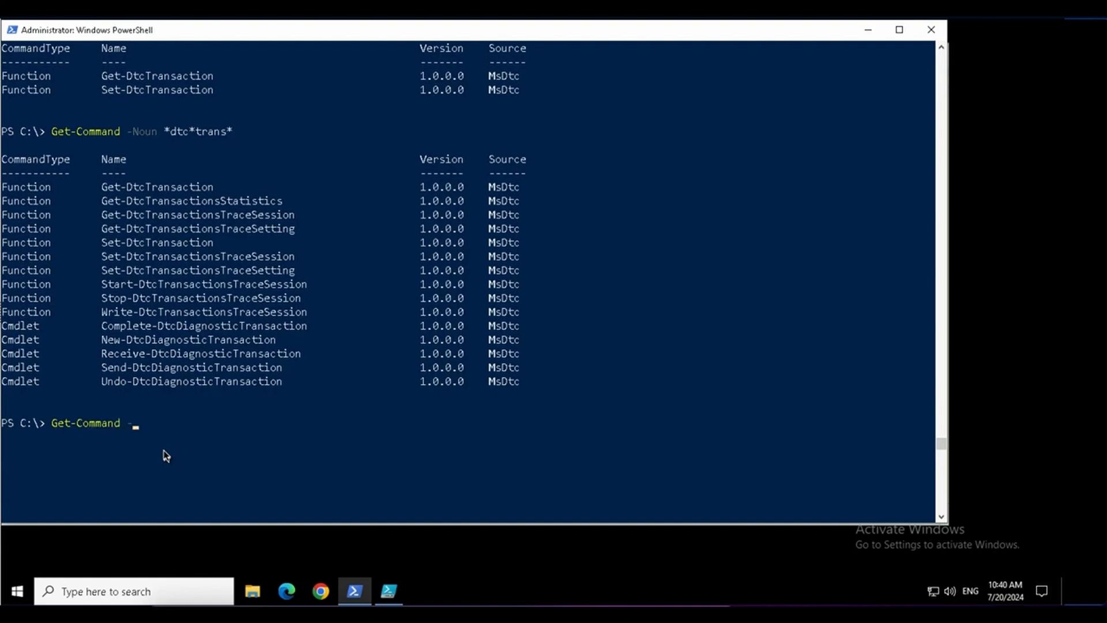
Step: Run Get-Command -Name Set-DtcTransaction and copy its source module name, MsDtc
type("-Name Set-DtcTransaction")
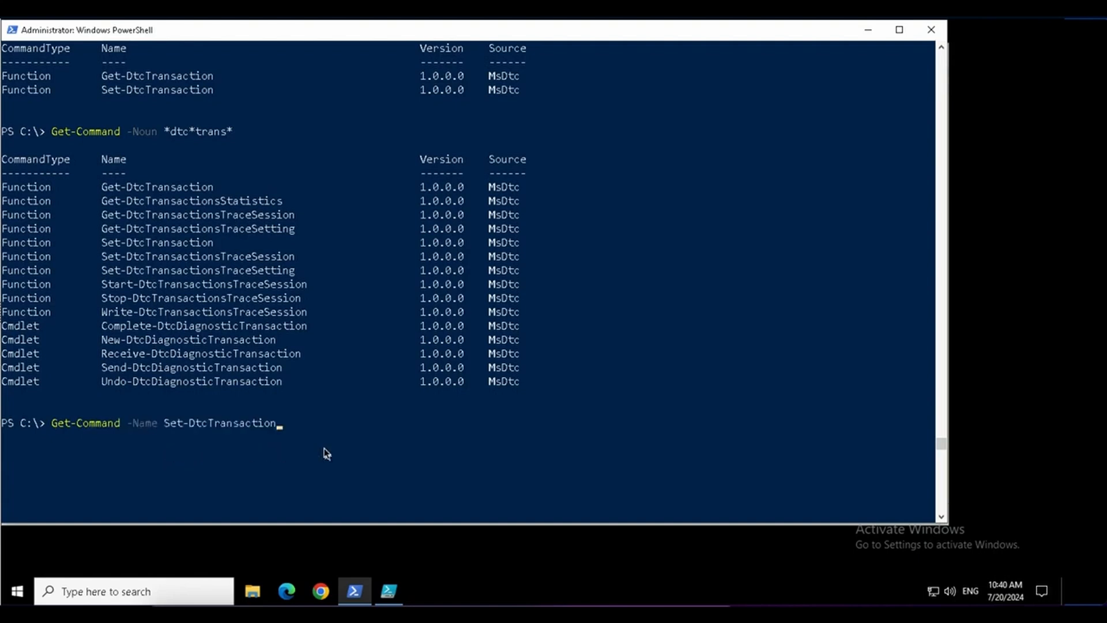
key("Enter")
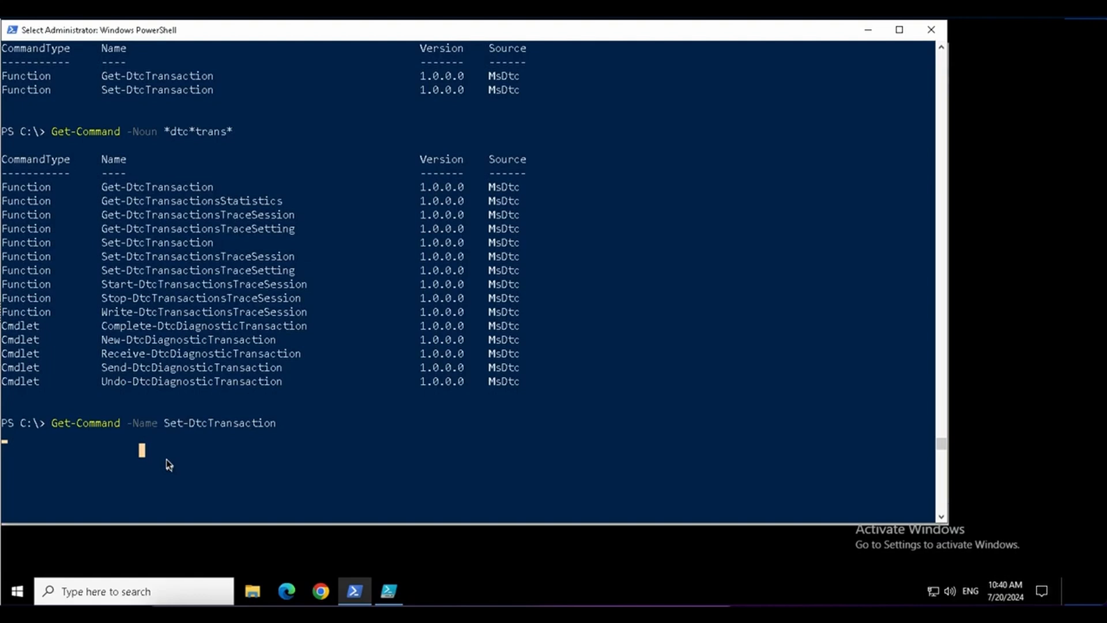
key("Enter")
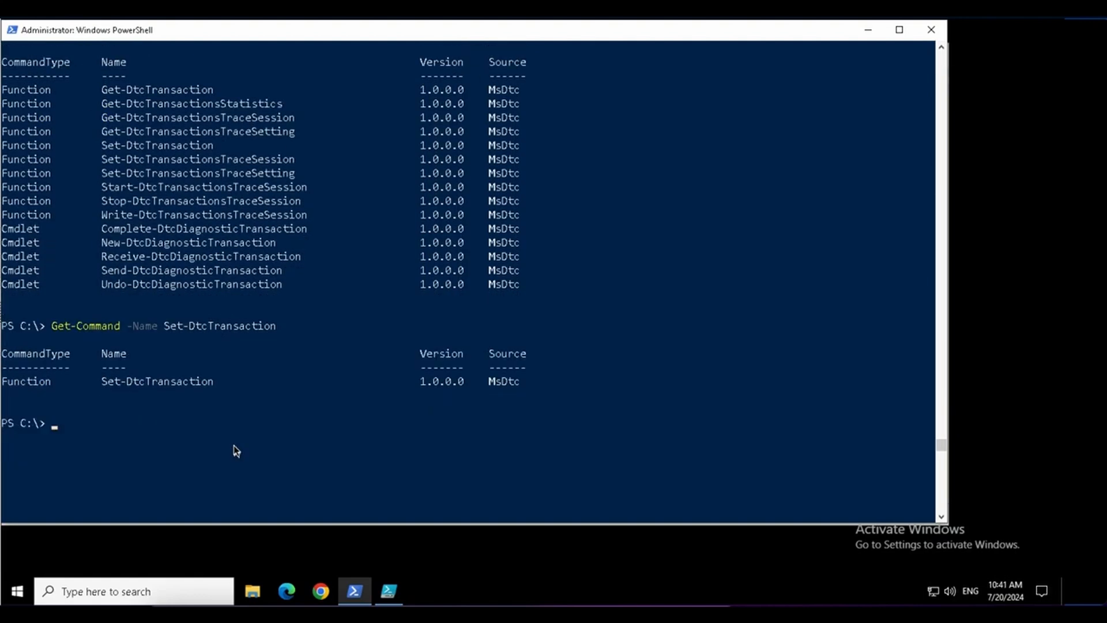
mouse_move(462, 424)
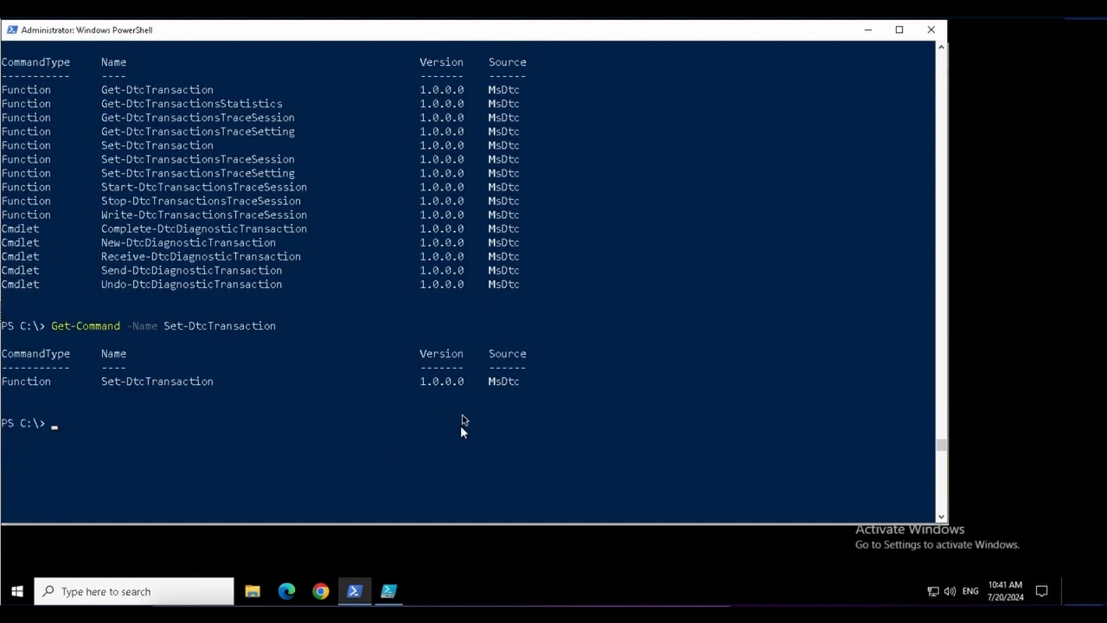
mouse_move(489, 386)
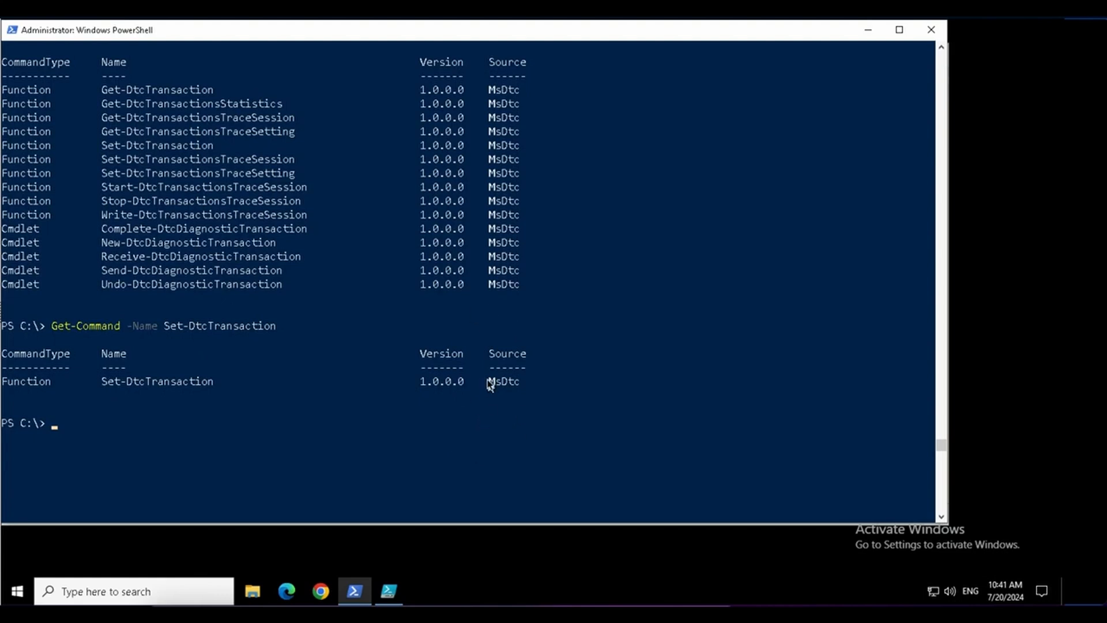
mouse_move(506, 347)
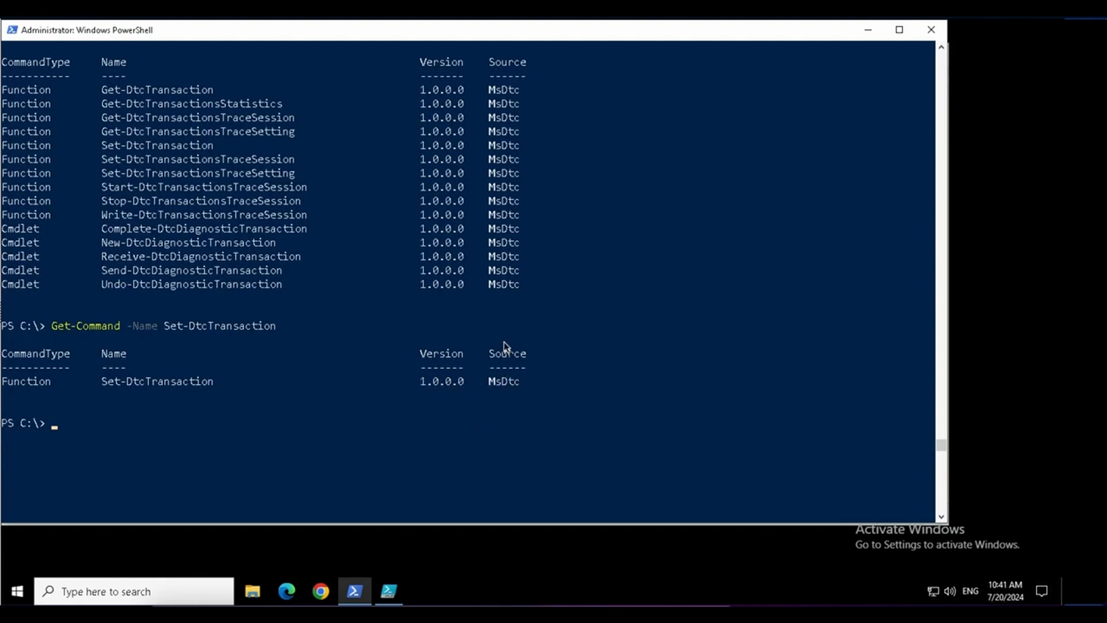
mouse_move(491, 391)
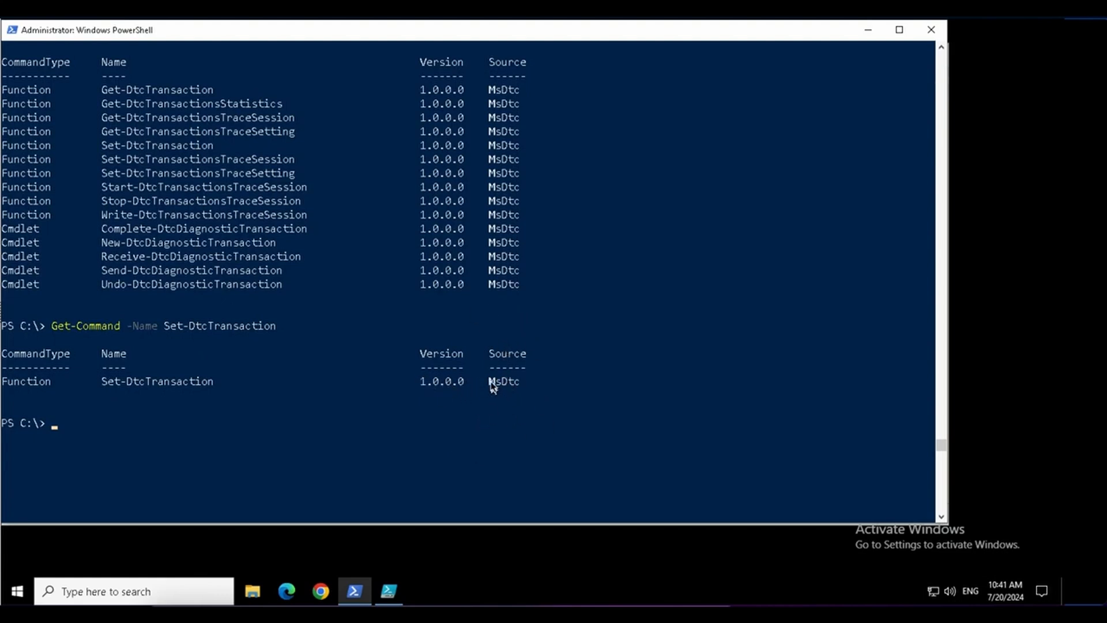
double_click(503, 381)
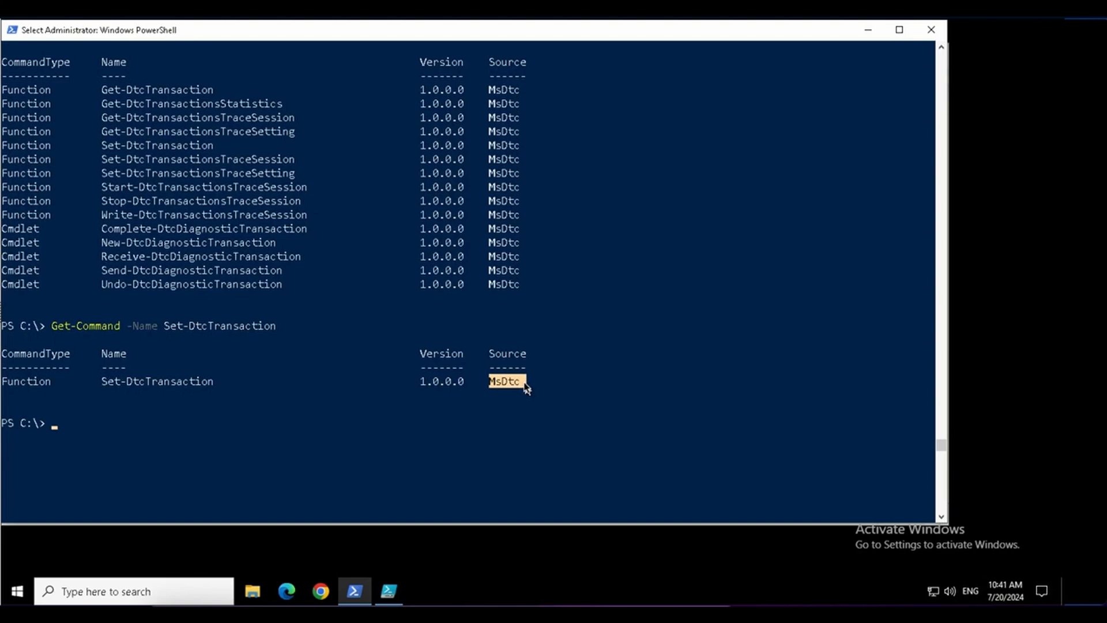
mouse_move(484, 406)
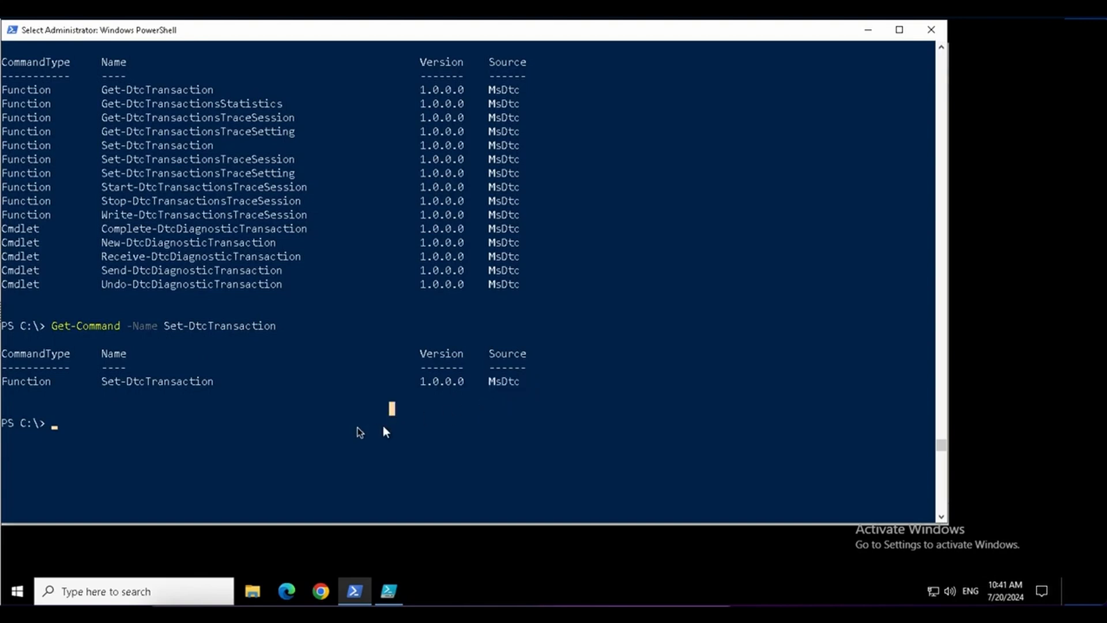
Step: Run Get-Command -Module MsDtc to list its functions and cmdlets, then recall the command
type("Get-Command")
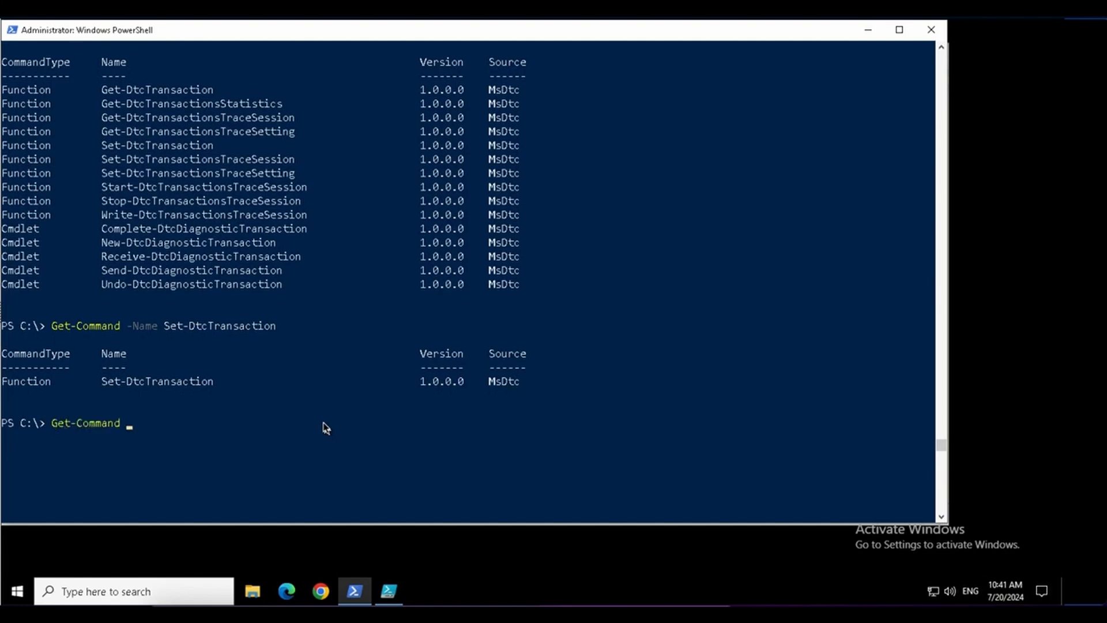
type("-Module")
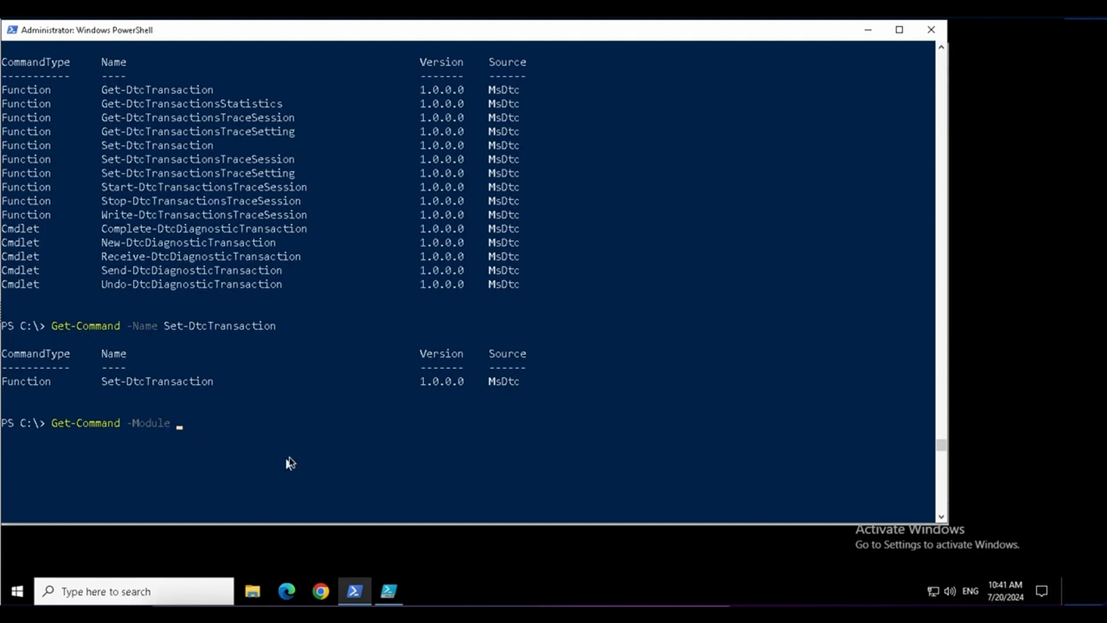
left_click(498, 381)
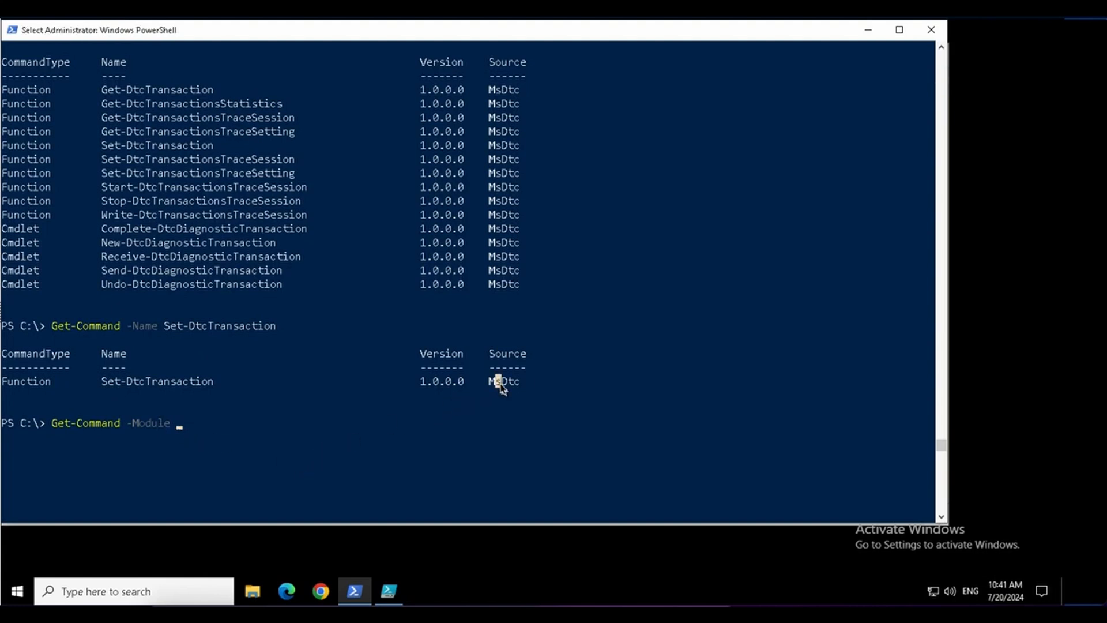
type("MsDtc")
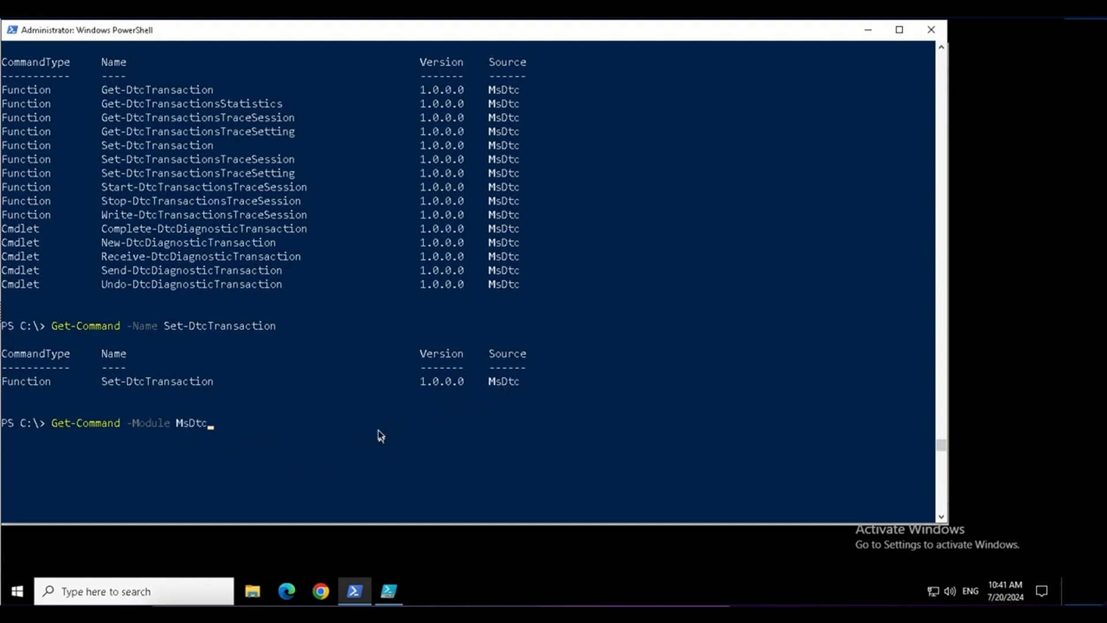
key("Enter")
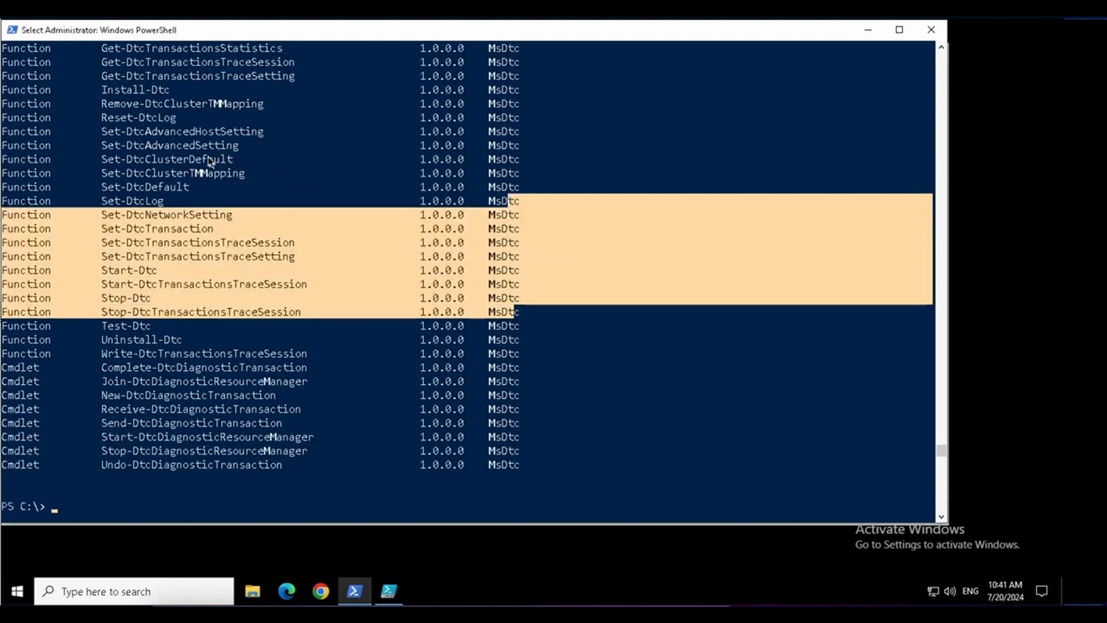
type("Get-Command -Module MsDtc")
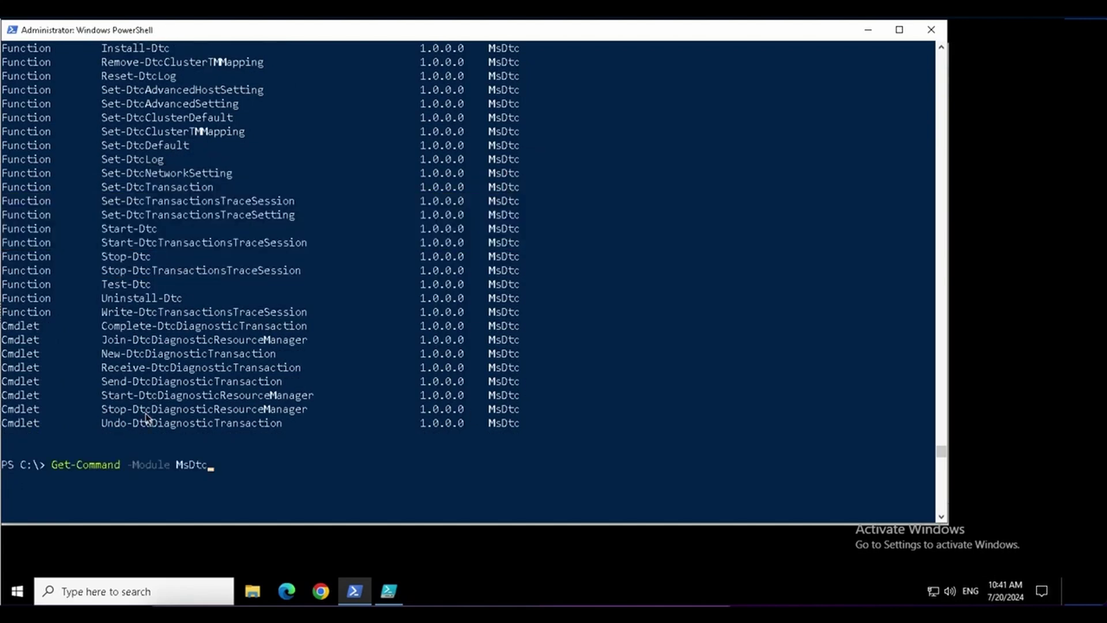
Step: Pipe Get-Command -Module MsDtc into measure to show 41 commands, then remove the pipe
type("|meas")
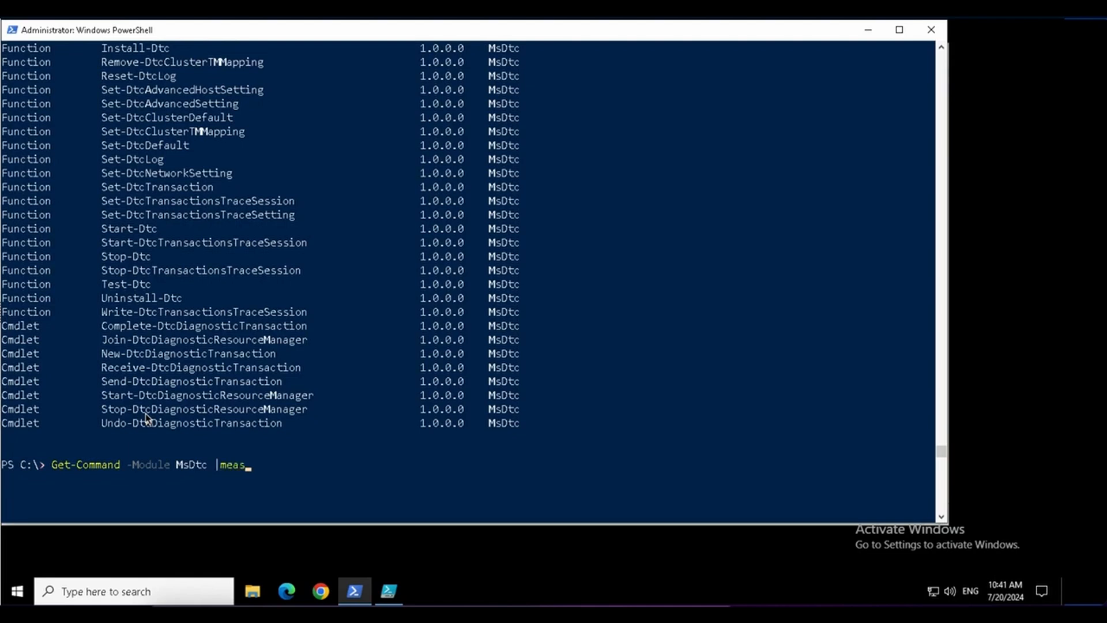
key("Enter")
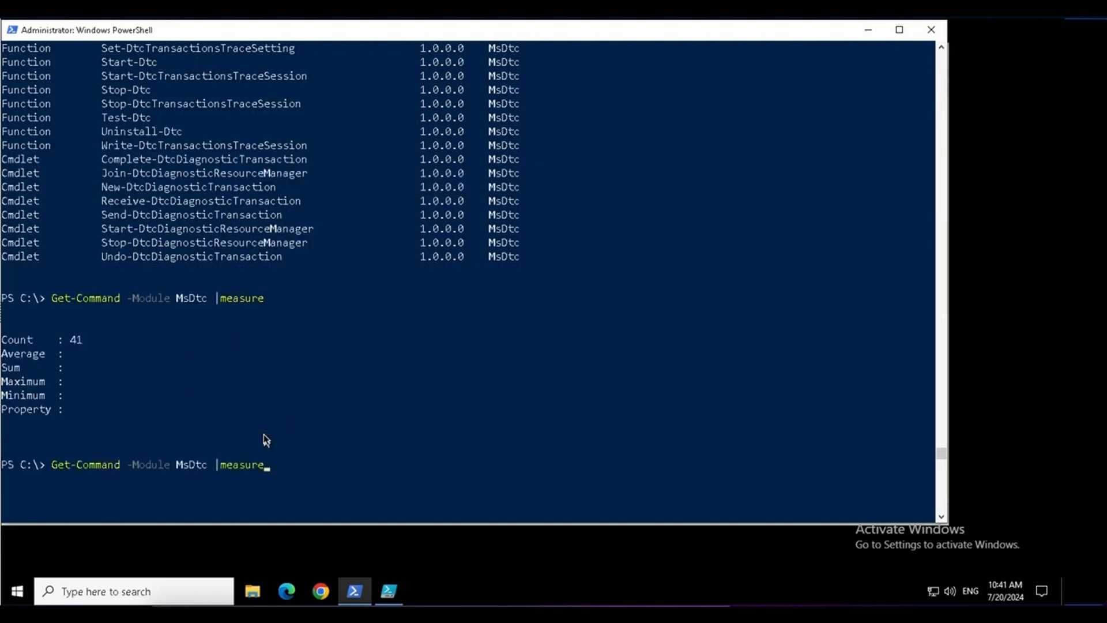
key("Backspace")
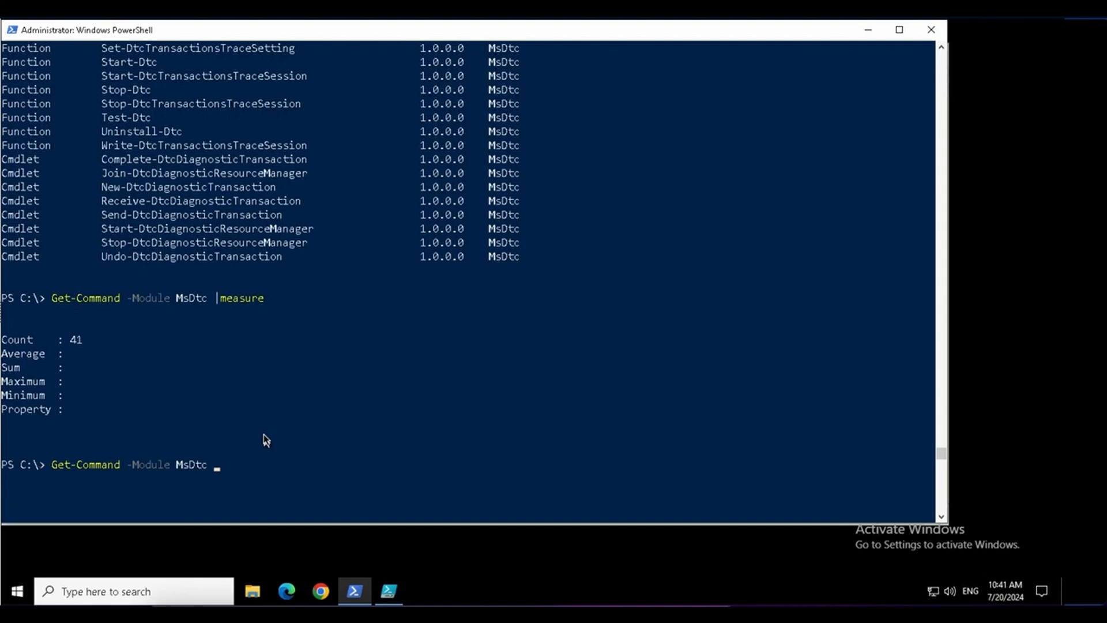
Step: Filter the MsDtc commands with -Noun dtc, listing six Dtc functions
type("-Noun")
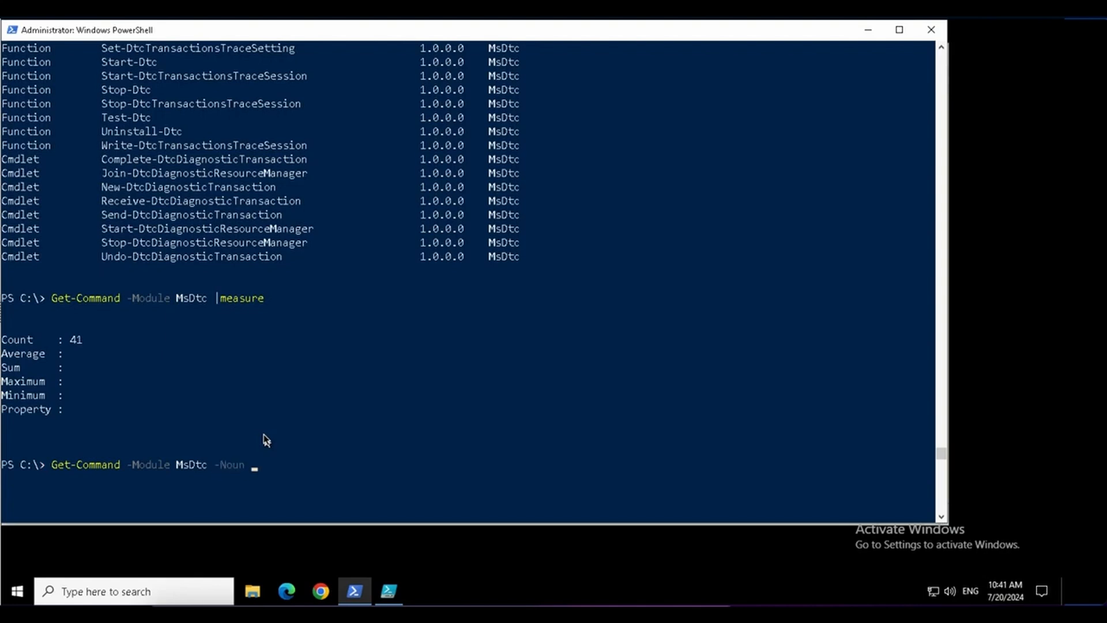
type("dt")
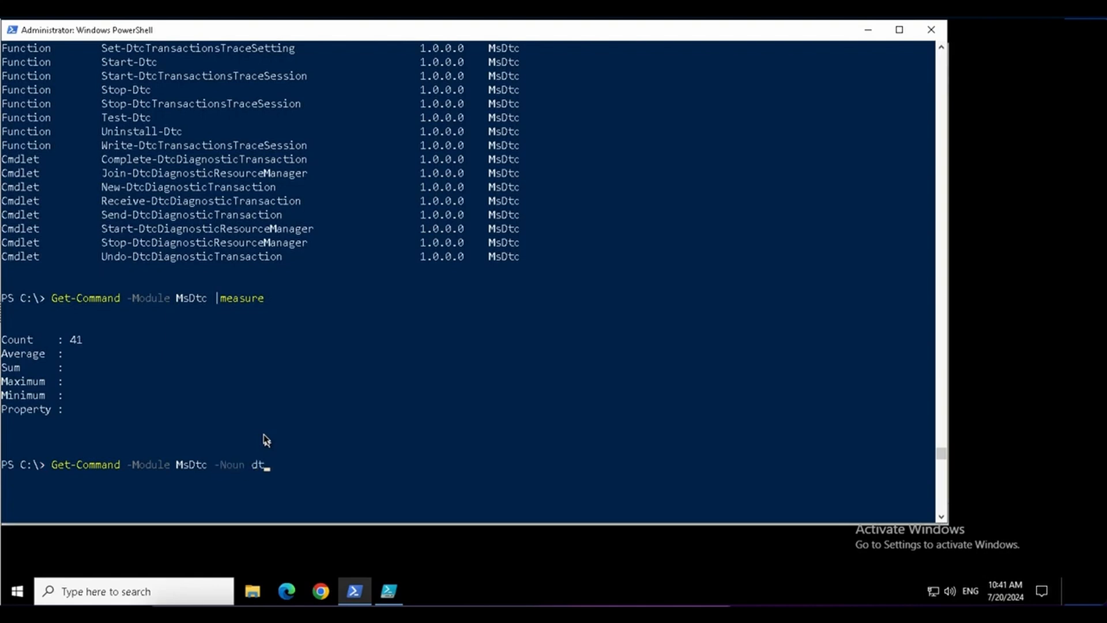
type("c")
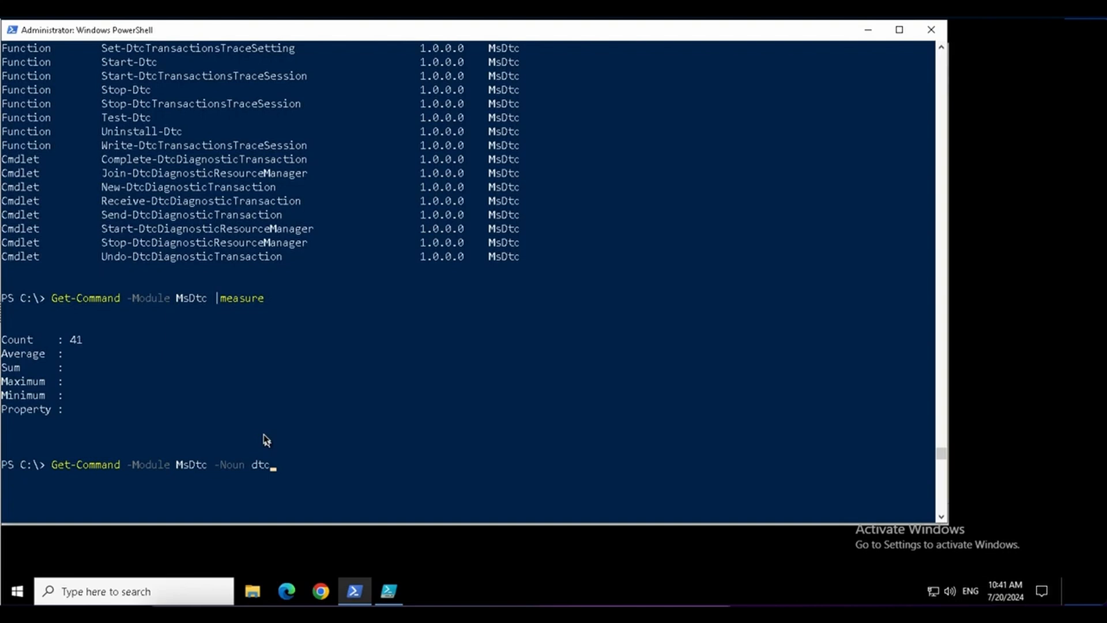
type("-ve")
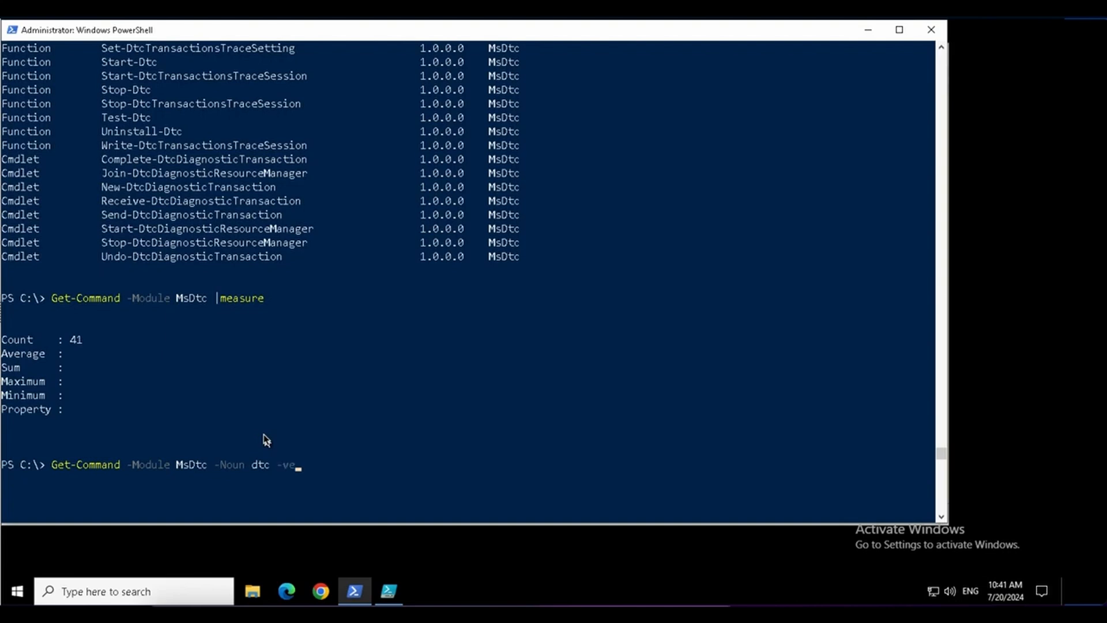
key("Enter")
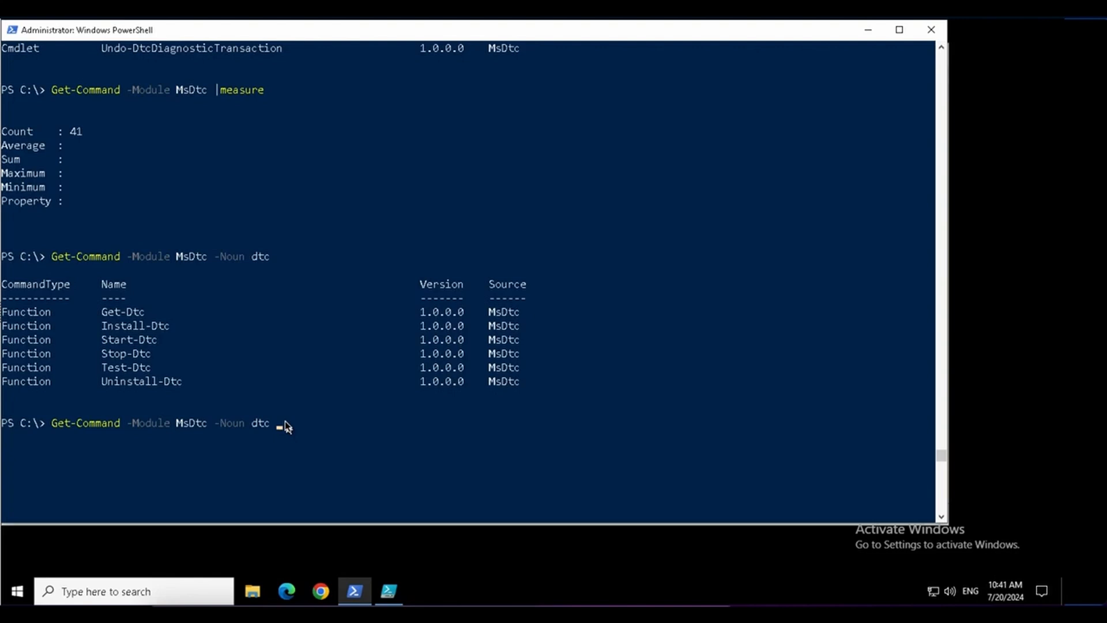
Step: Add -Verb install to narrow the result to Install-Dtc only
type("-Verb")
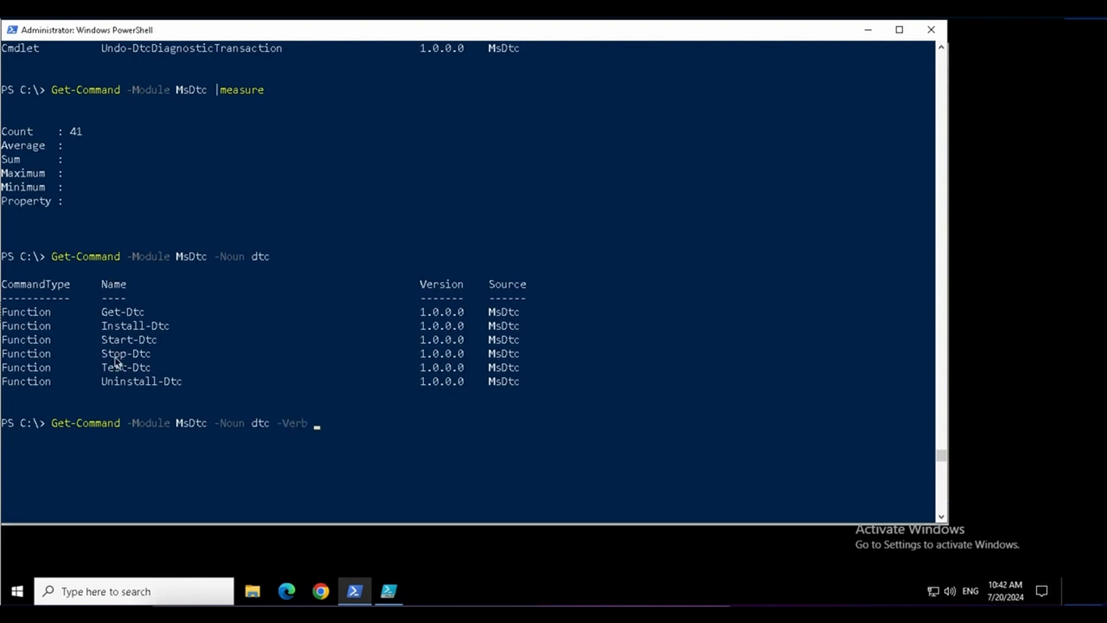
type("in")
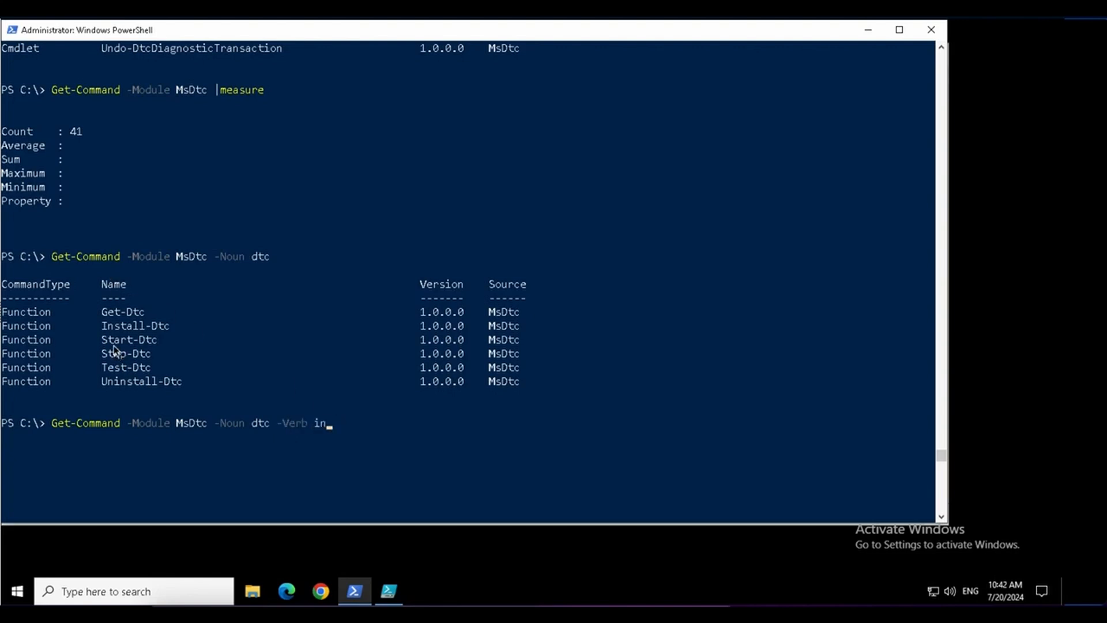
key("Enter")
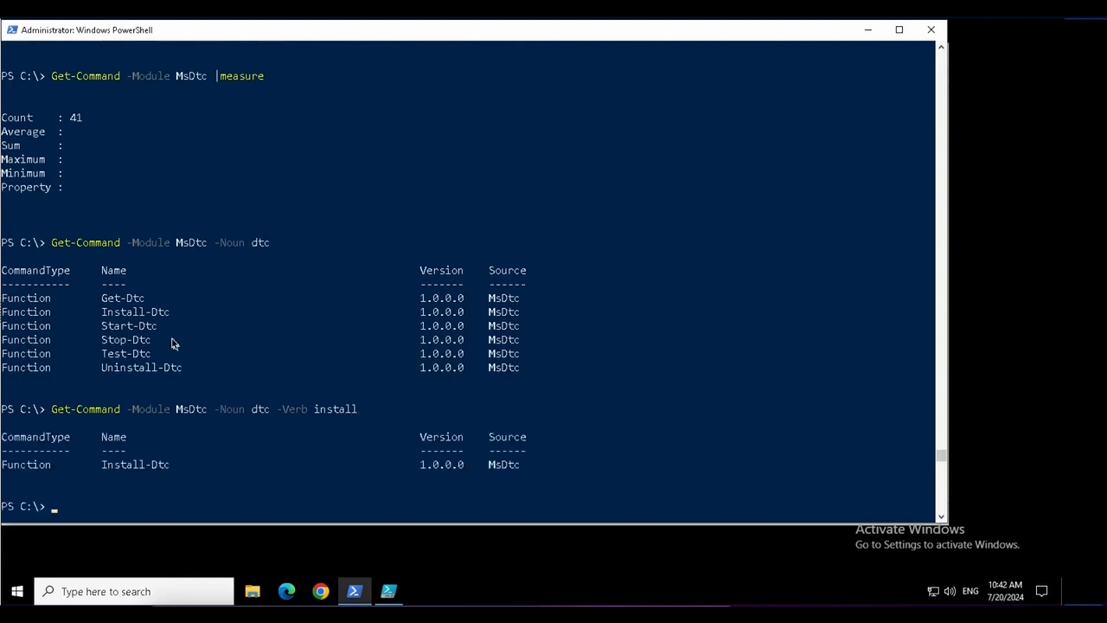
left_click_drag(92, 292, 145, 325)
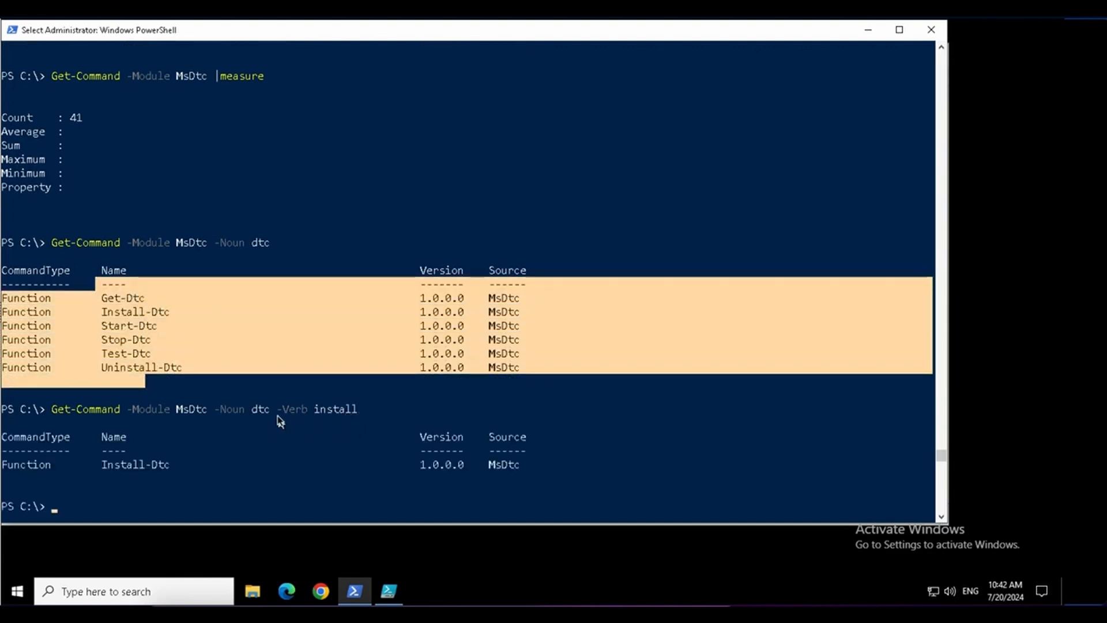
mouse_move(361, 430)
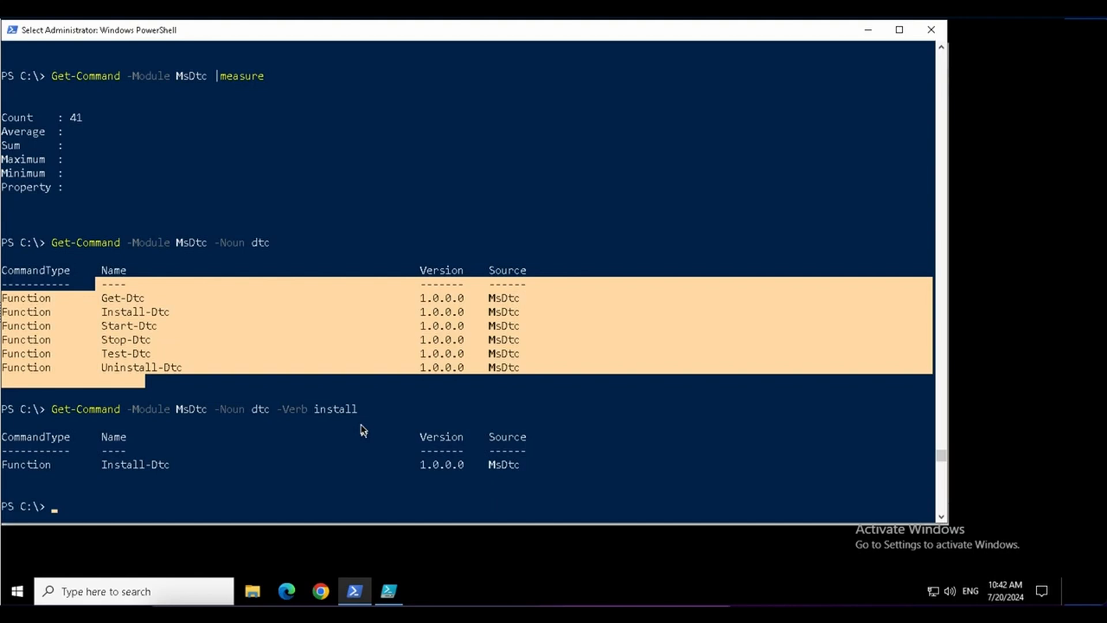
scroll("down", 3)
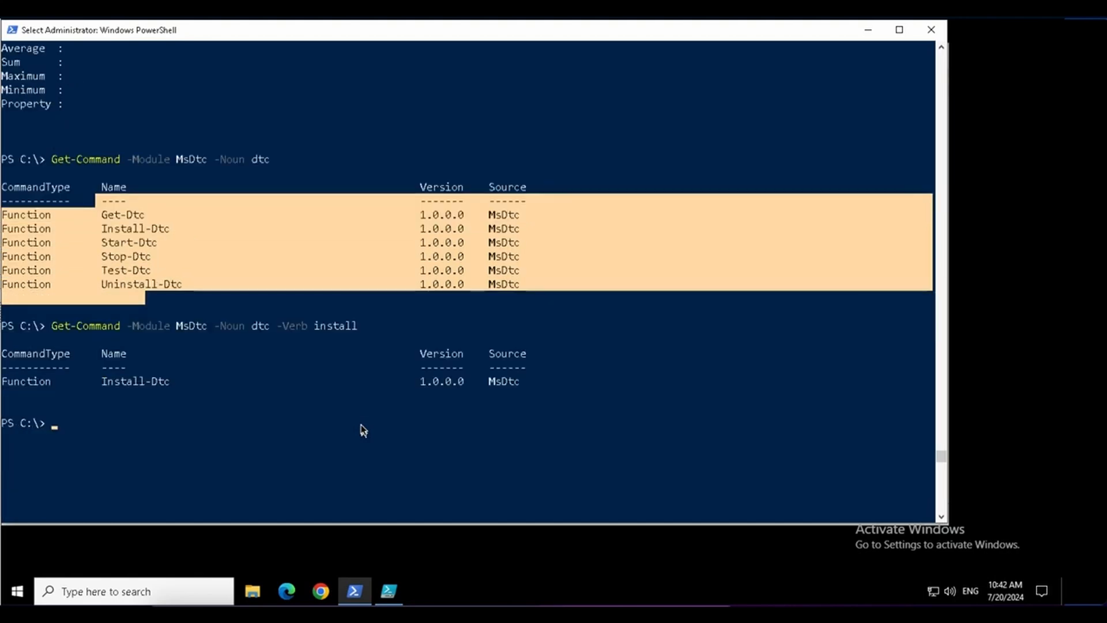
mouse_move(224, 453)
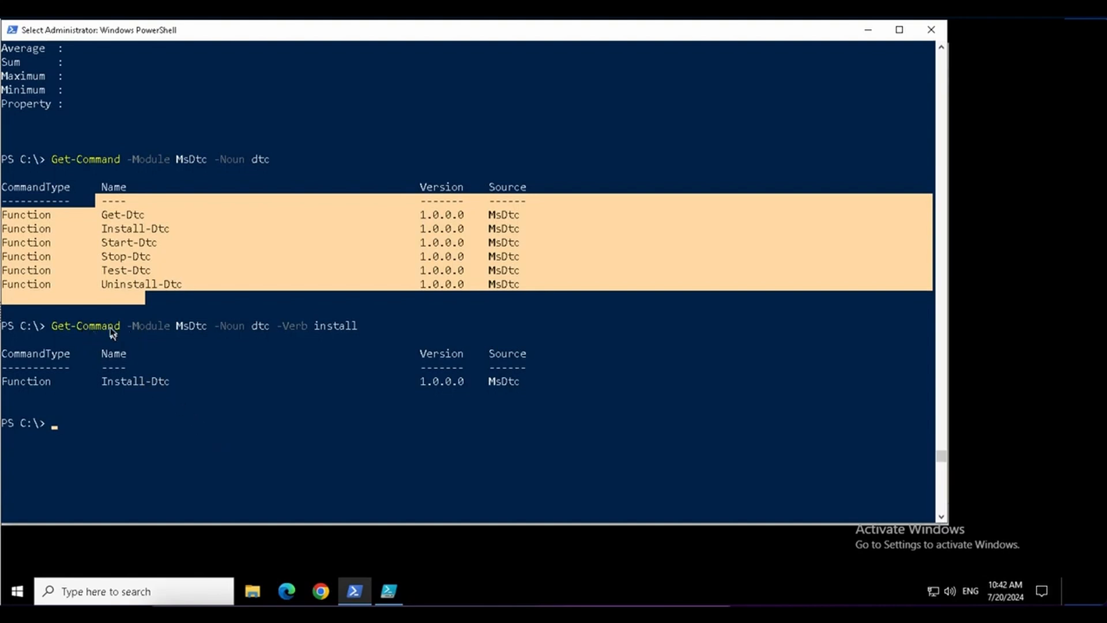
mouse_move(143, 336)
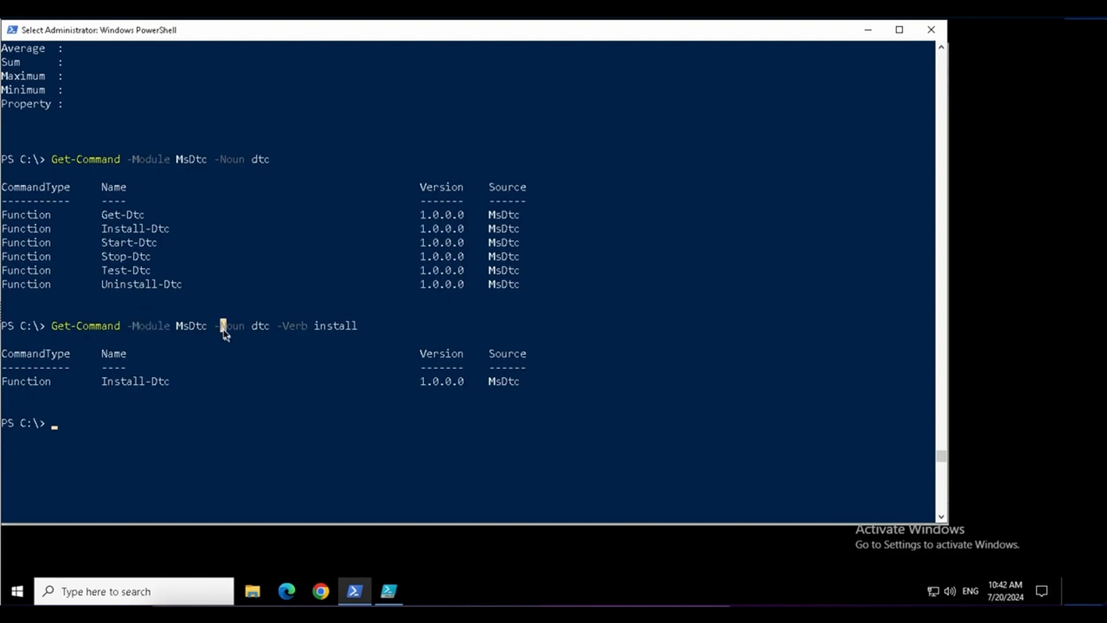
Step: Run Get-Process -ComputerName lon-cl1 and select lon-cl1 in the recalled command
type("get-")
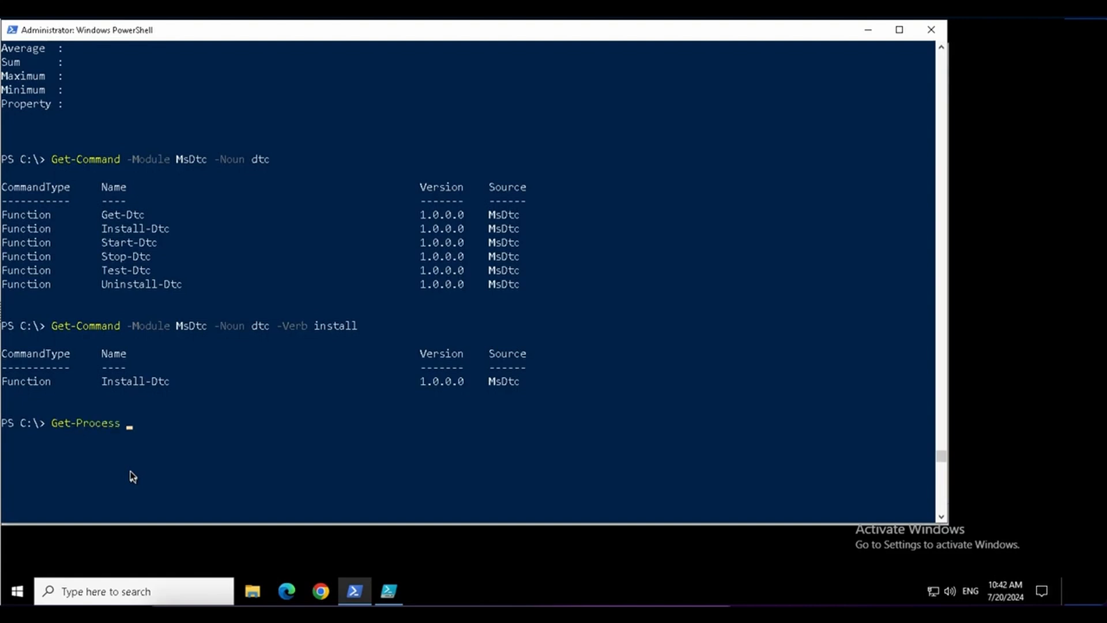
type("-ComputerName")
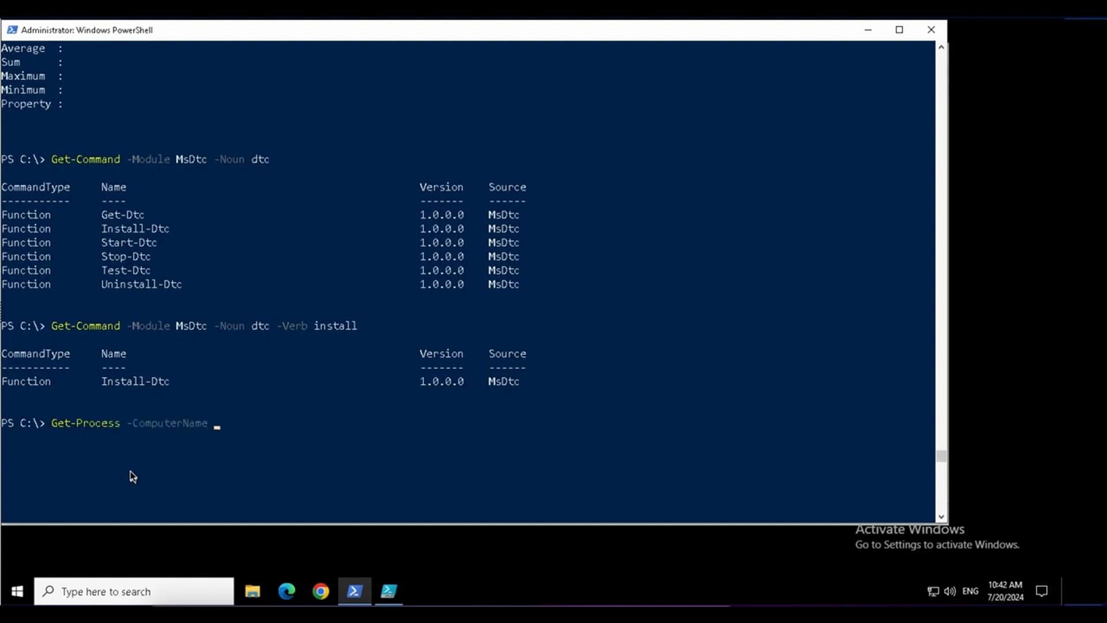
type("lon-cl")
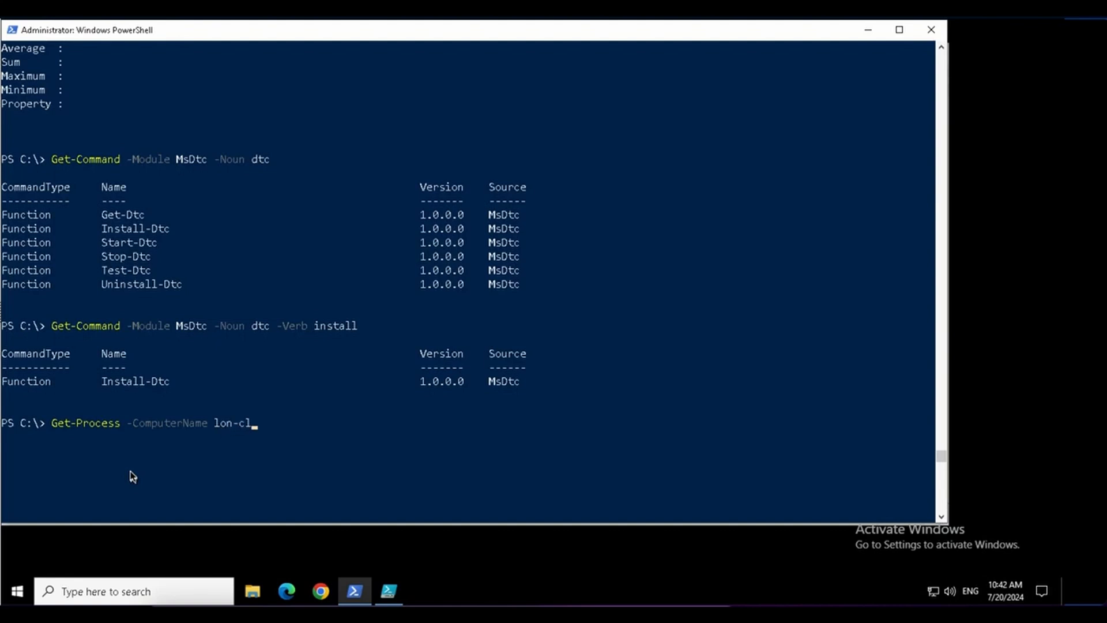
key("Enter")
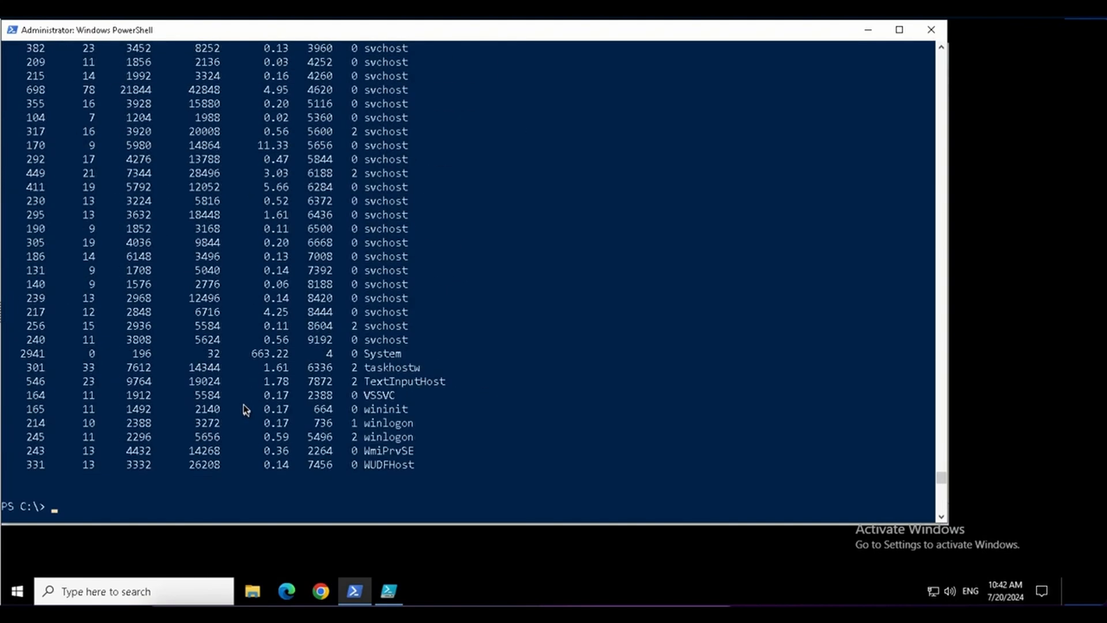
type("Get-Process -ComputerName lon-cl1")
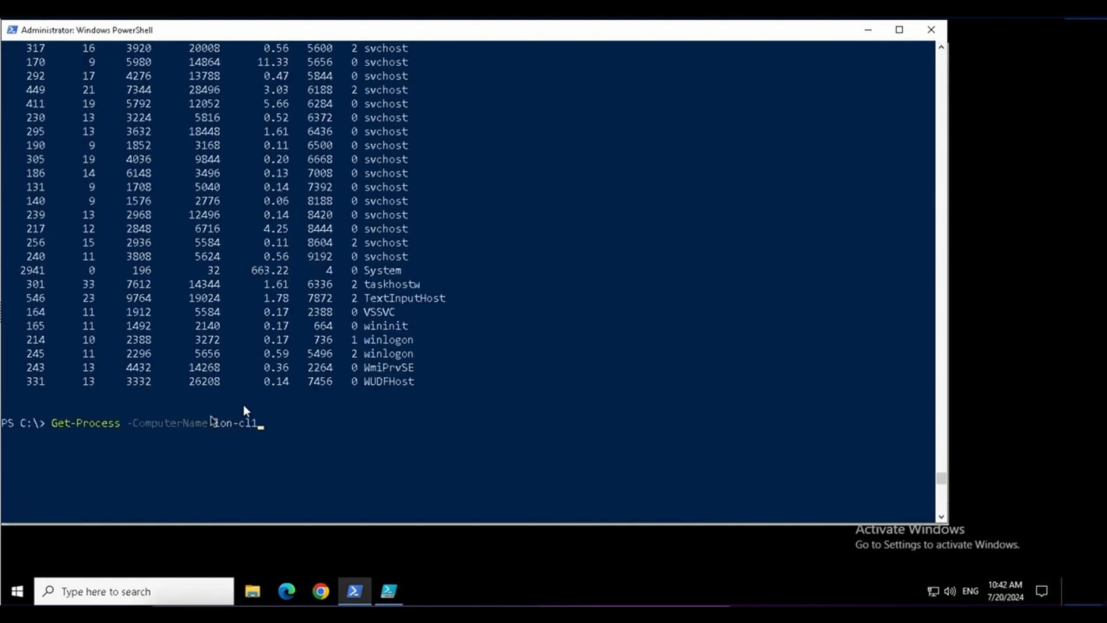
double_click(168, 423)
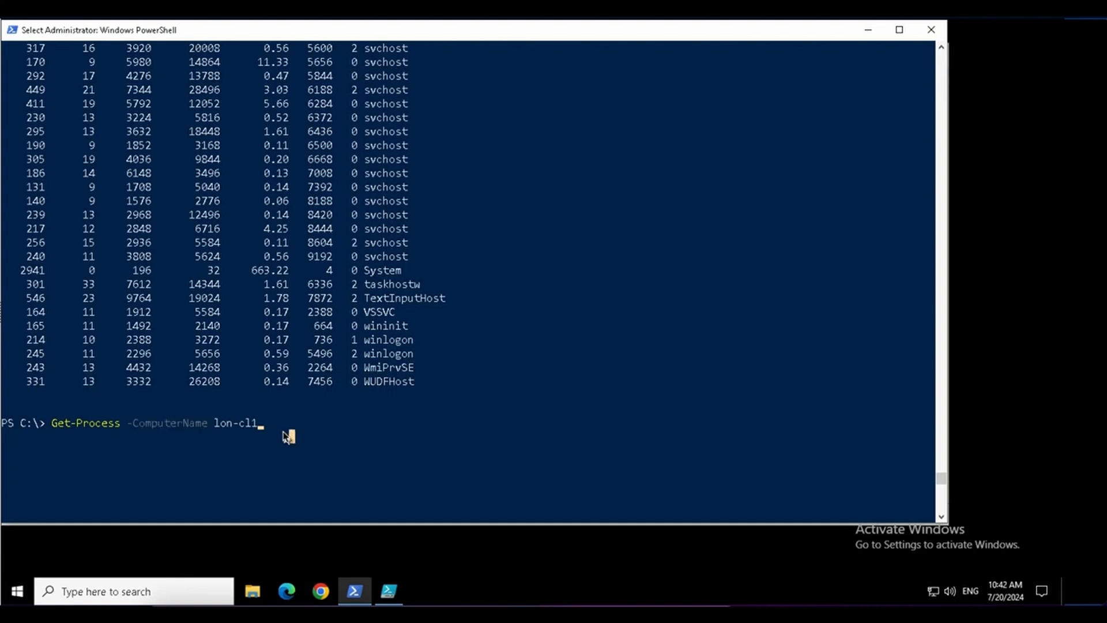
mouse_move(177, 438)
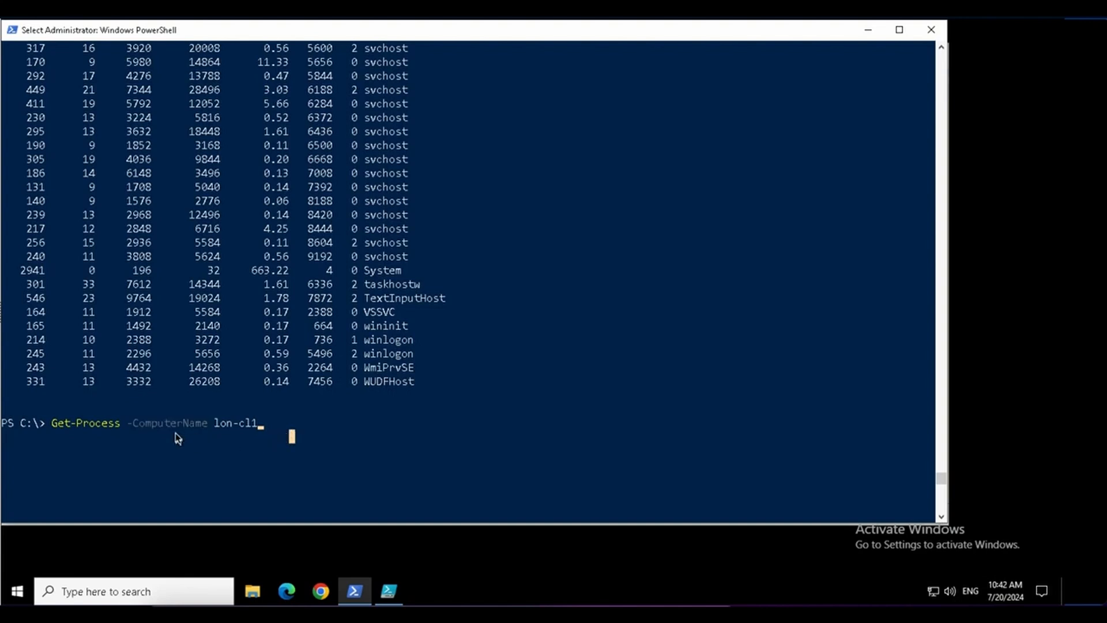
mouse_move(194, 451)
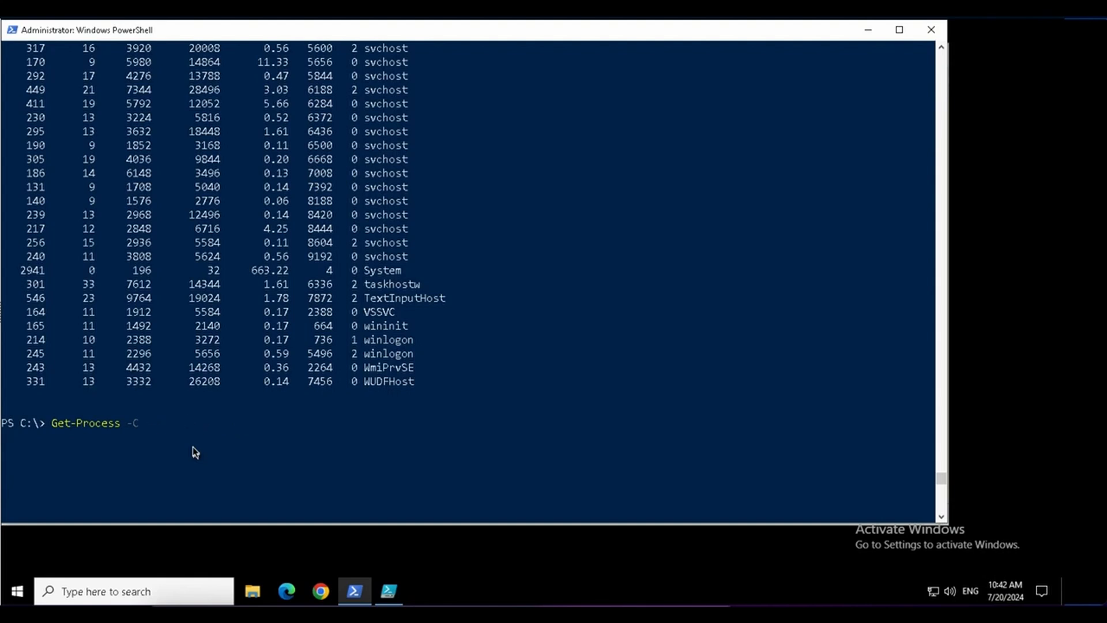
Step: Display Start-Process help with -? and scroll up to its SYNTAX section
type("start")
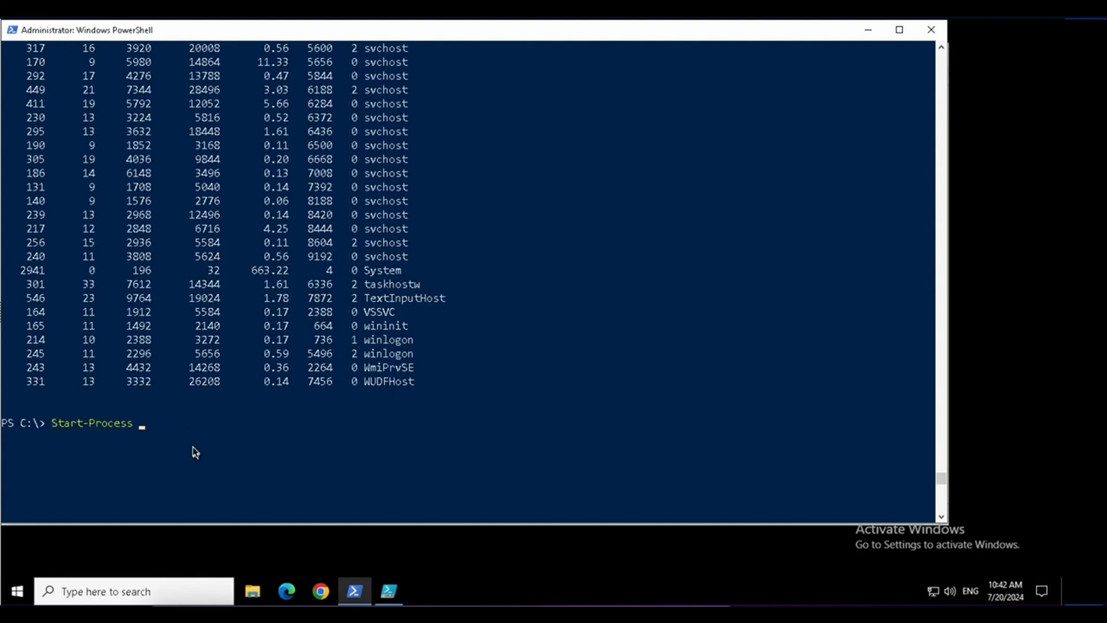
type("-com")
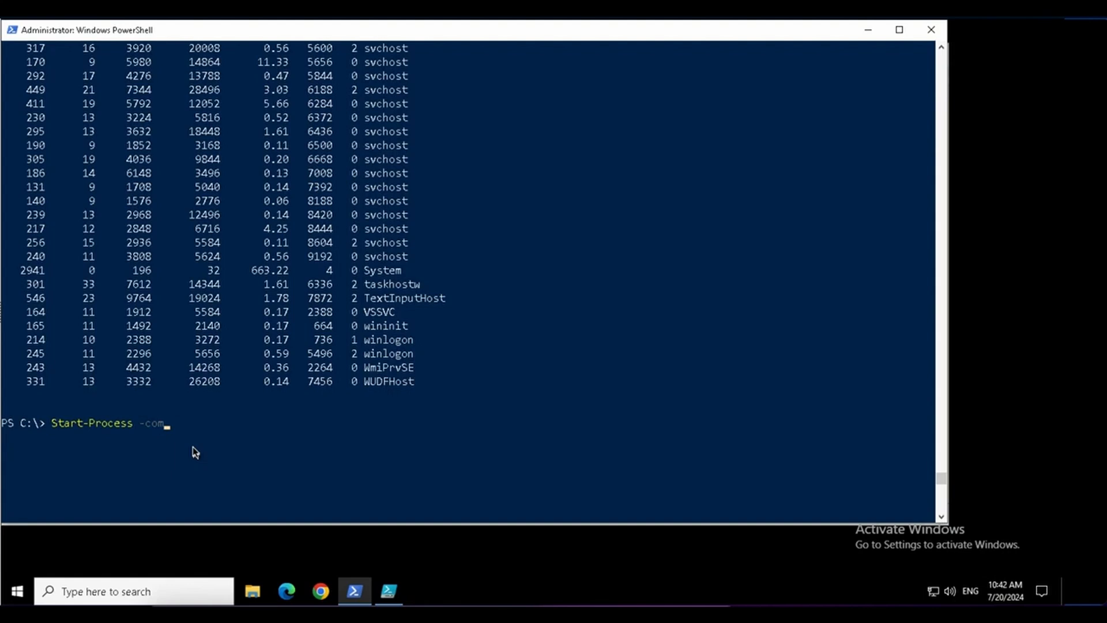
key("Backspace")
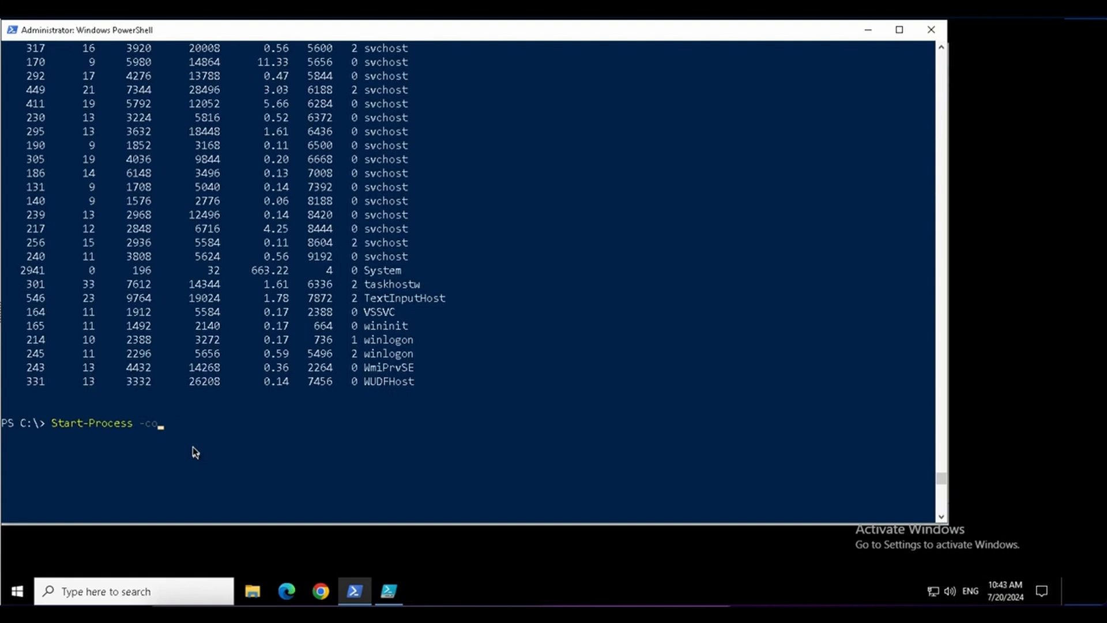
key("Escape")
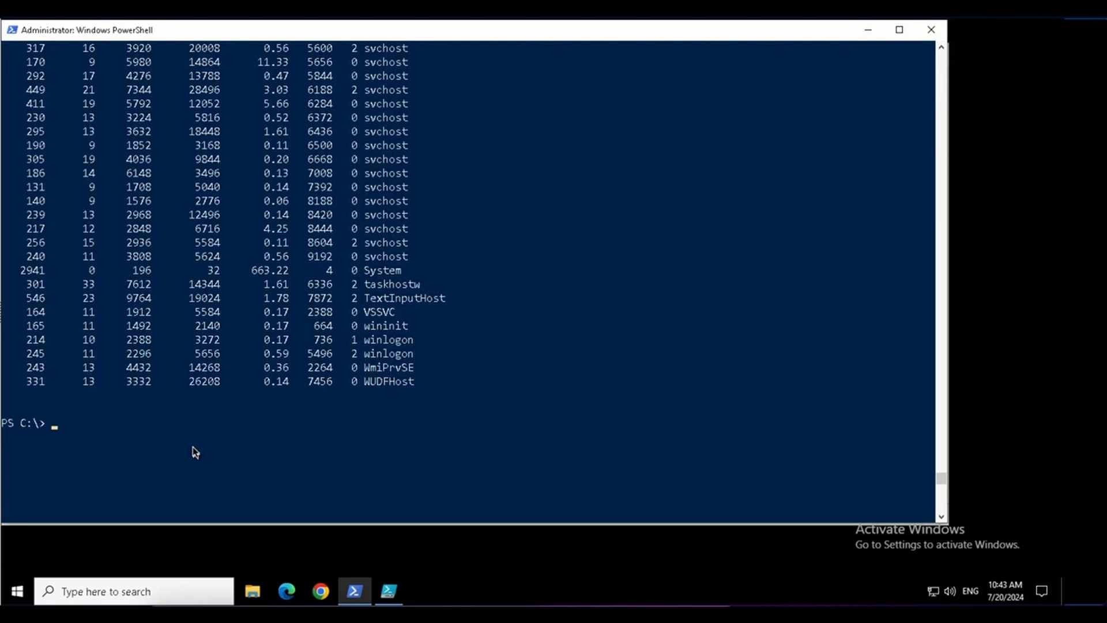
type("start-p")
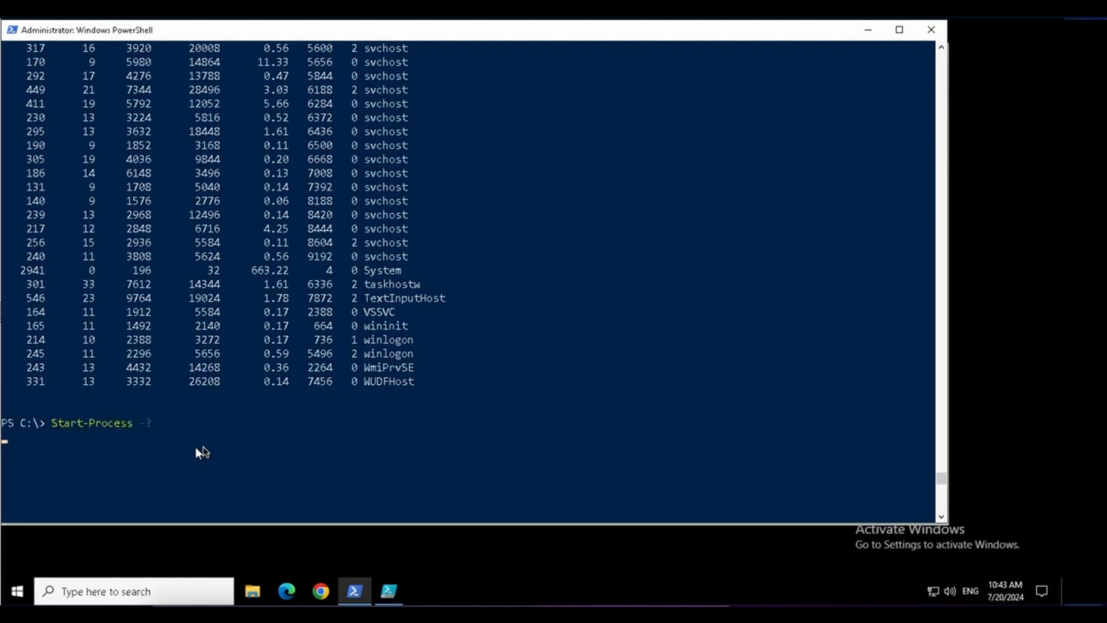
key("Enter")
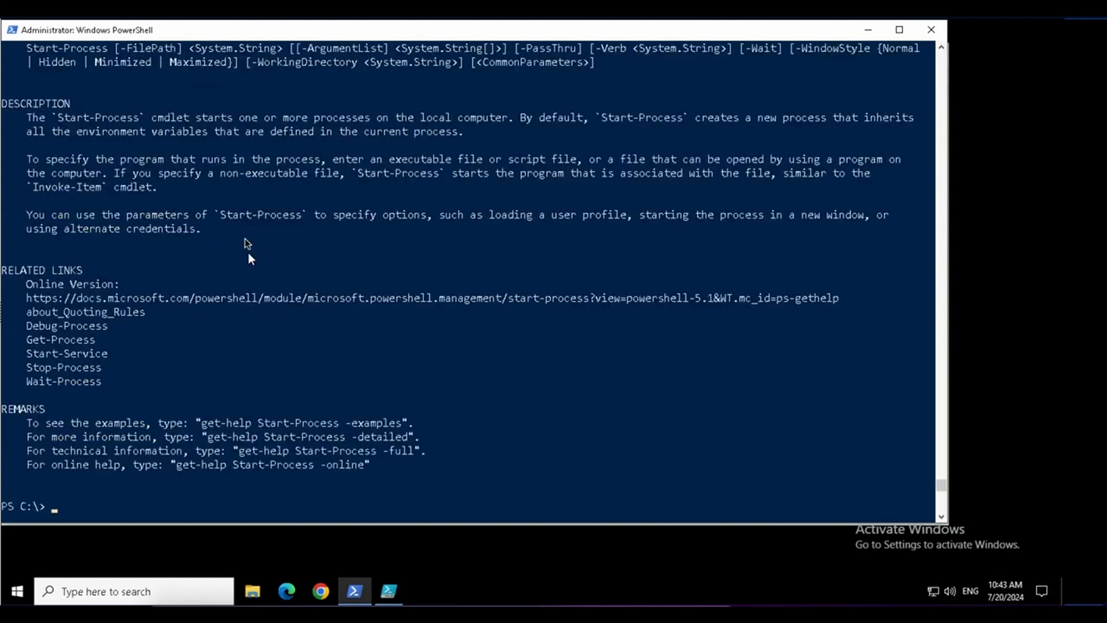
scroll("up", 3)
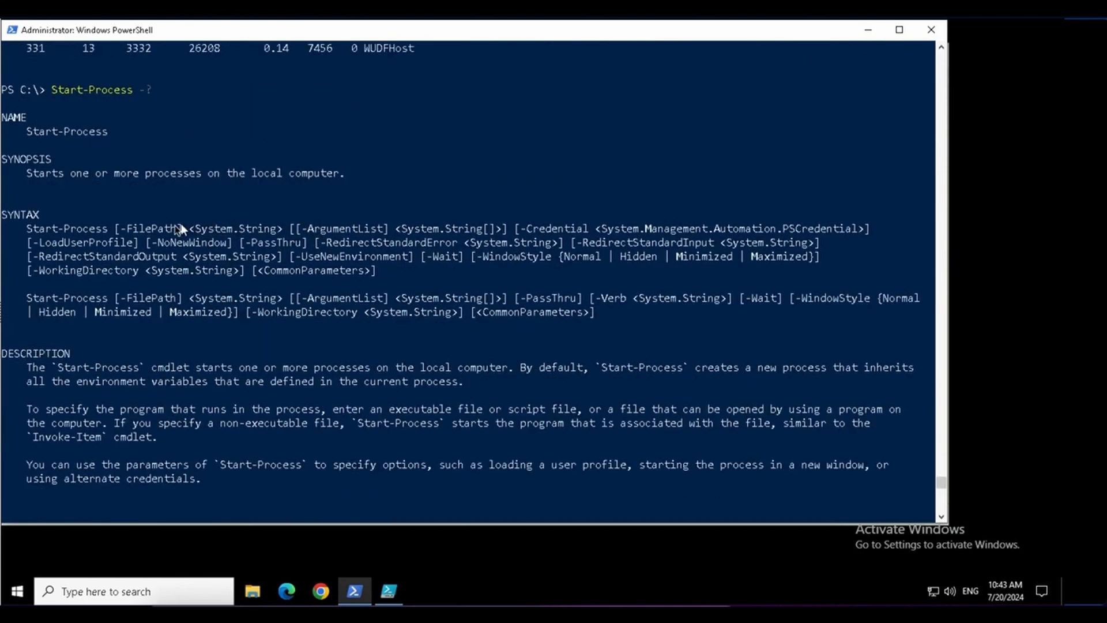
left_click_drag(120, 228, 424, 270)
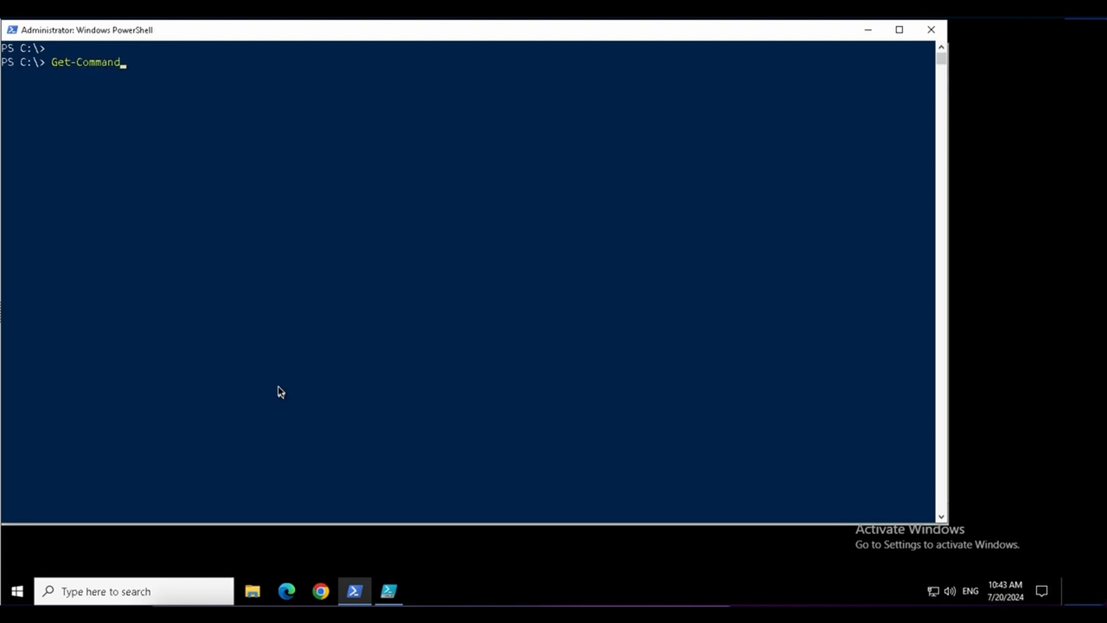
Step: Run Get-Command -ParameterName computername and pick Rename-Computer from the results
type("-CommandType")
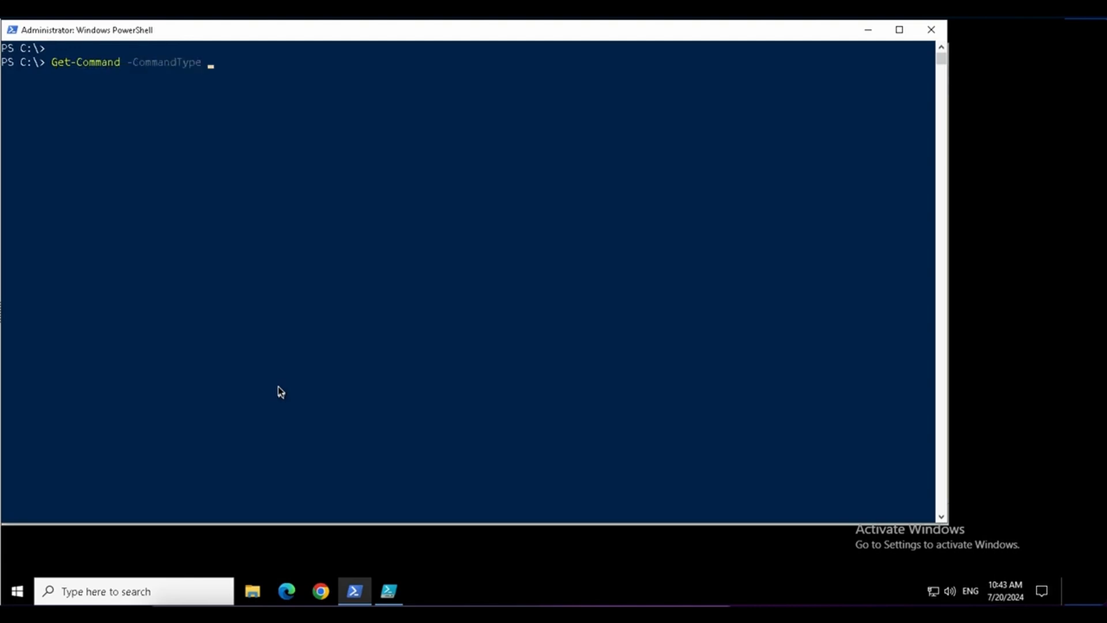
key("Backspace")
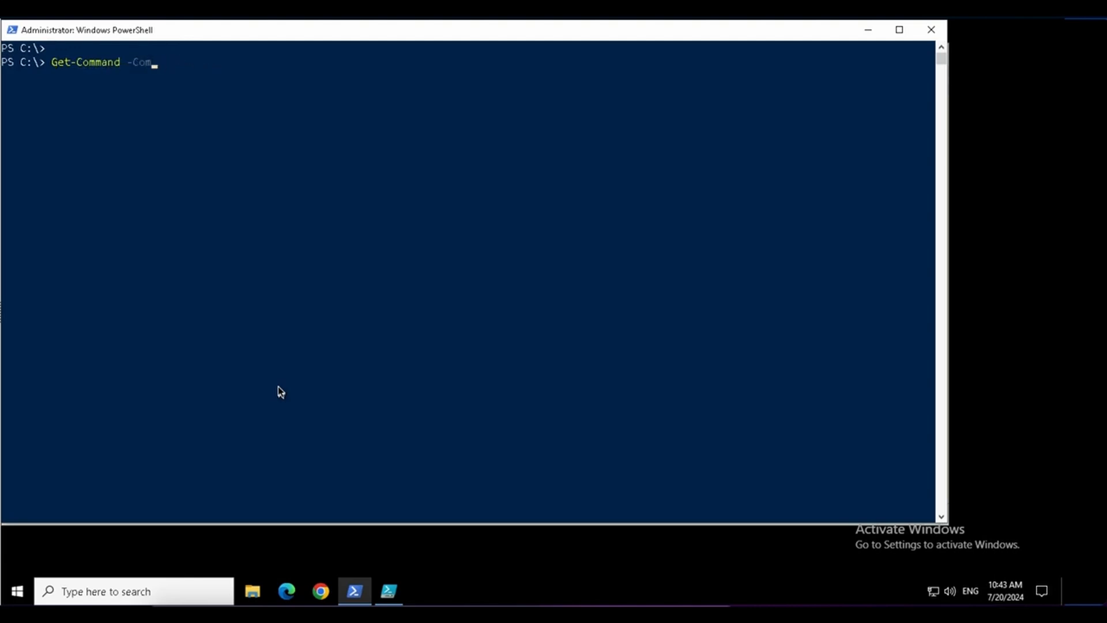
type("-par")
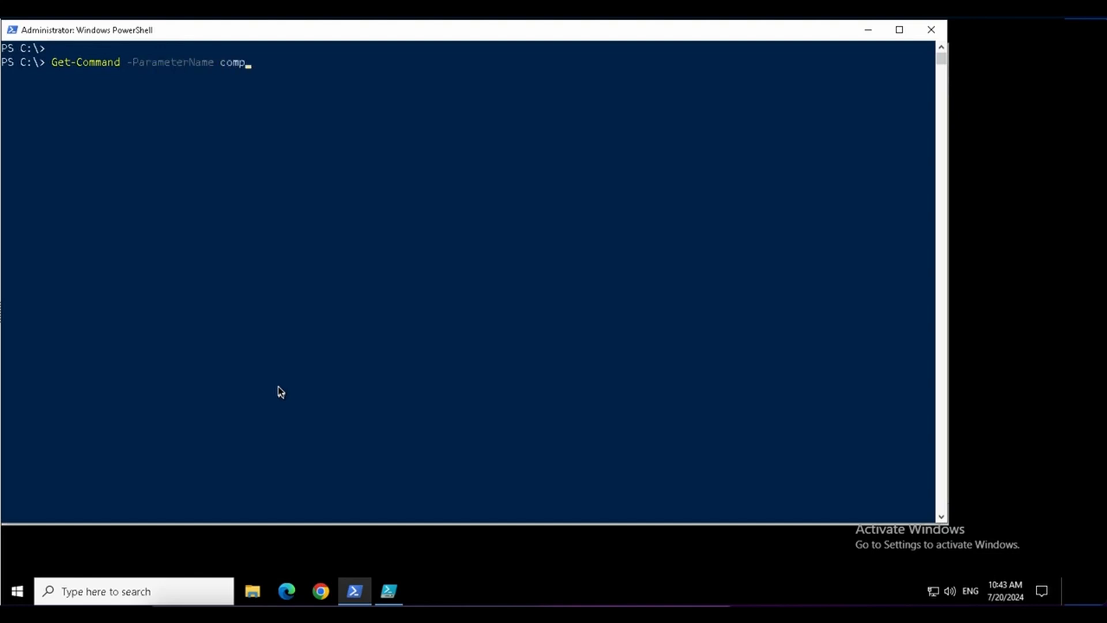
type("utername")
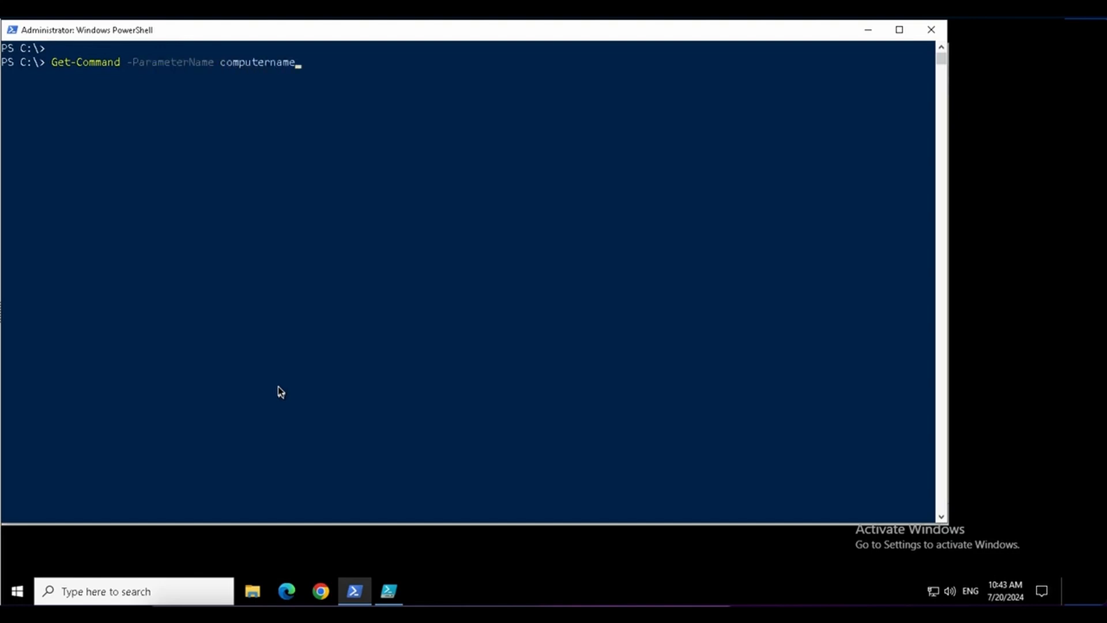
key("Enter")
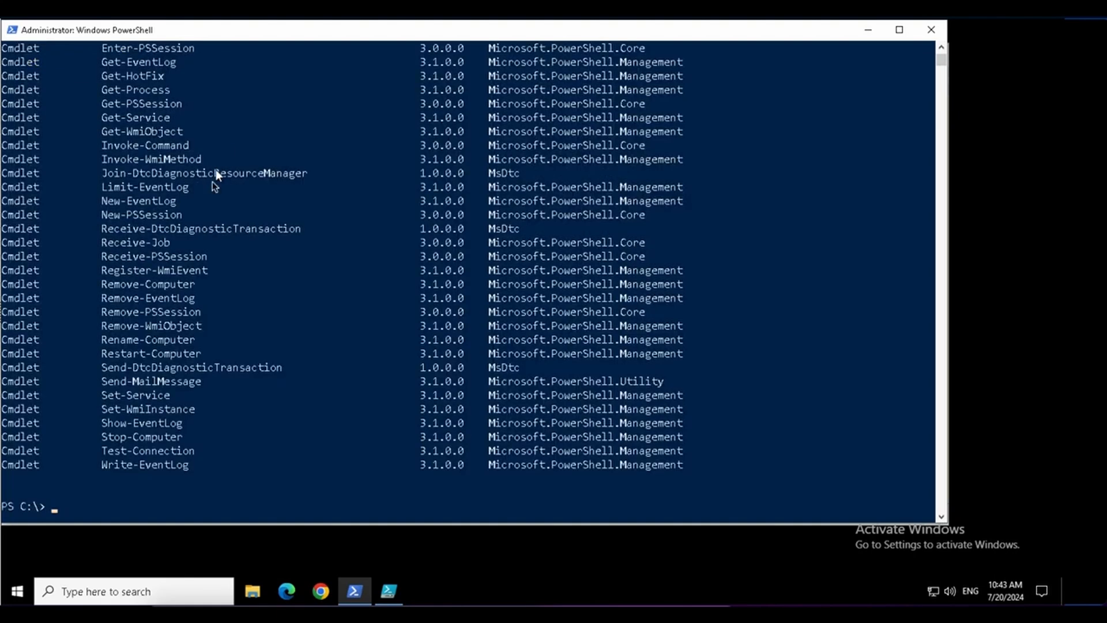
double_click(147, 339)
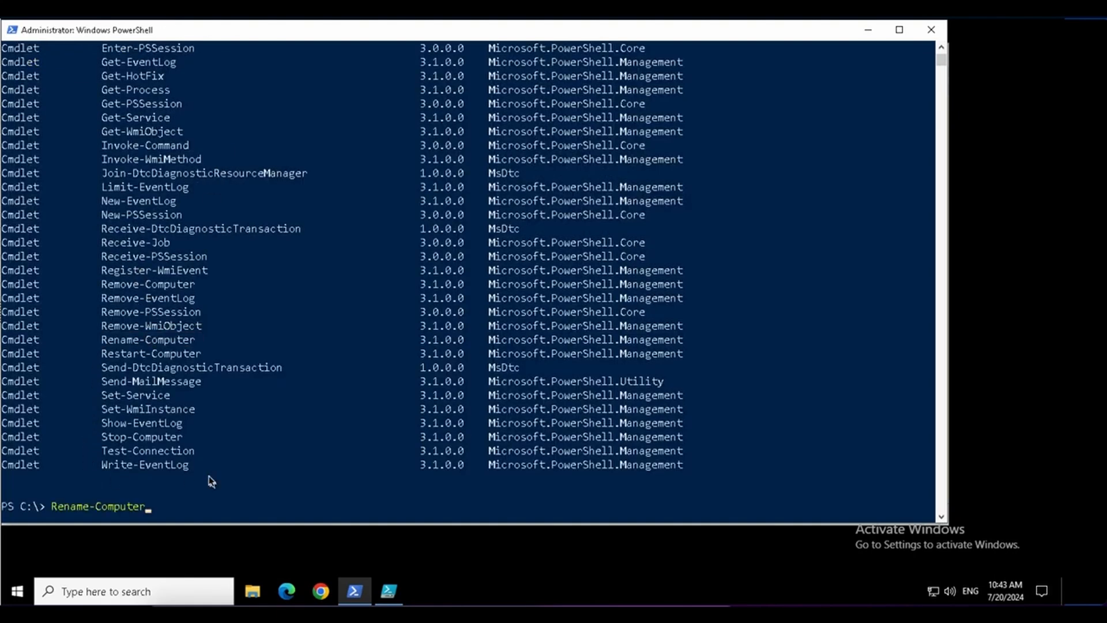
type("-ComputerName")
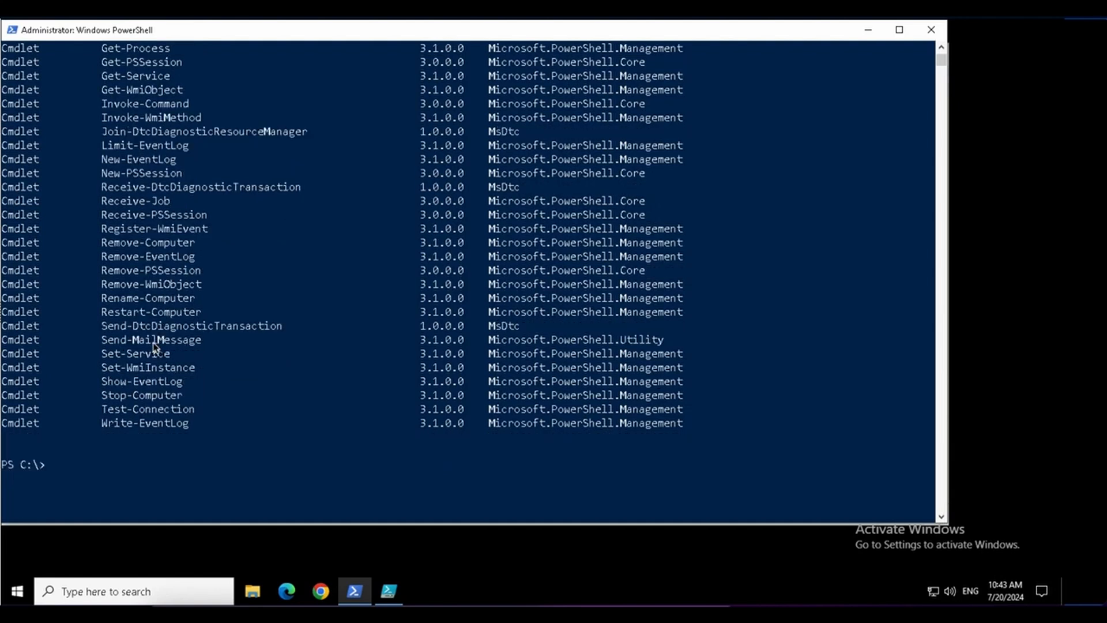
mouse_move(93, 462)
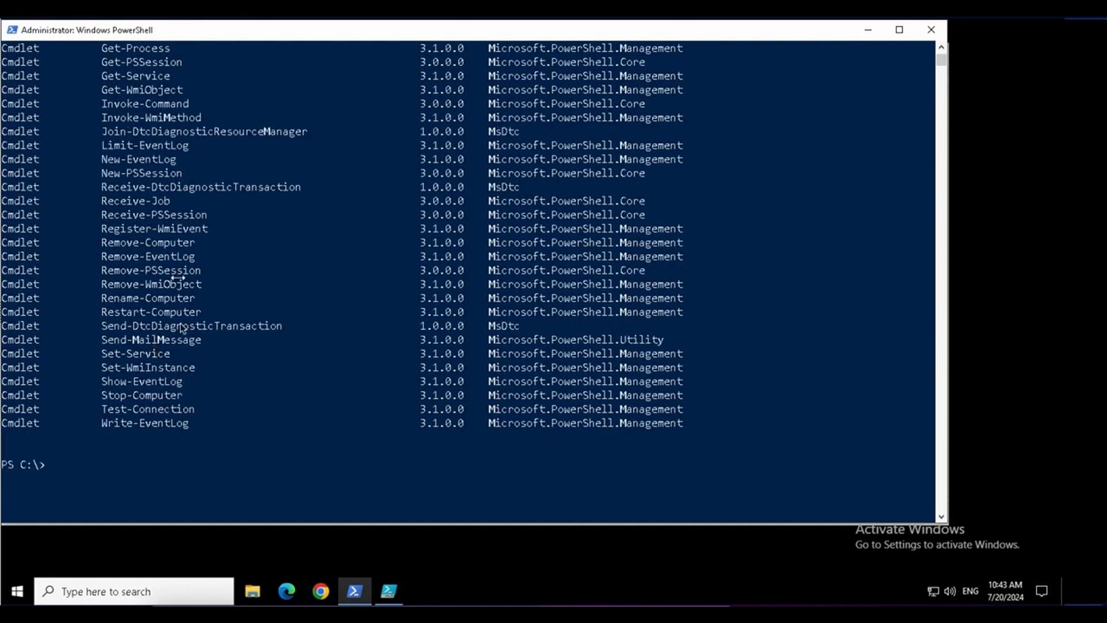
mouse_move(134, 197)
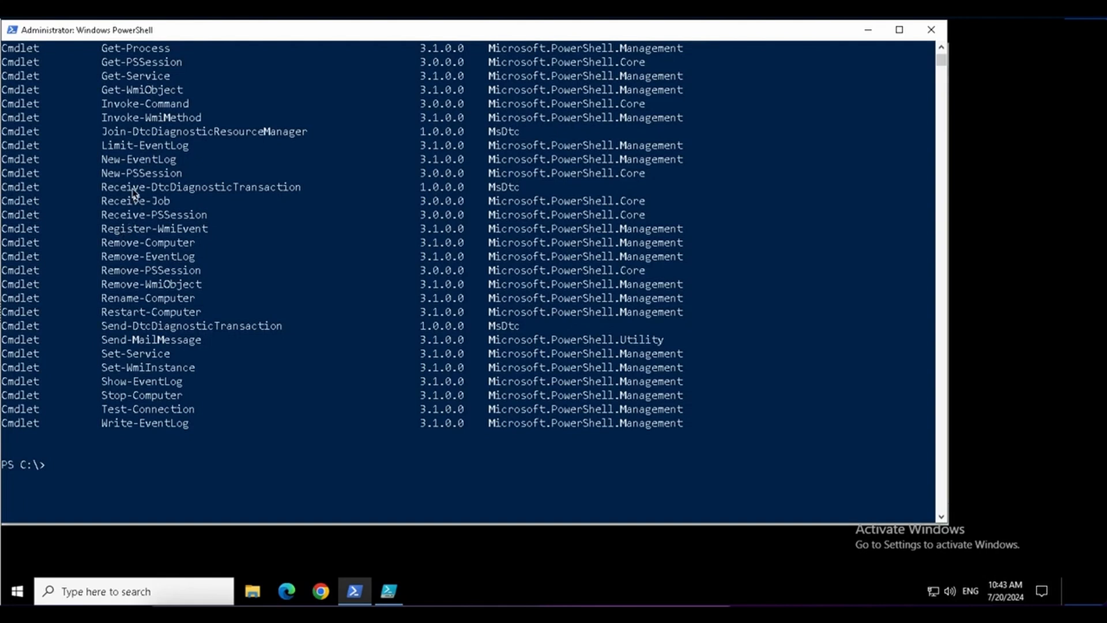
mouse_move(98, 472)
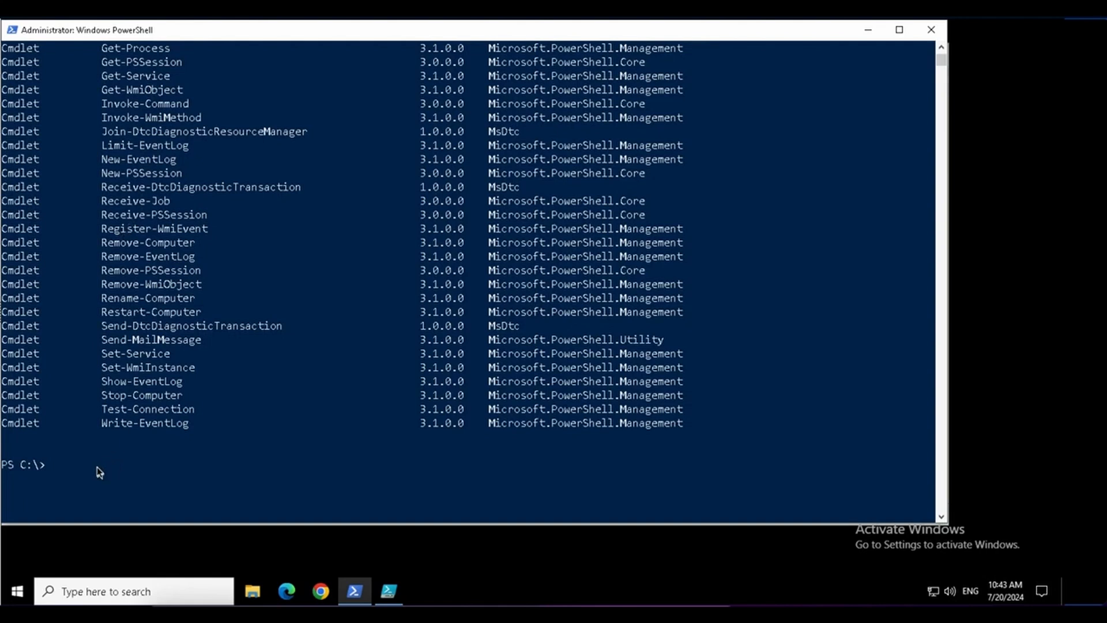